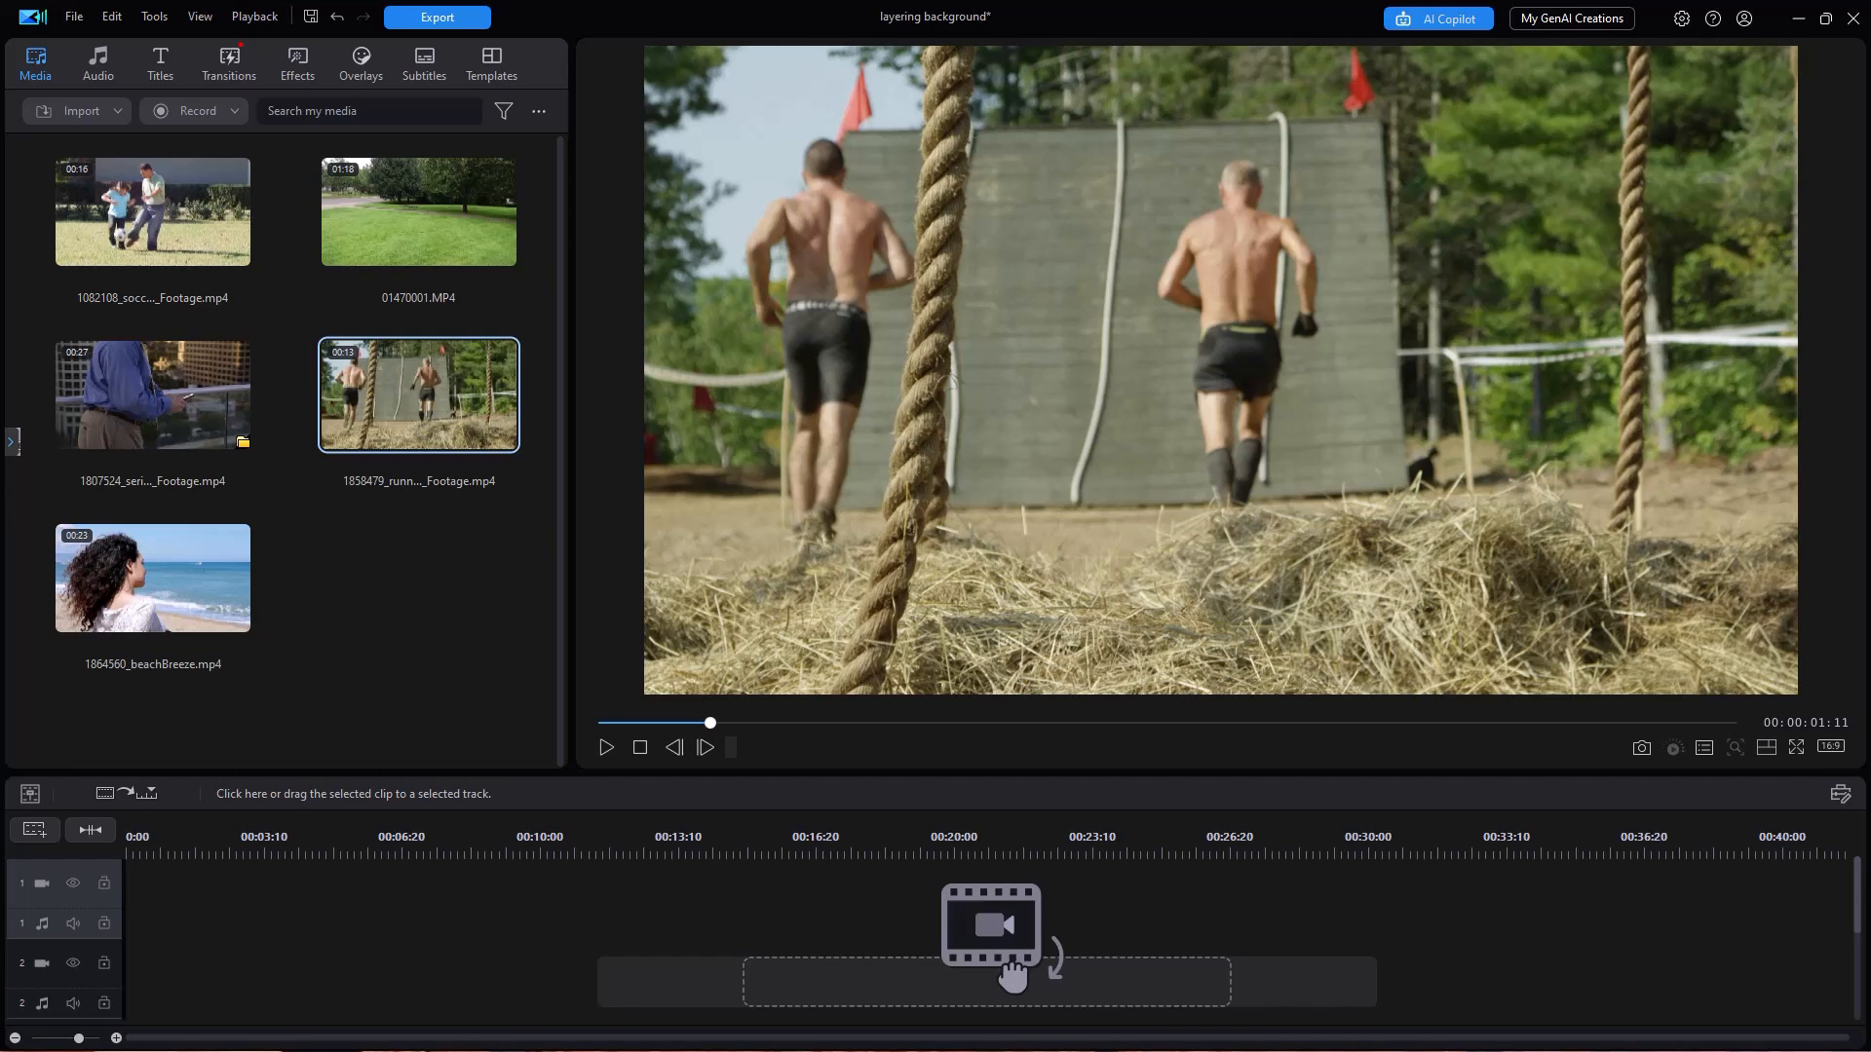
pyautogui.moveTo(411, 411)
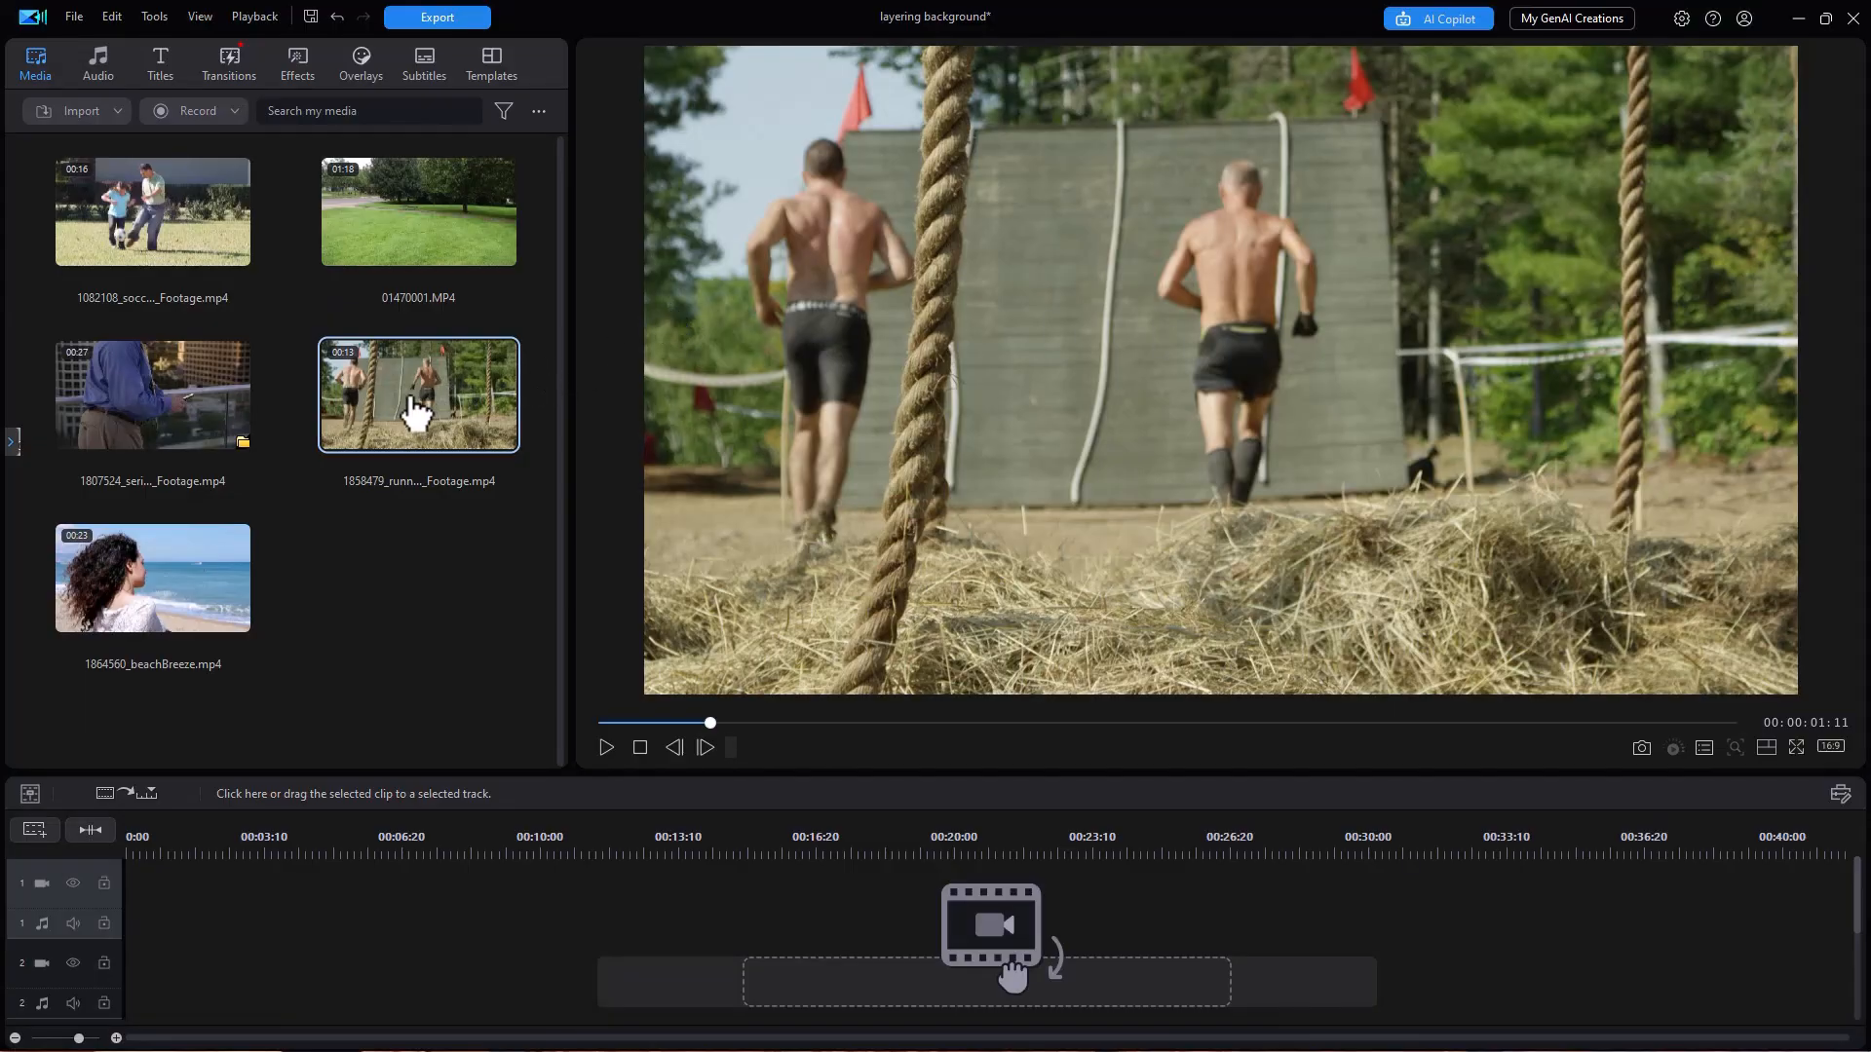
# Place the runningToClimb clip on video track 1 and preview it briefly
pyautogui.moveTo(418, 394); pyautogui.dragTo(323, 548)
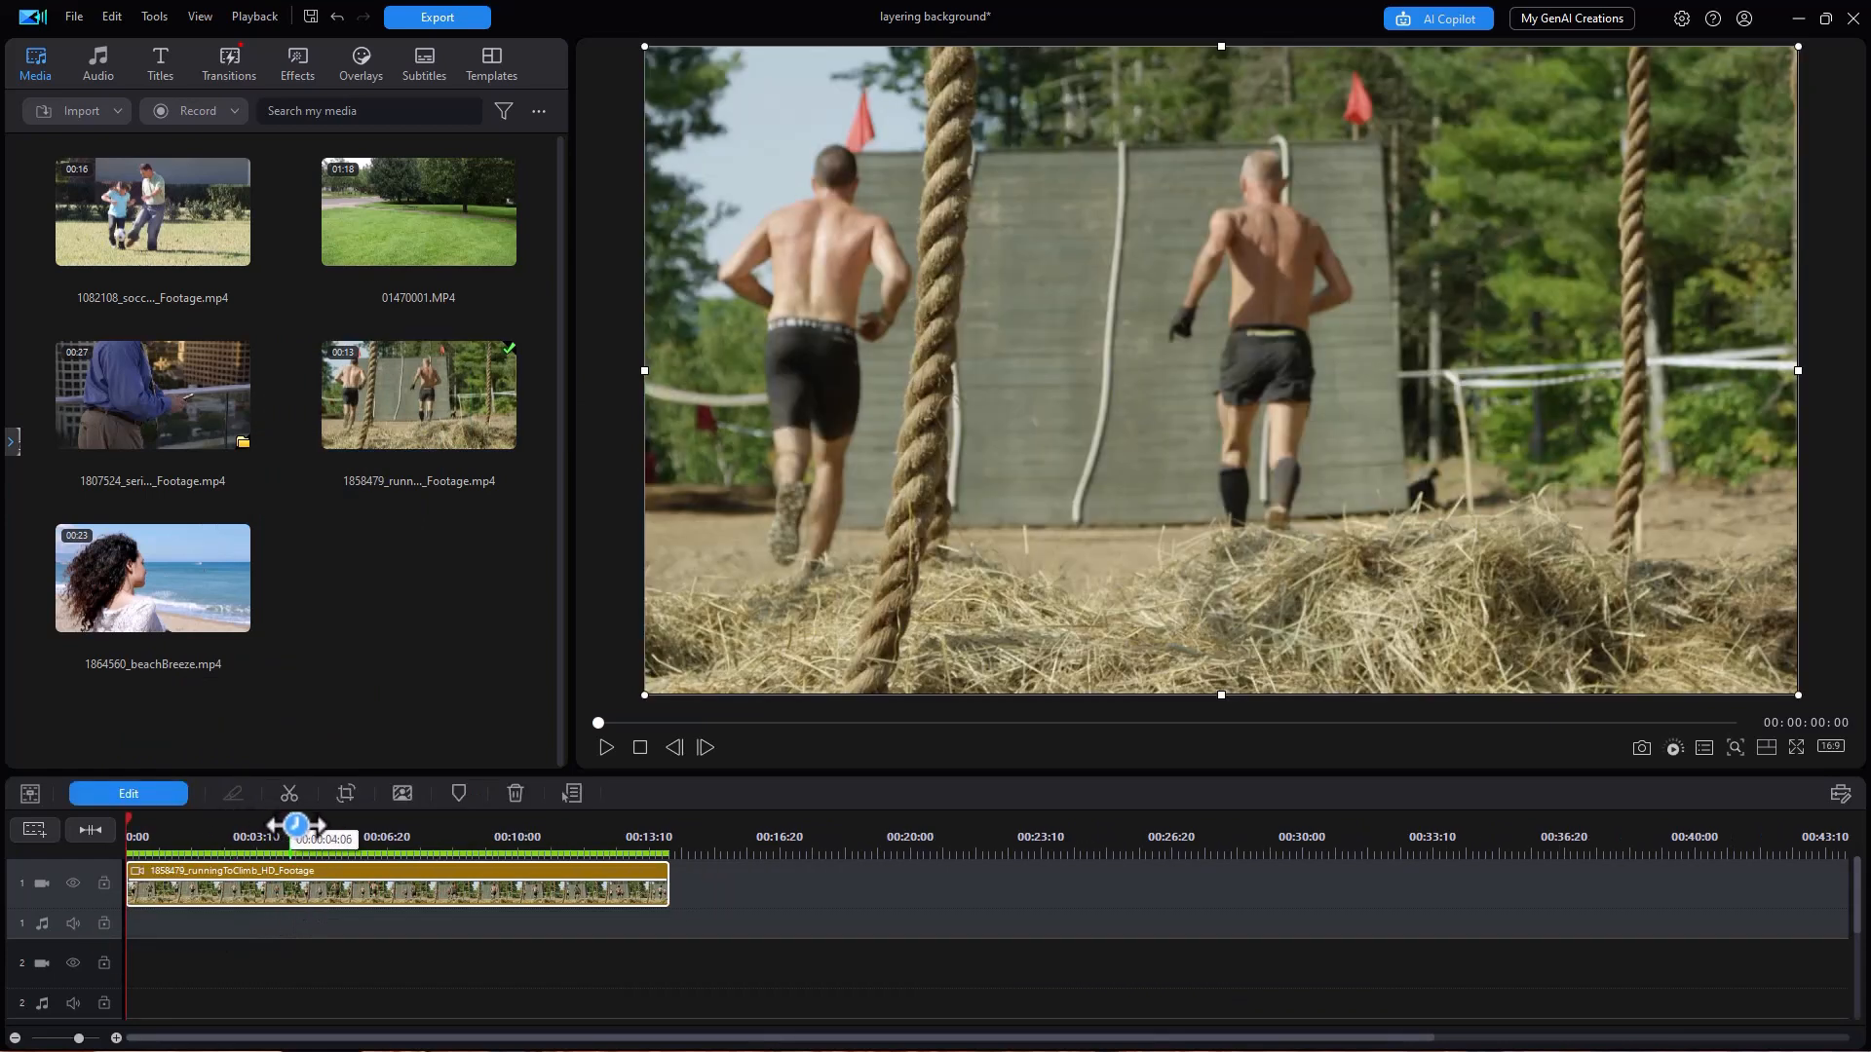
pyautogui.click(605, 747)
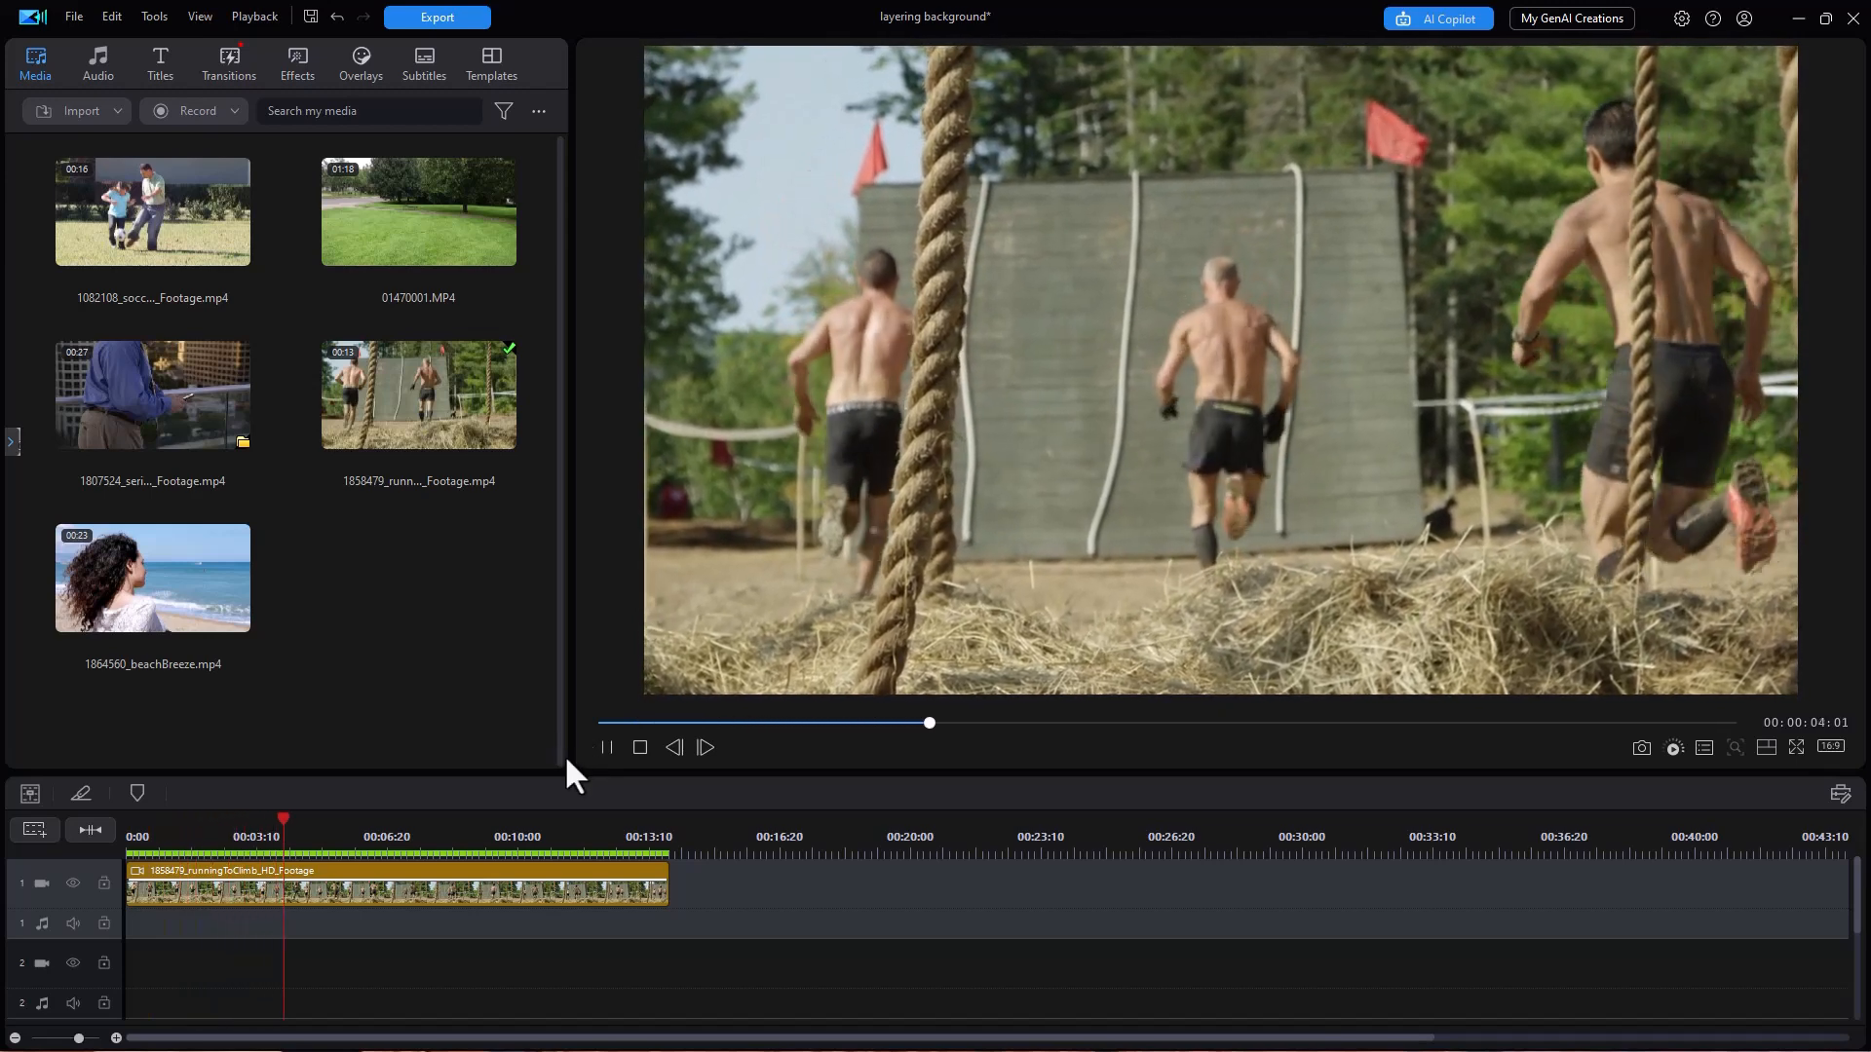
pyautogui.click(606, 747)
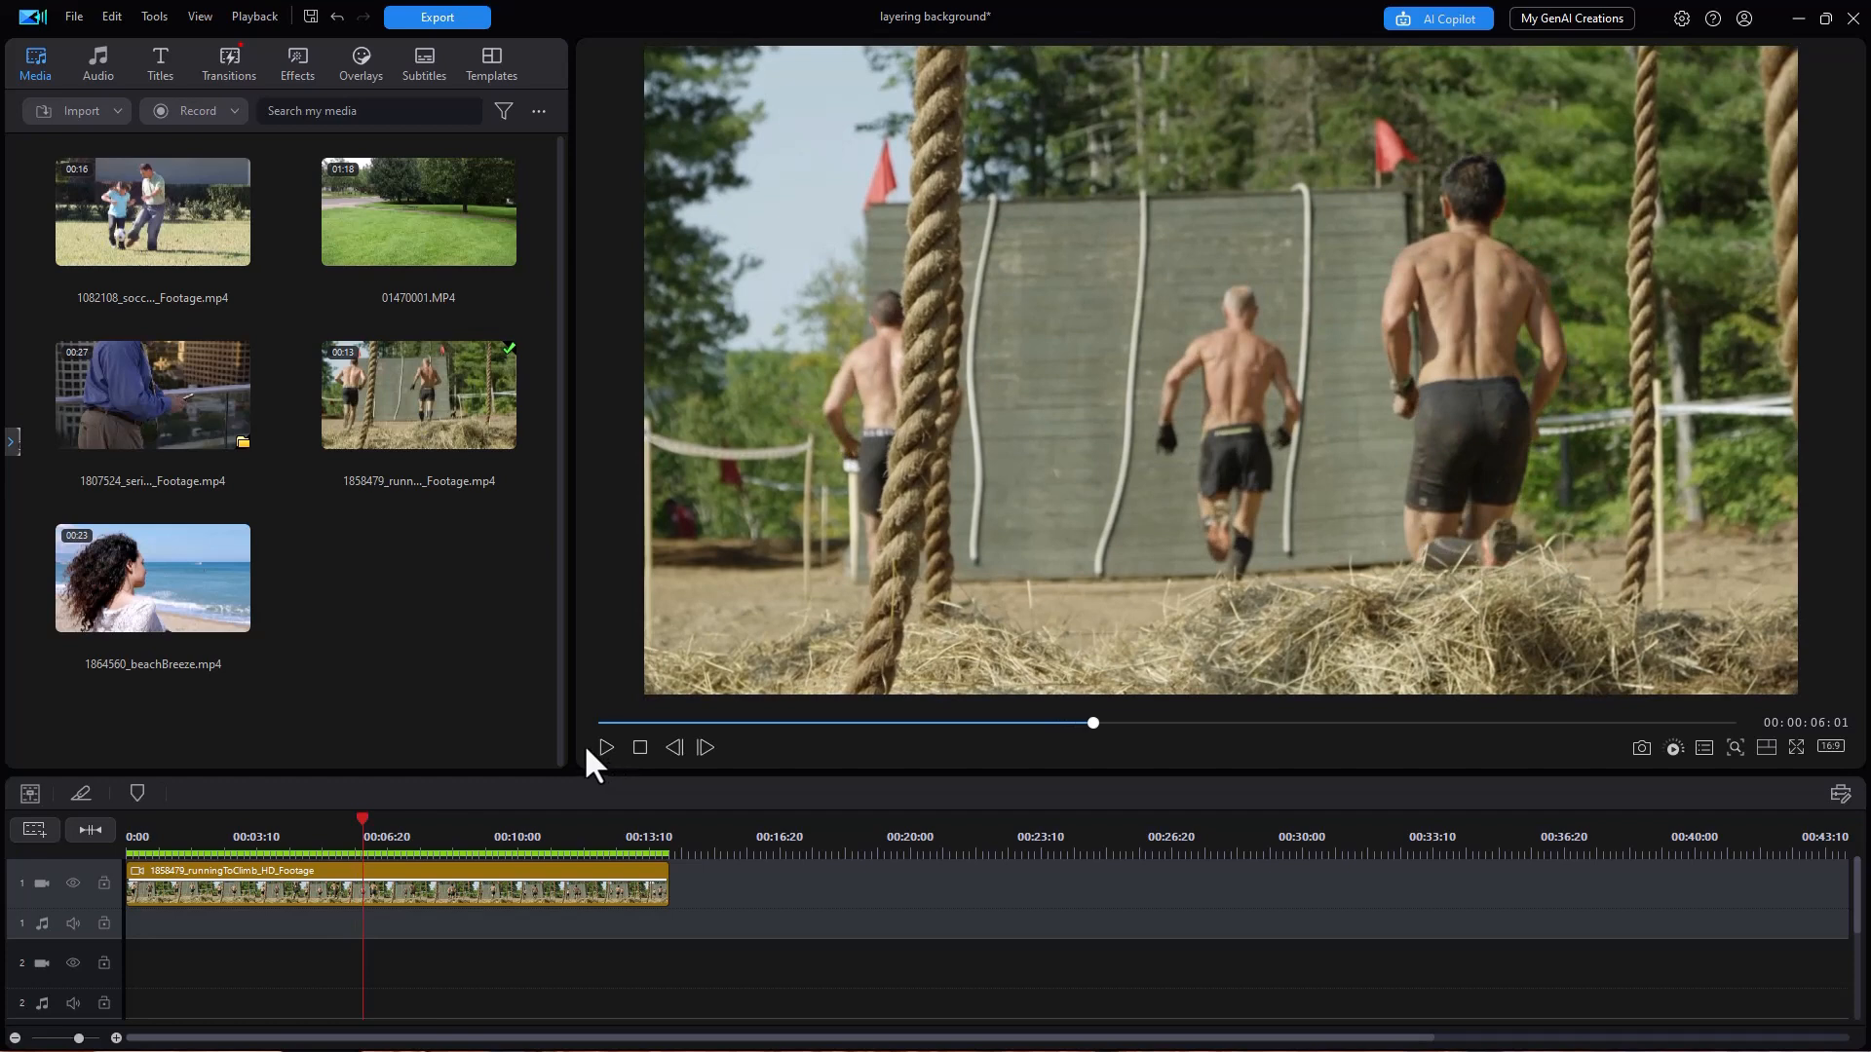
pyautogui.moveTo(584, 770)
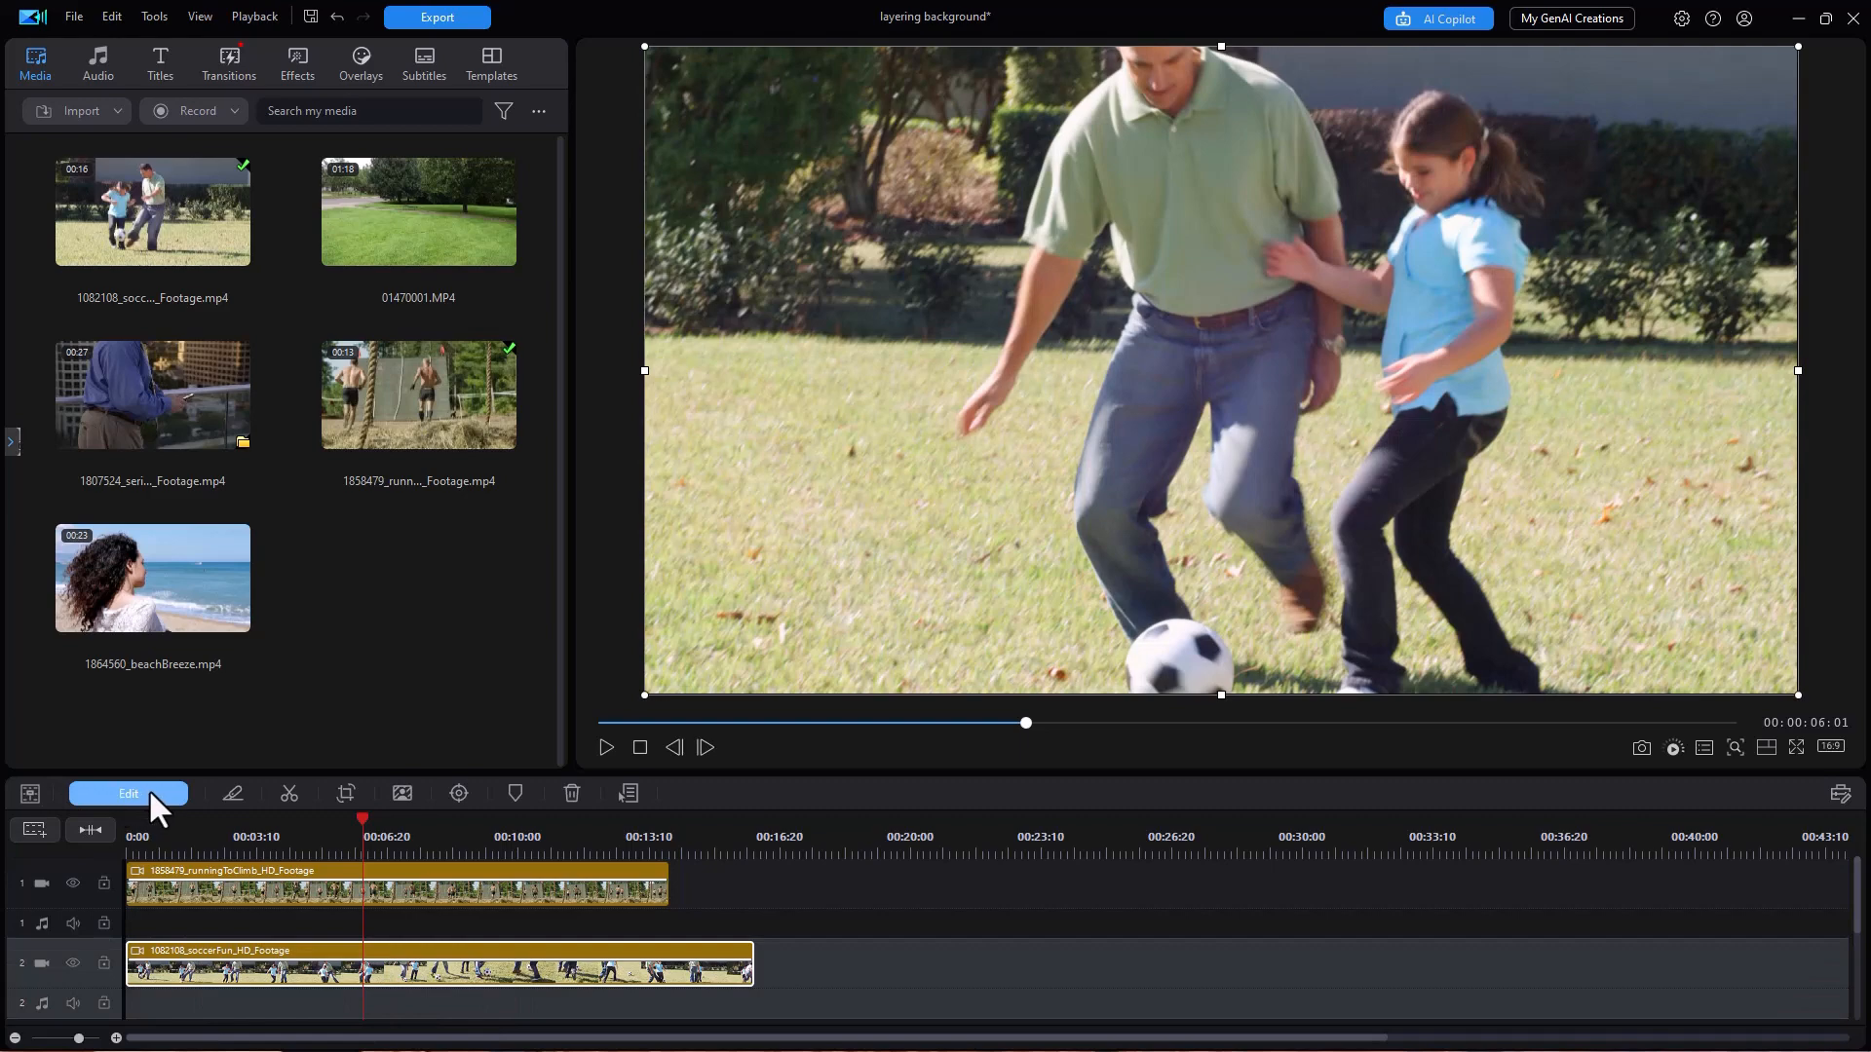
pyautogui.moveTo(170, 812)
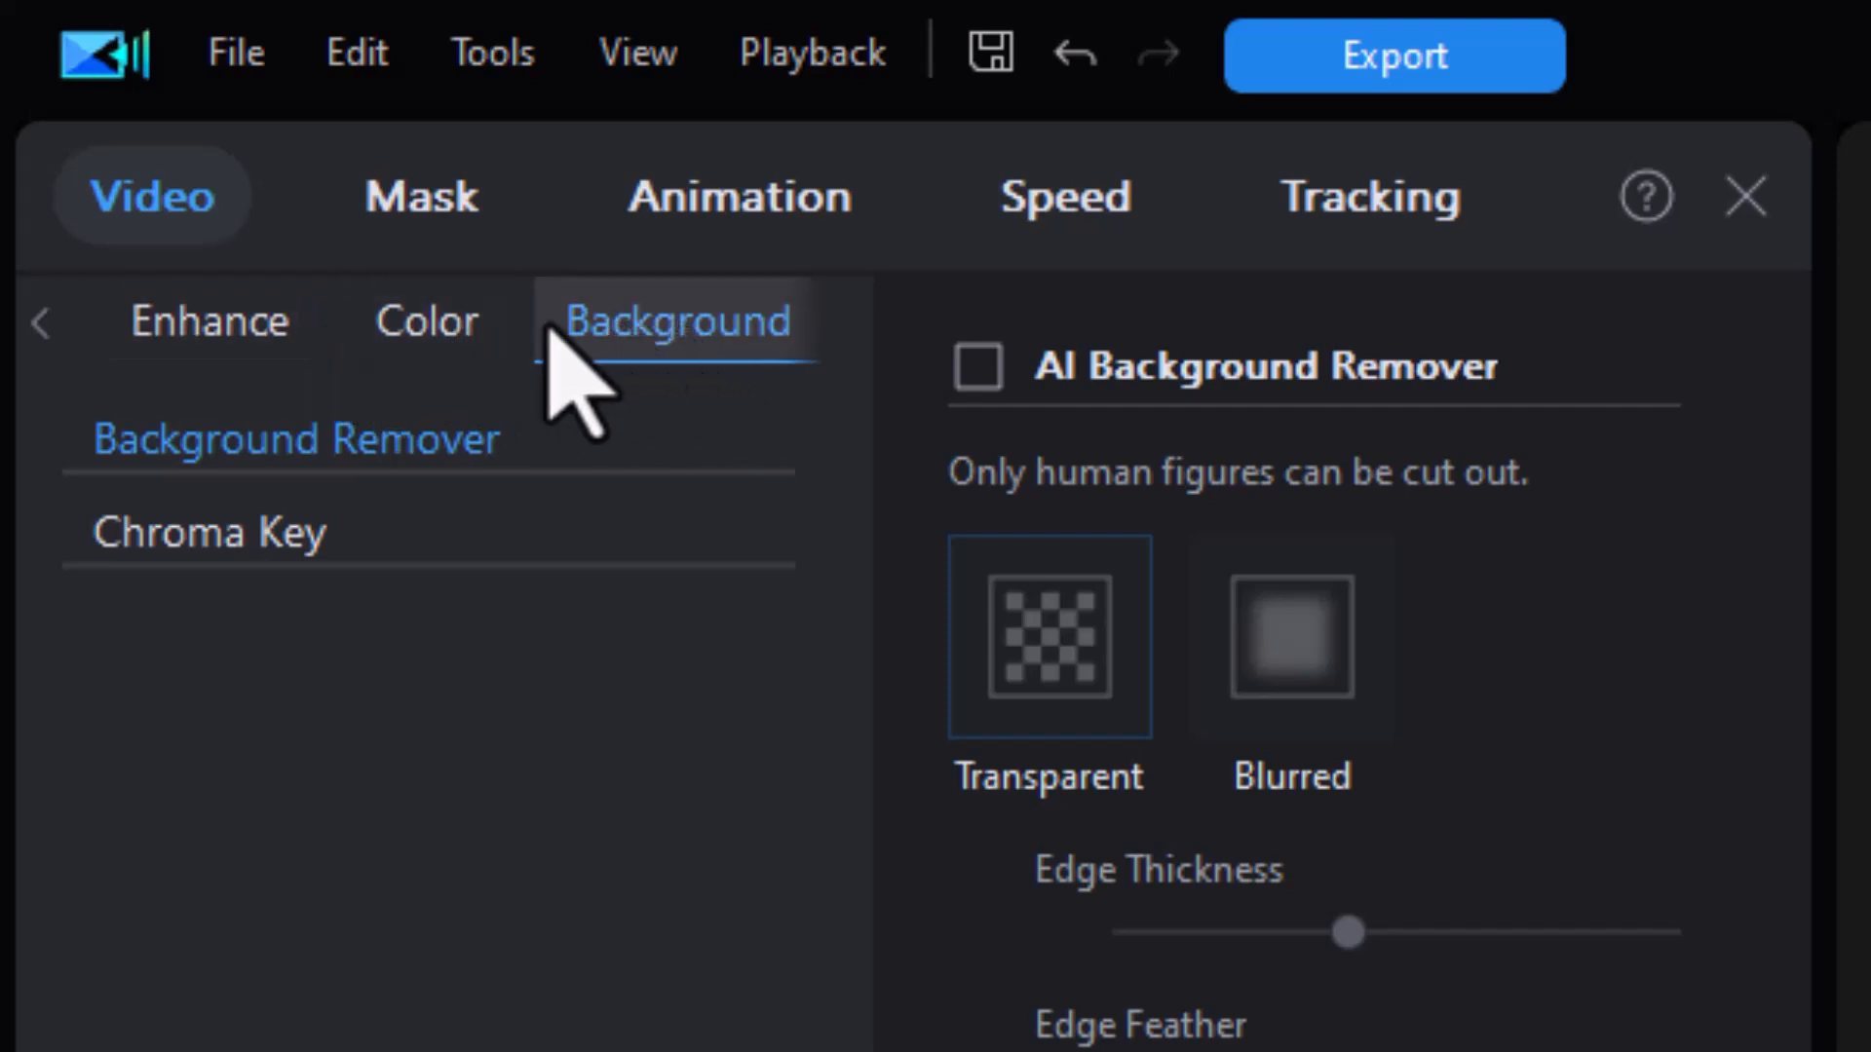
pyautogui.moveTo(739, 346)
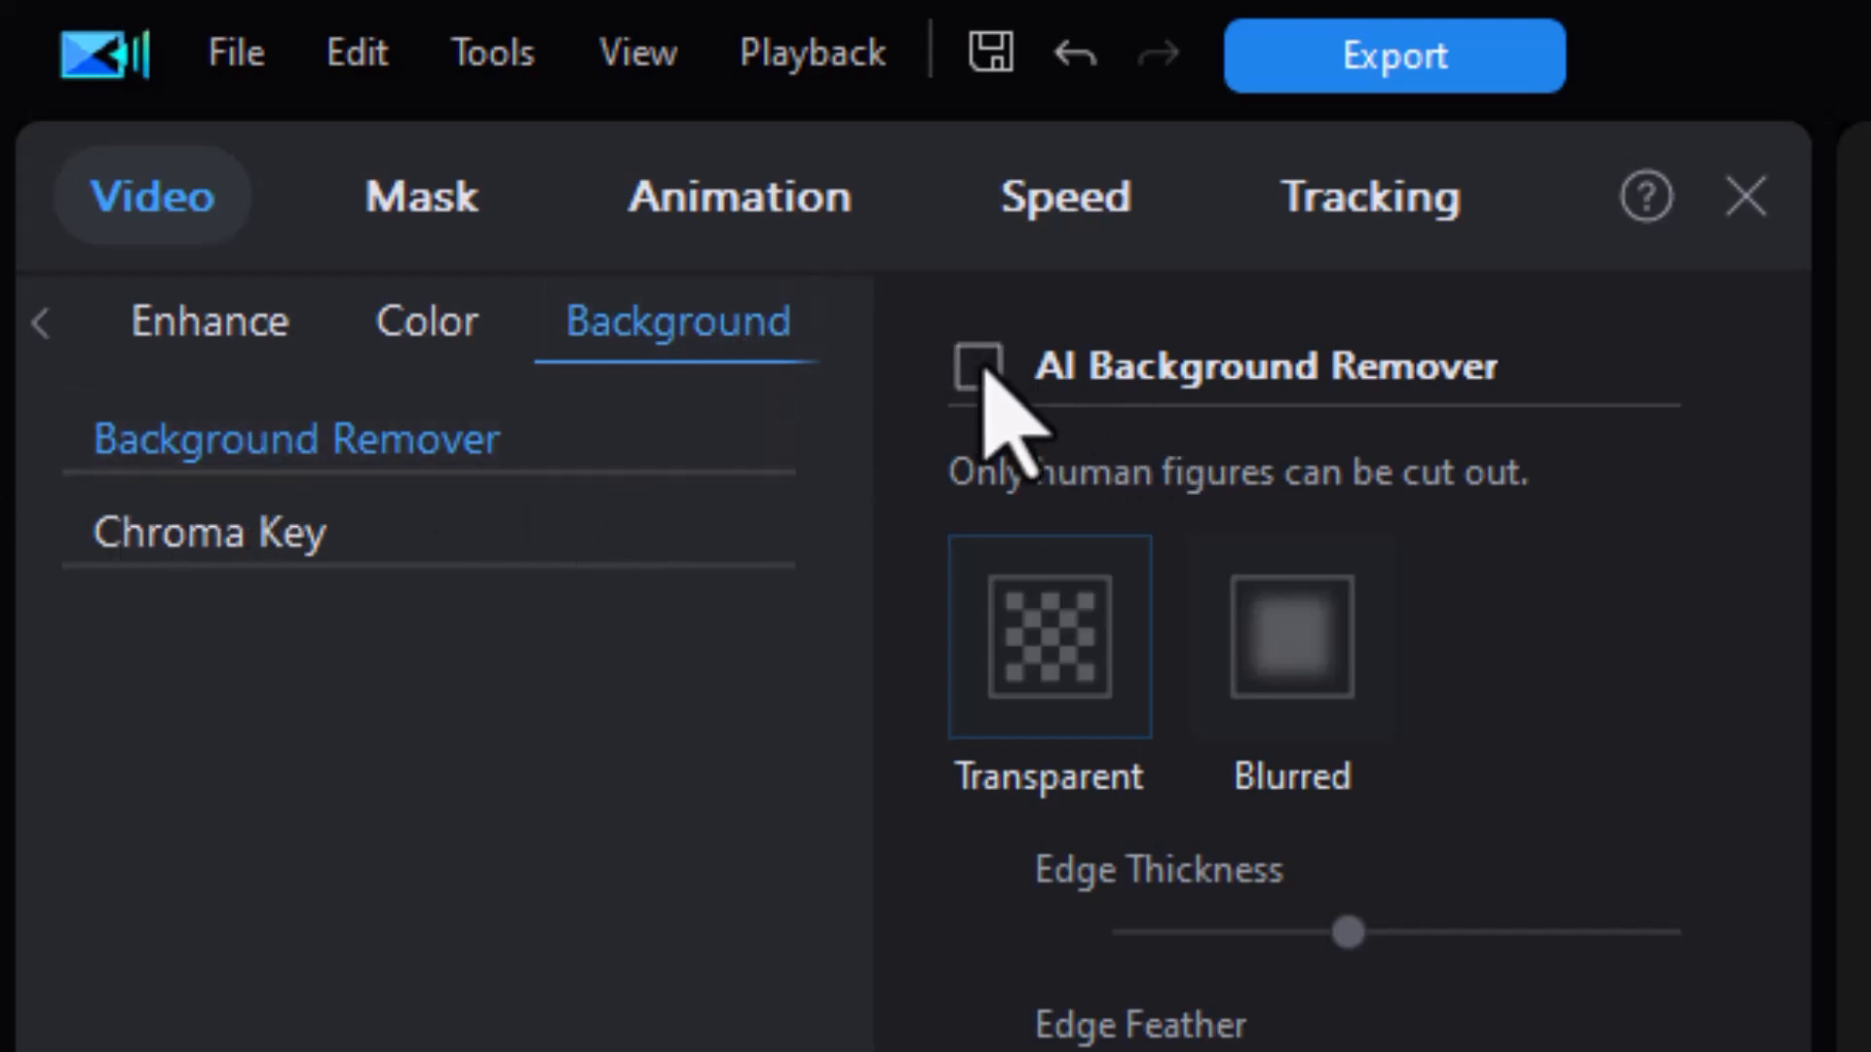
pyautogui.click(976, 367)
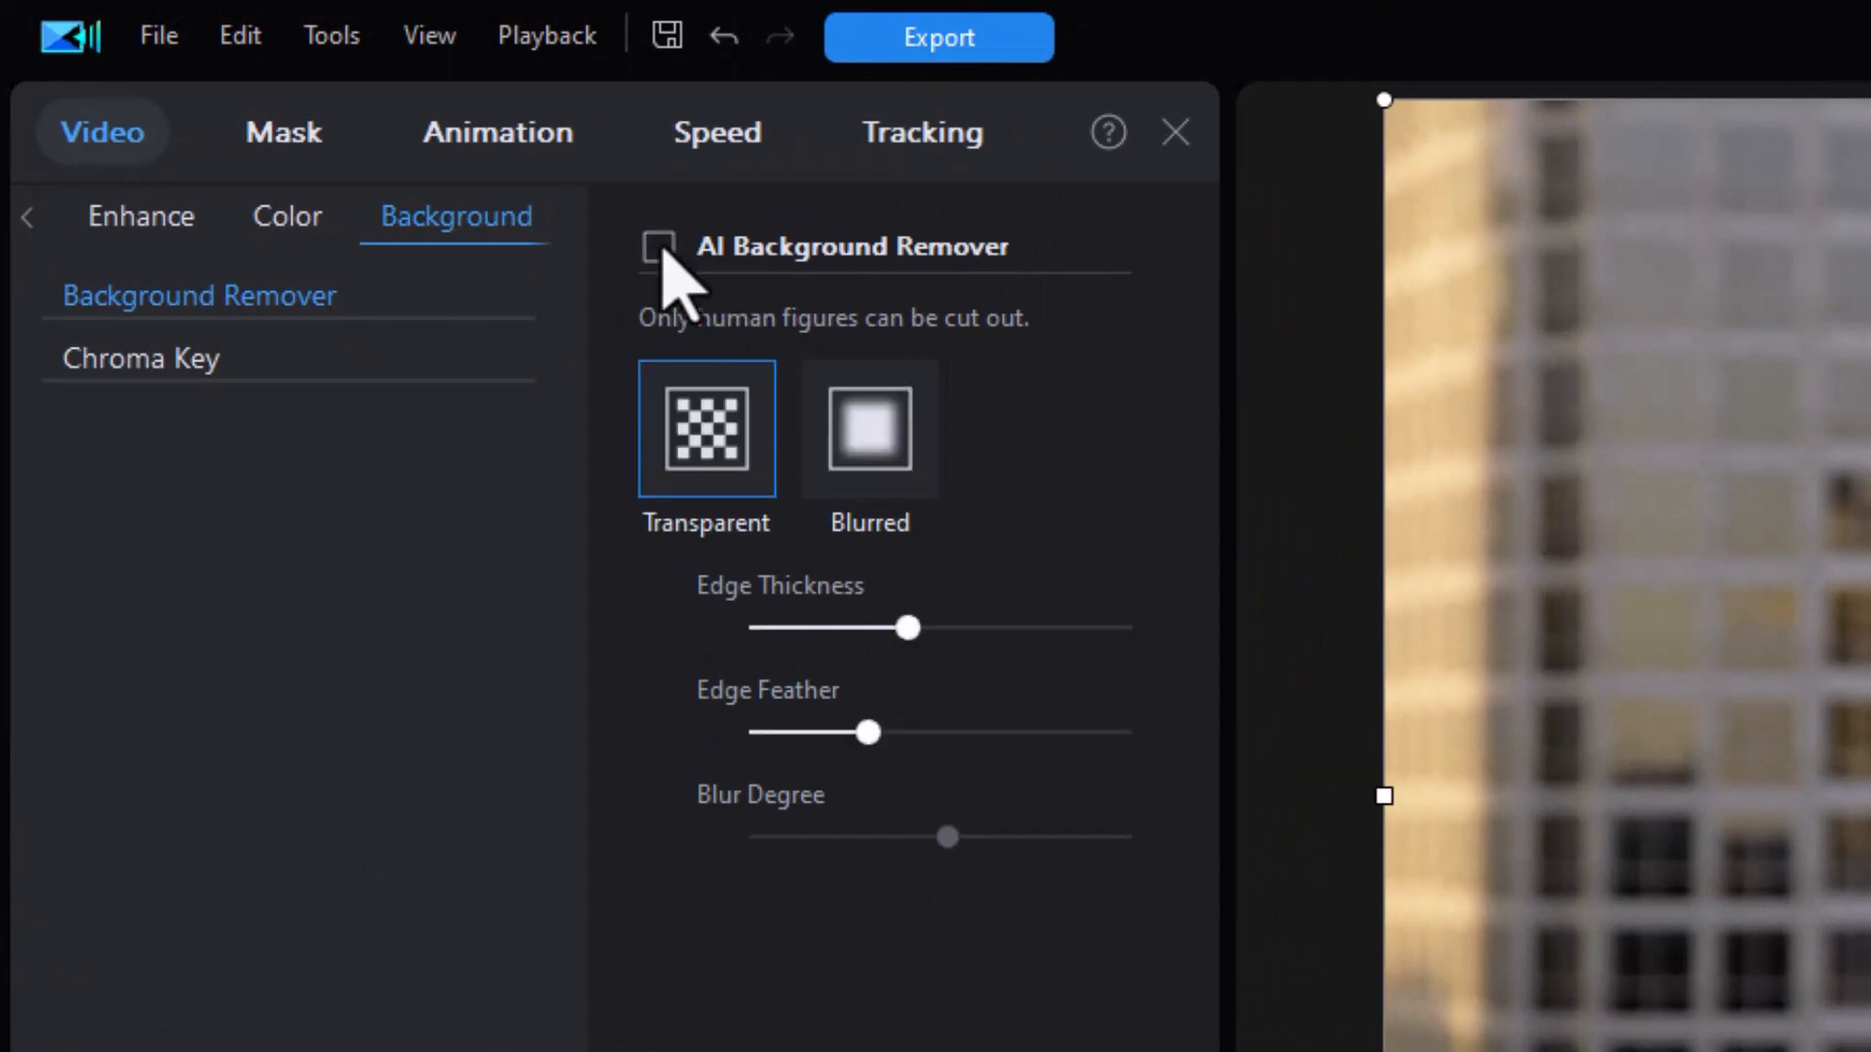
# Tick AI Background Remover for the man-on-the-phone precut to drop the office backdrop
pyautogui.click(1177, 132)
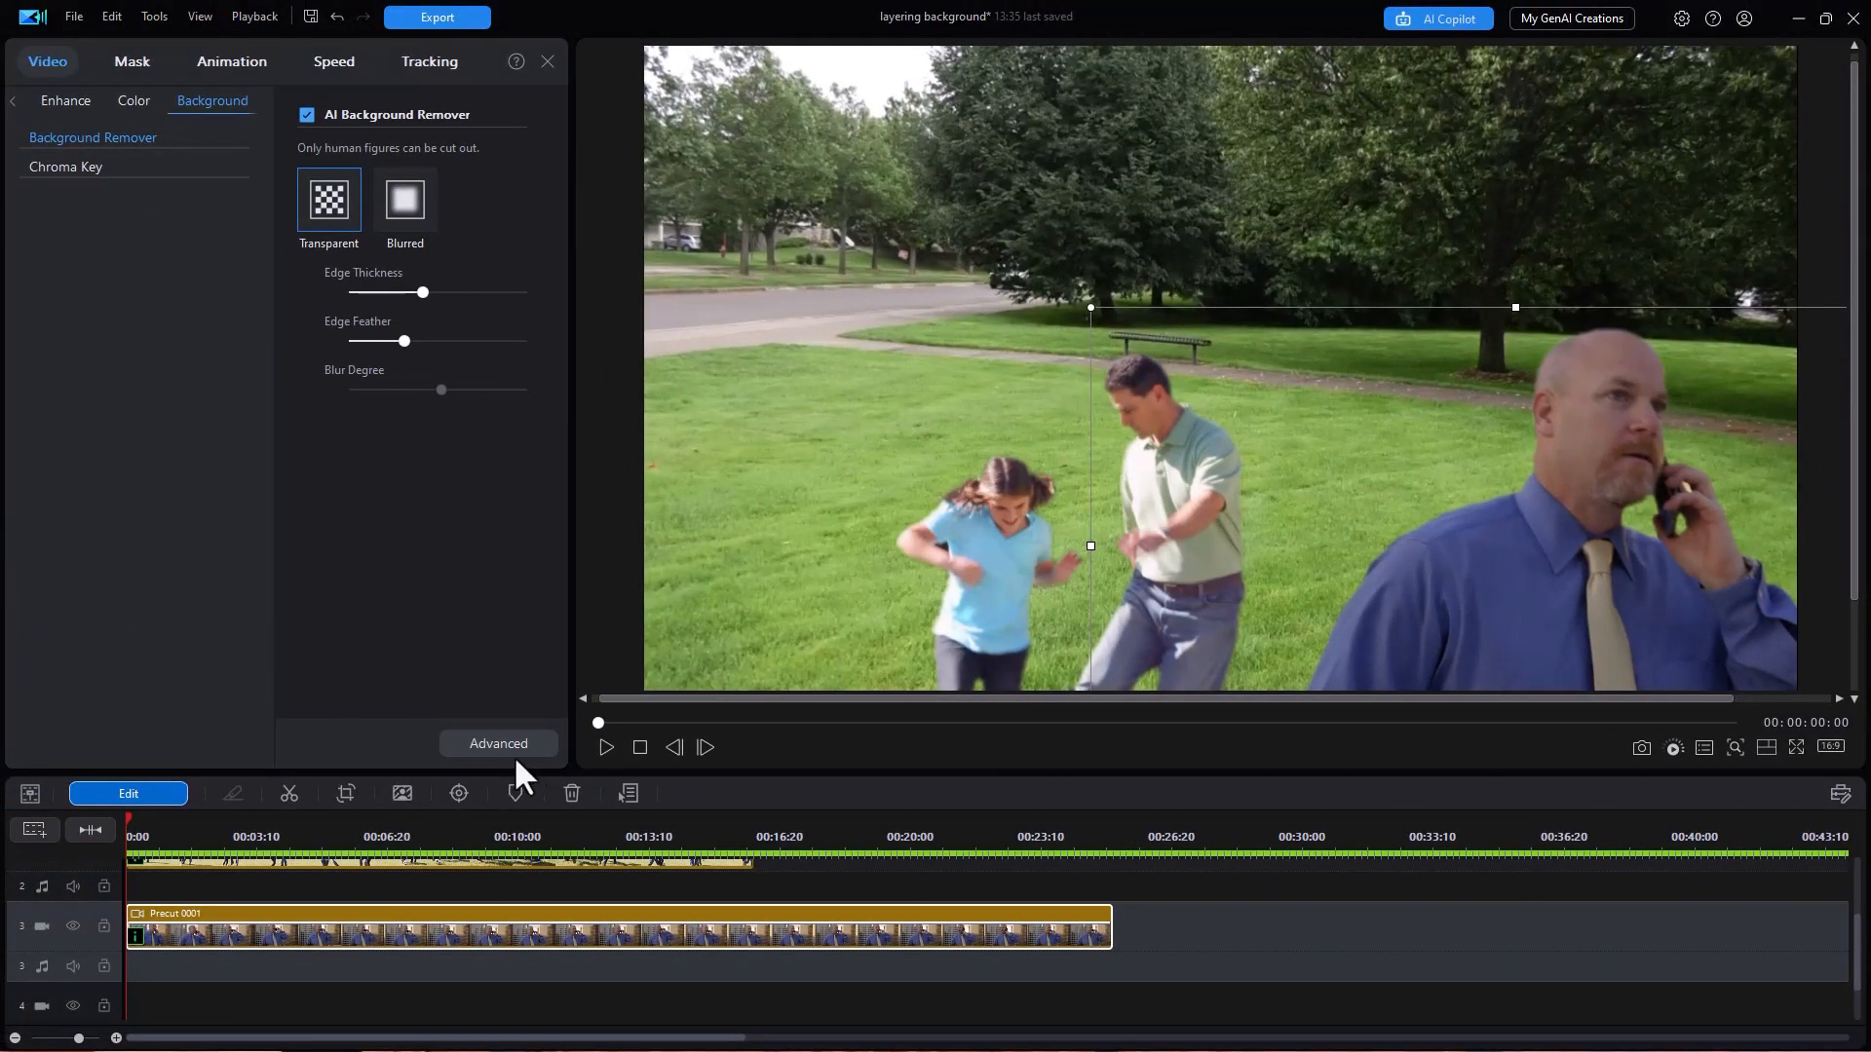
pyautogui.click(606, 748)
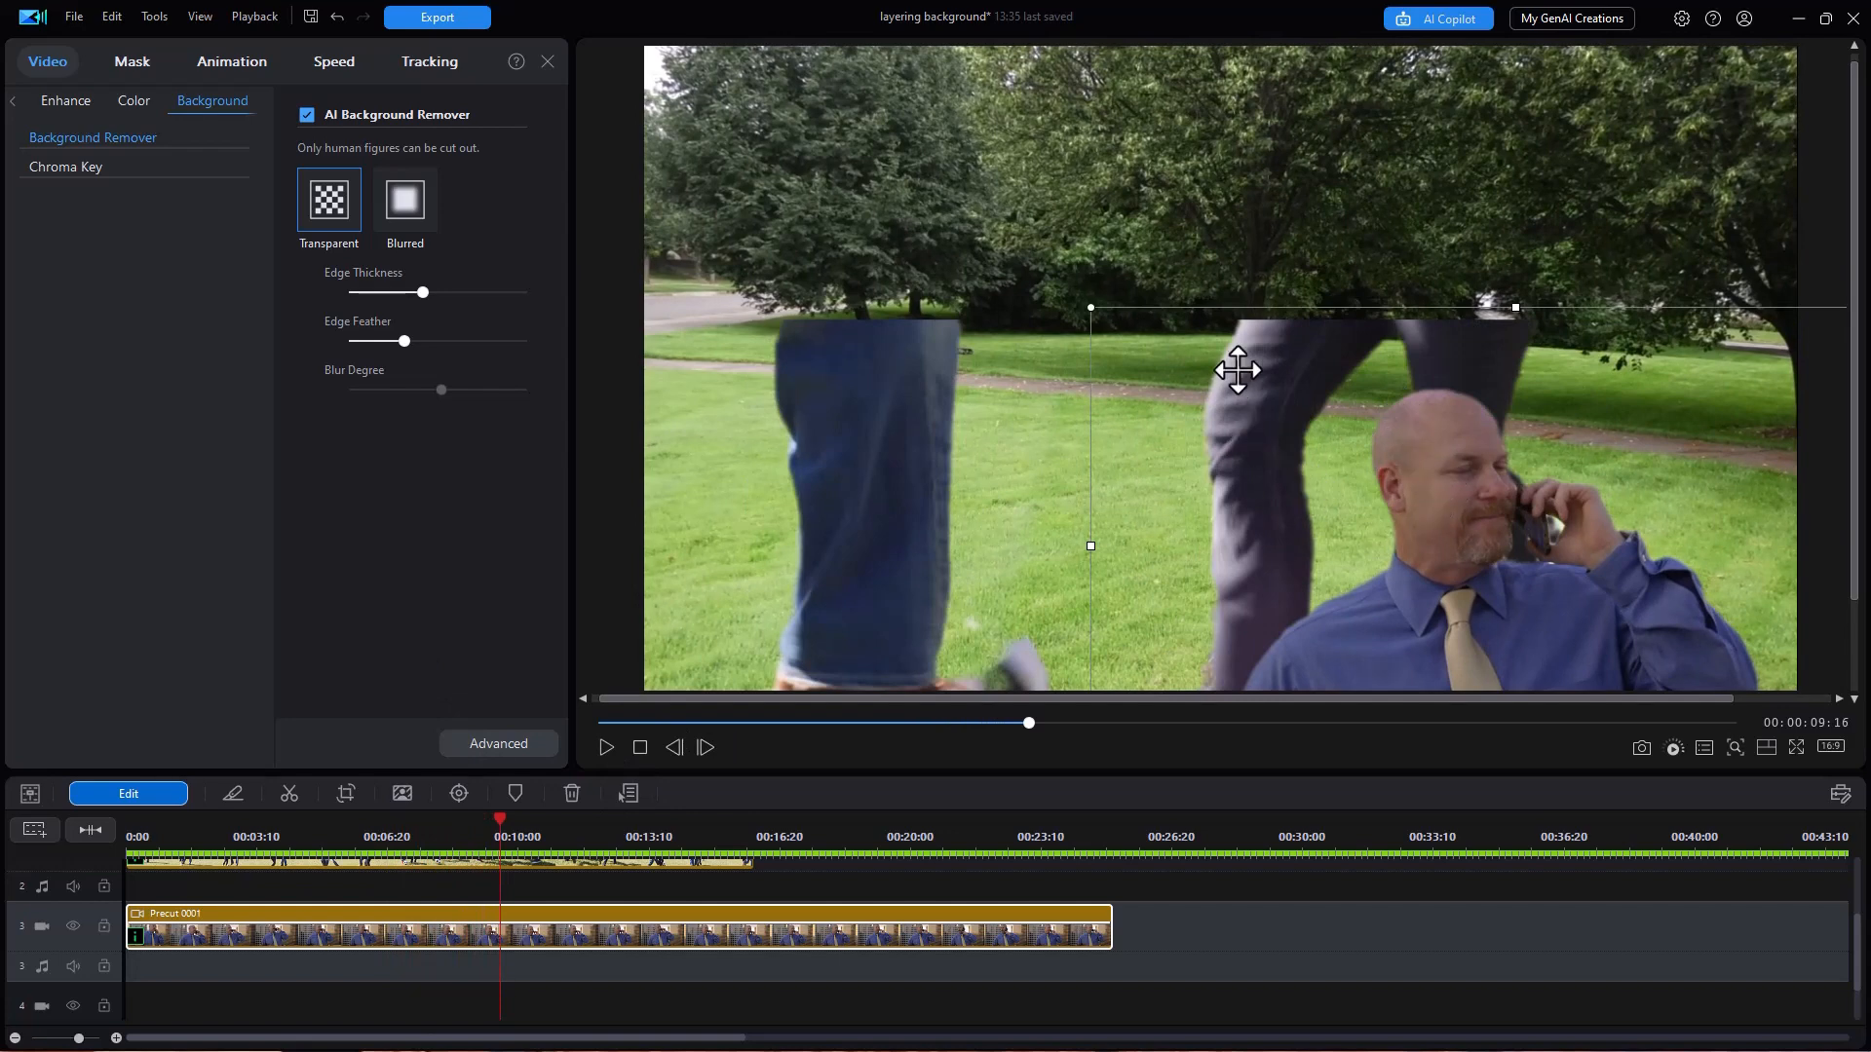
pyautogui.moveTo(1213, 570)
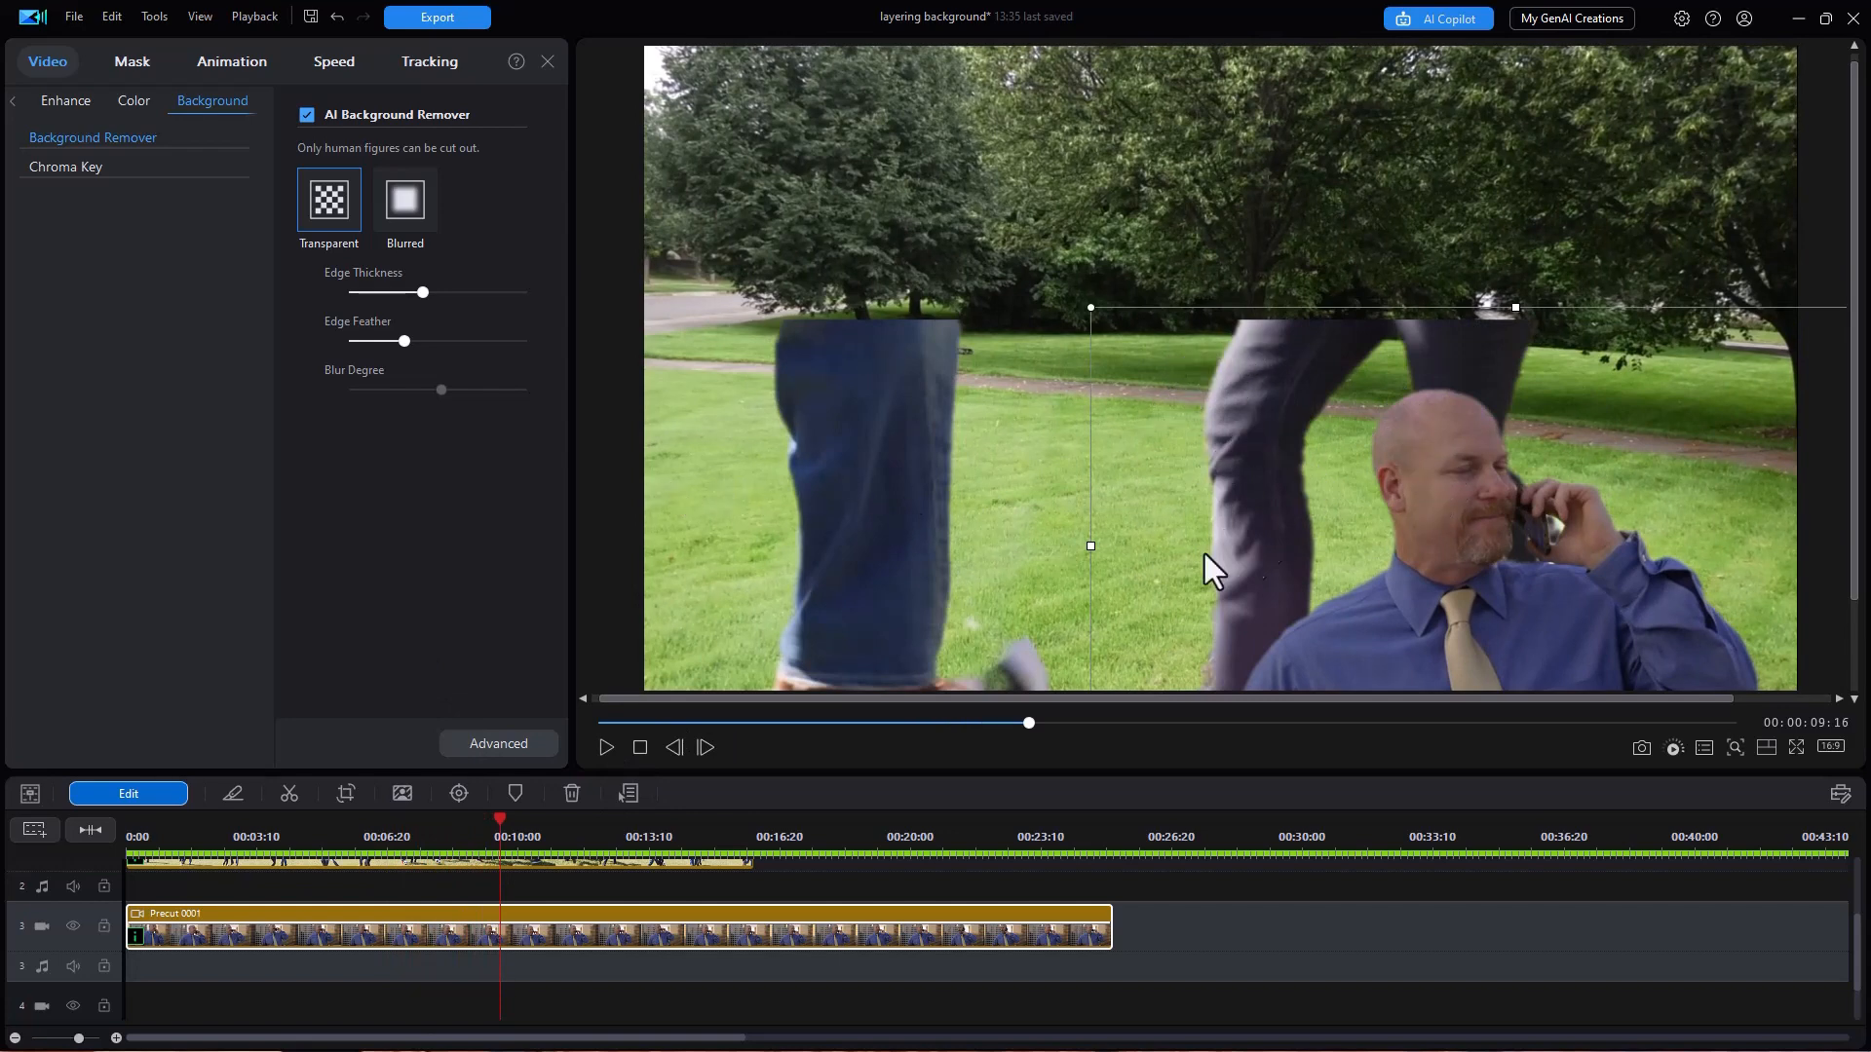
pyautogui.moveTo(1424, 415)
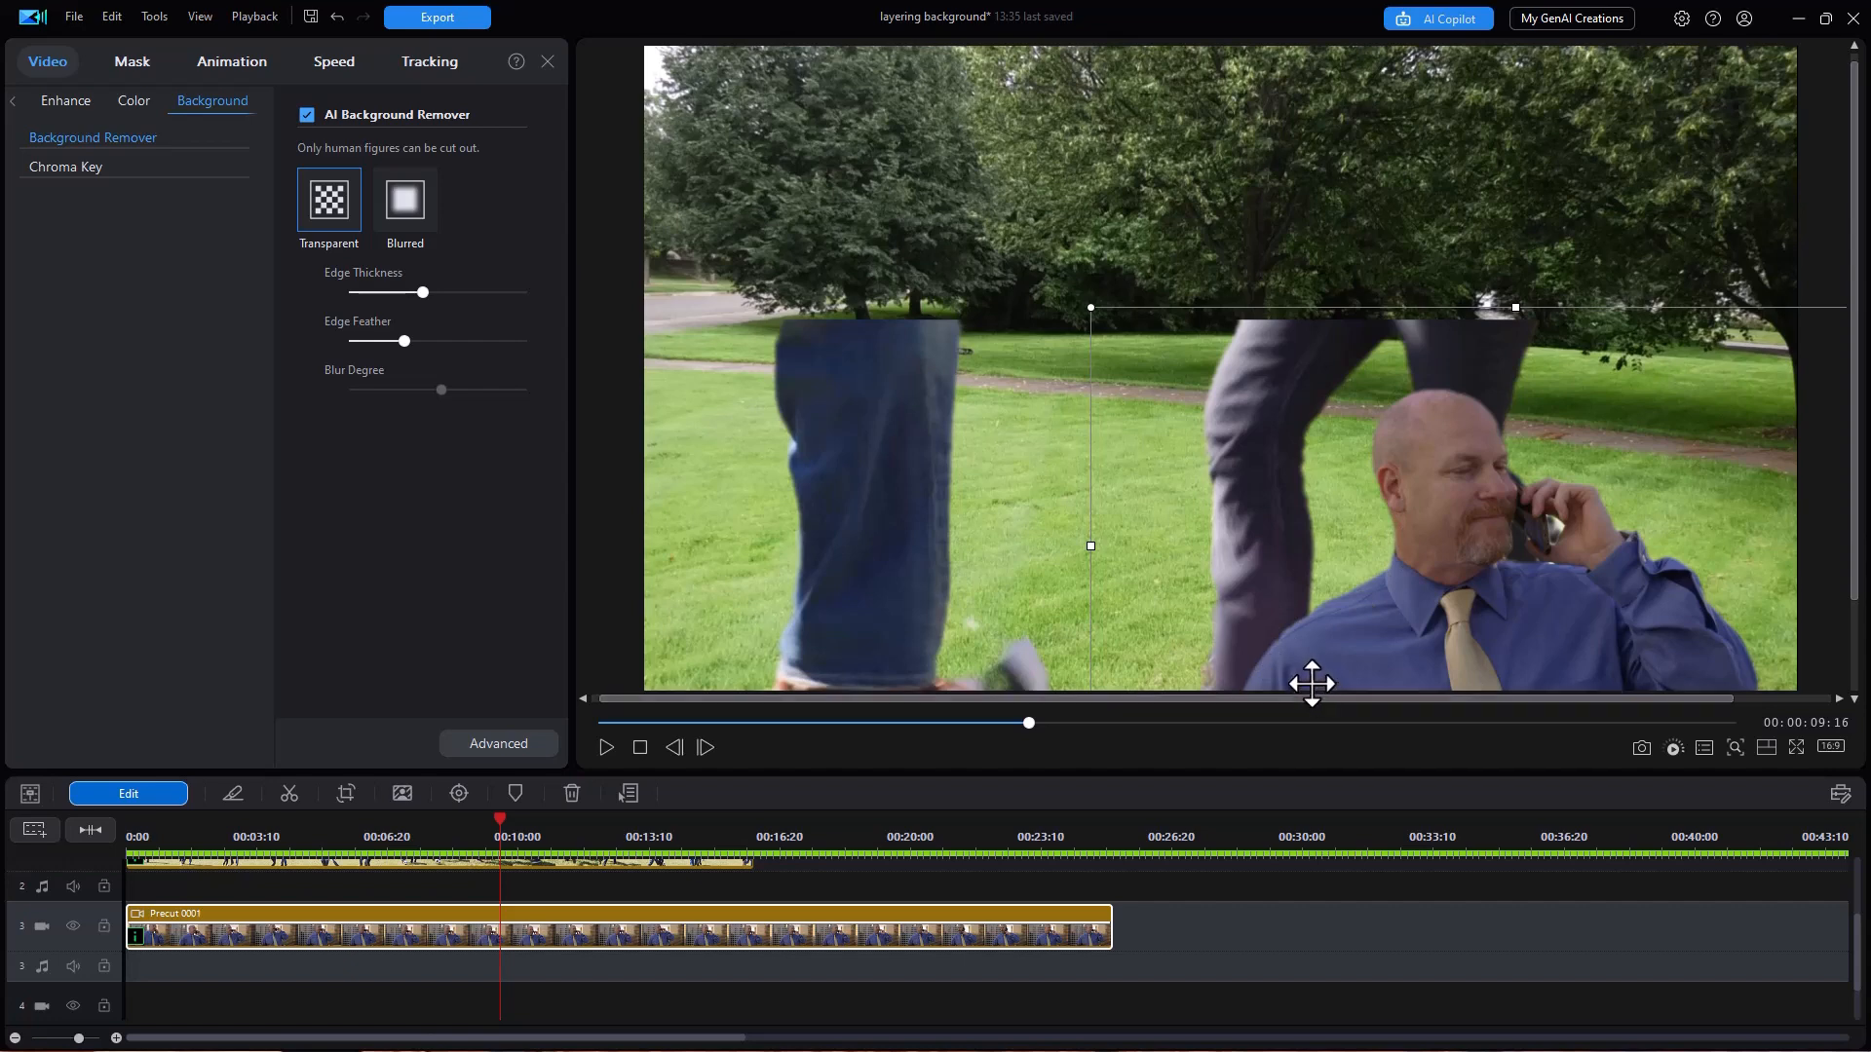
pyautogui.moveTo(1318, 669)
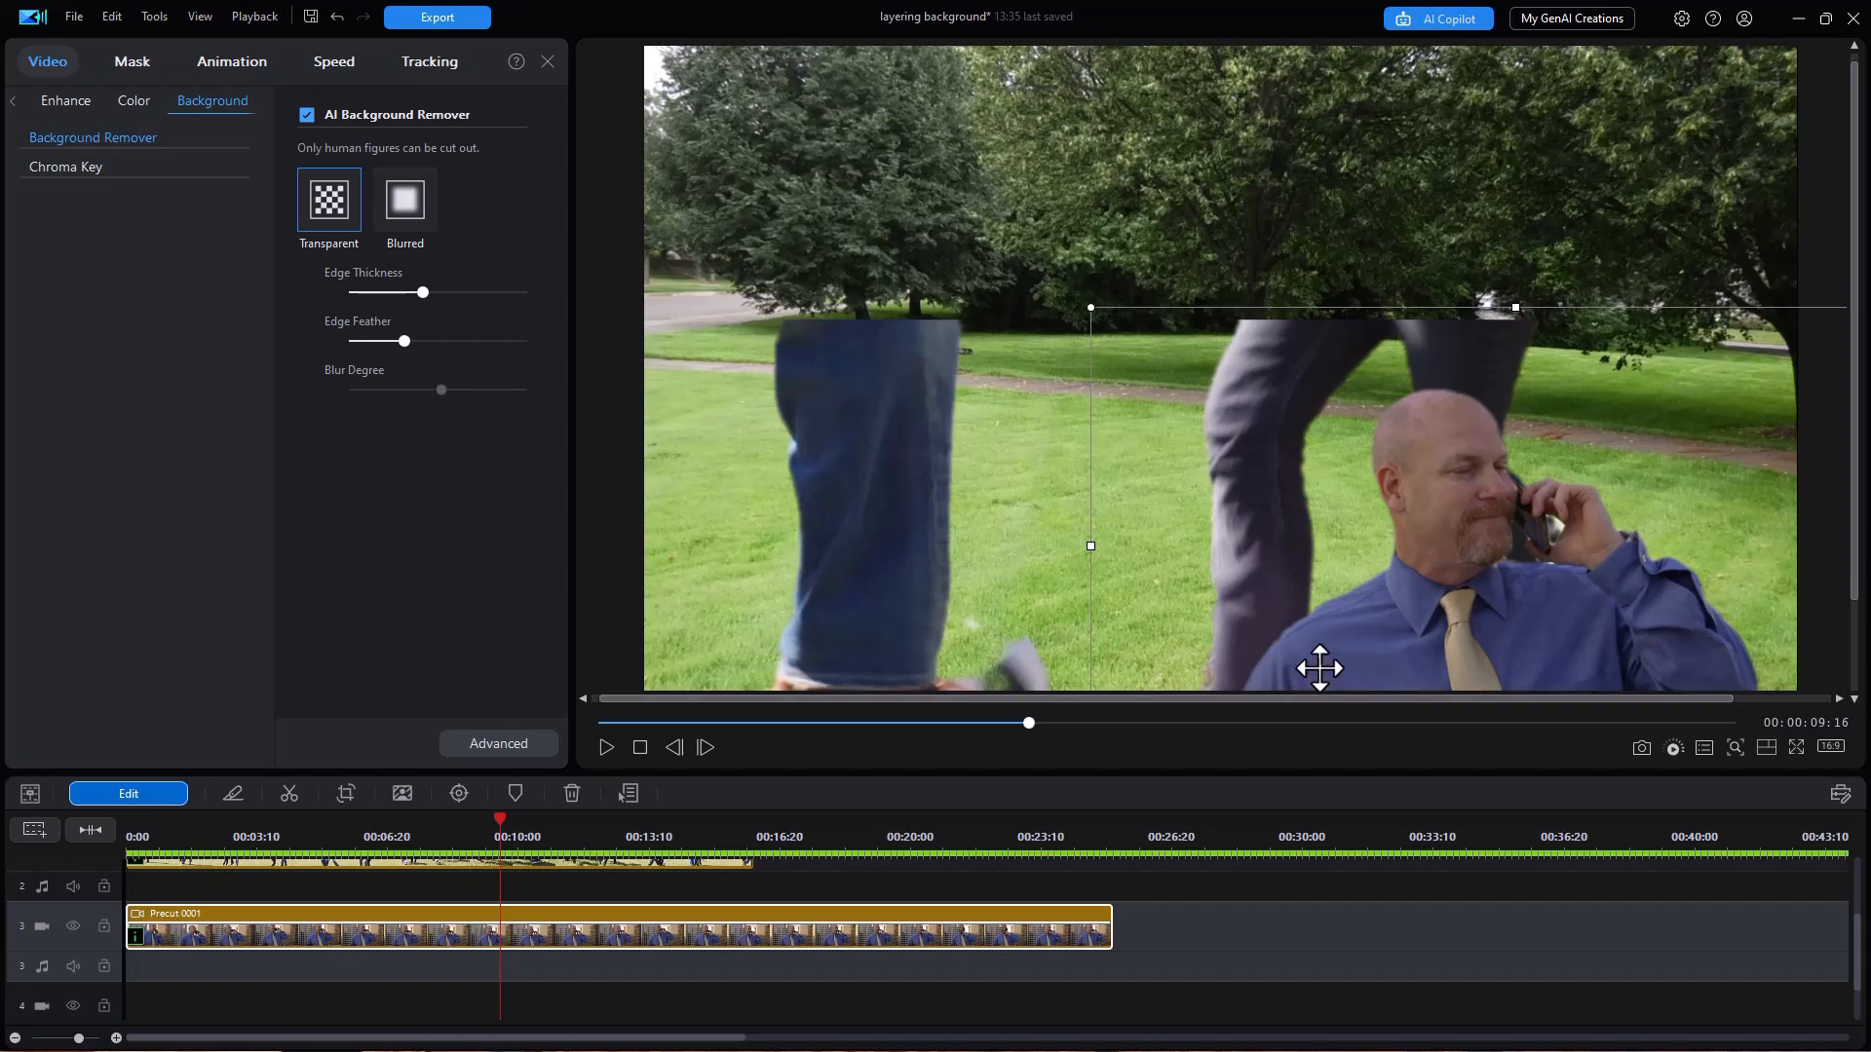
pyautogui.moveTo(429, 445)
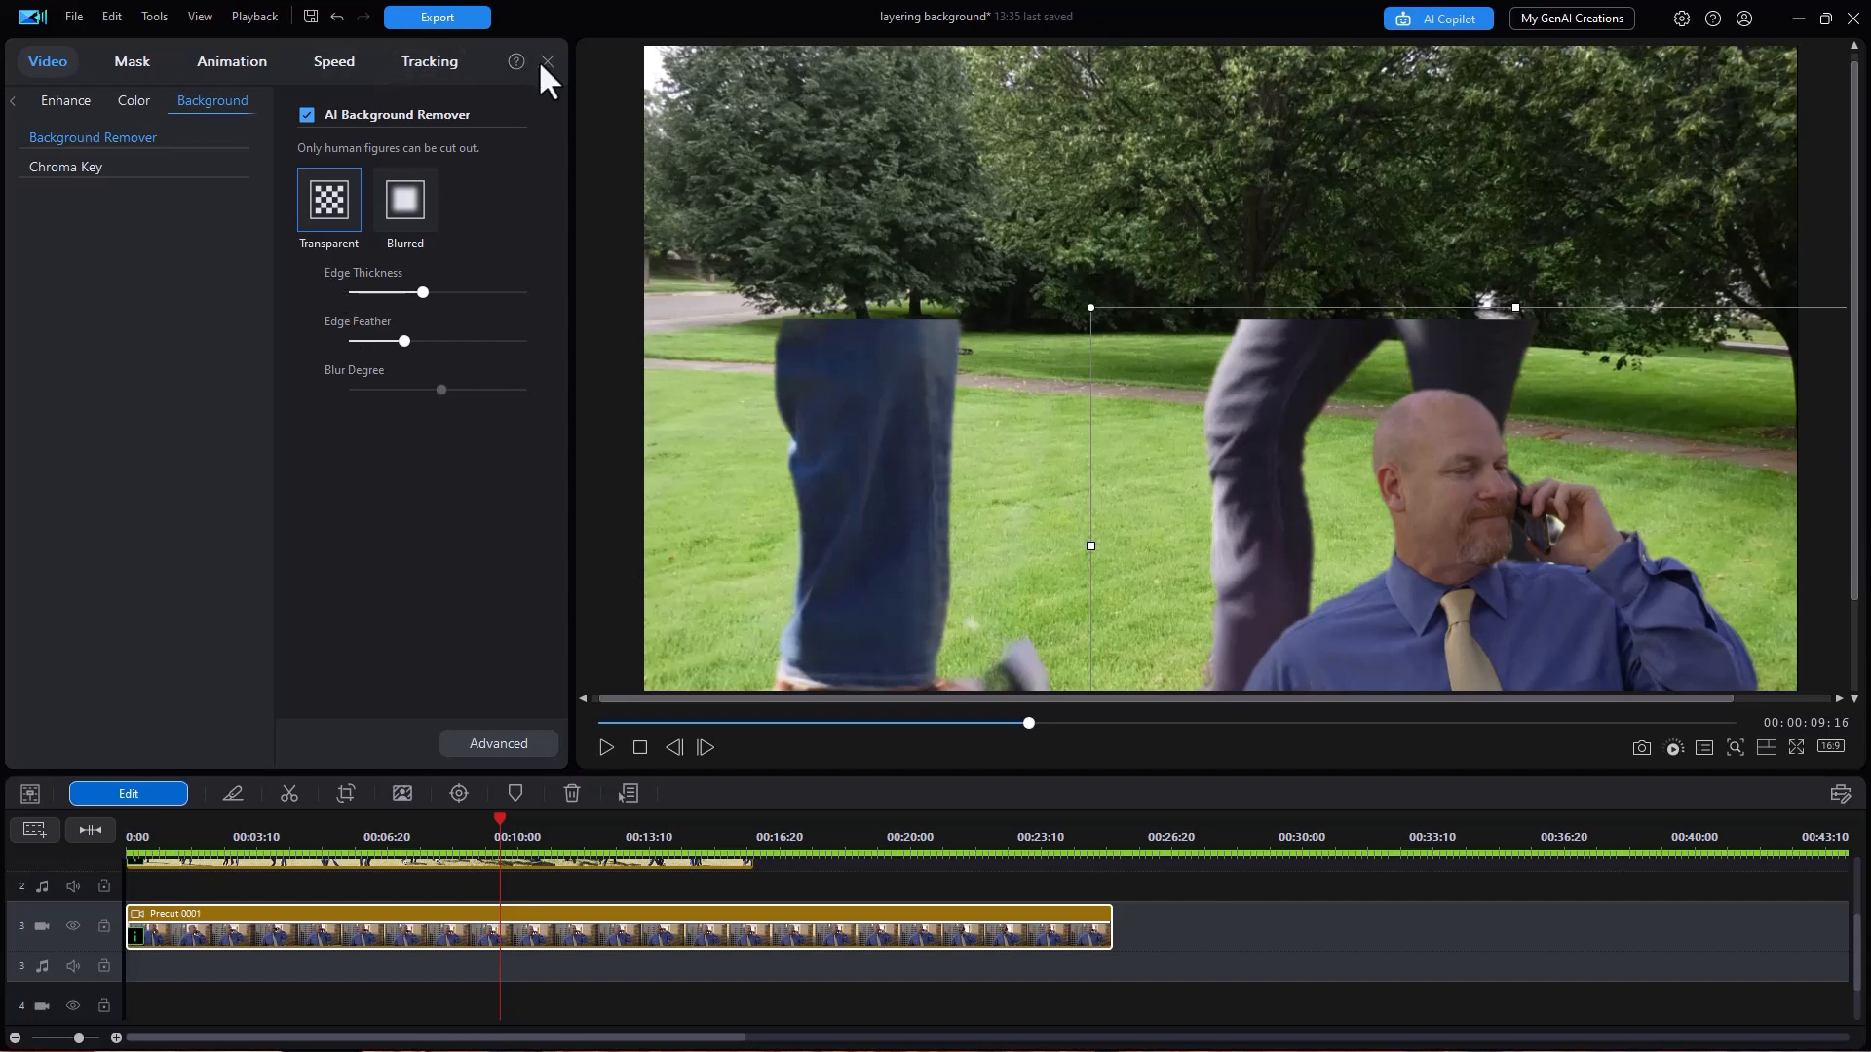
pyautogui.click(547, 61)
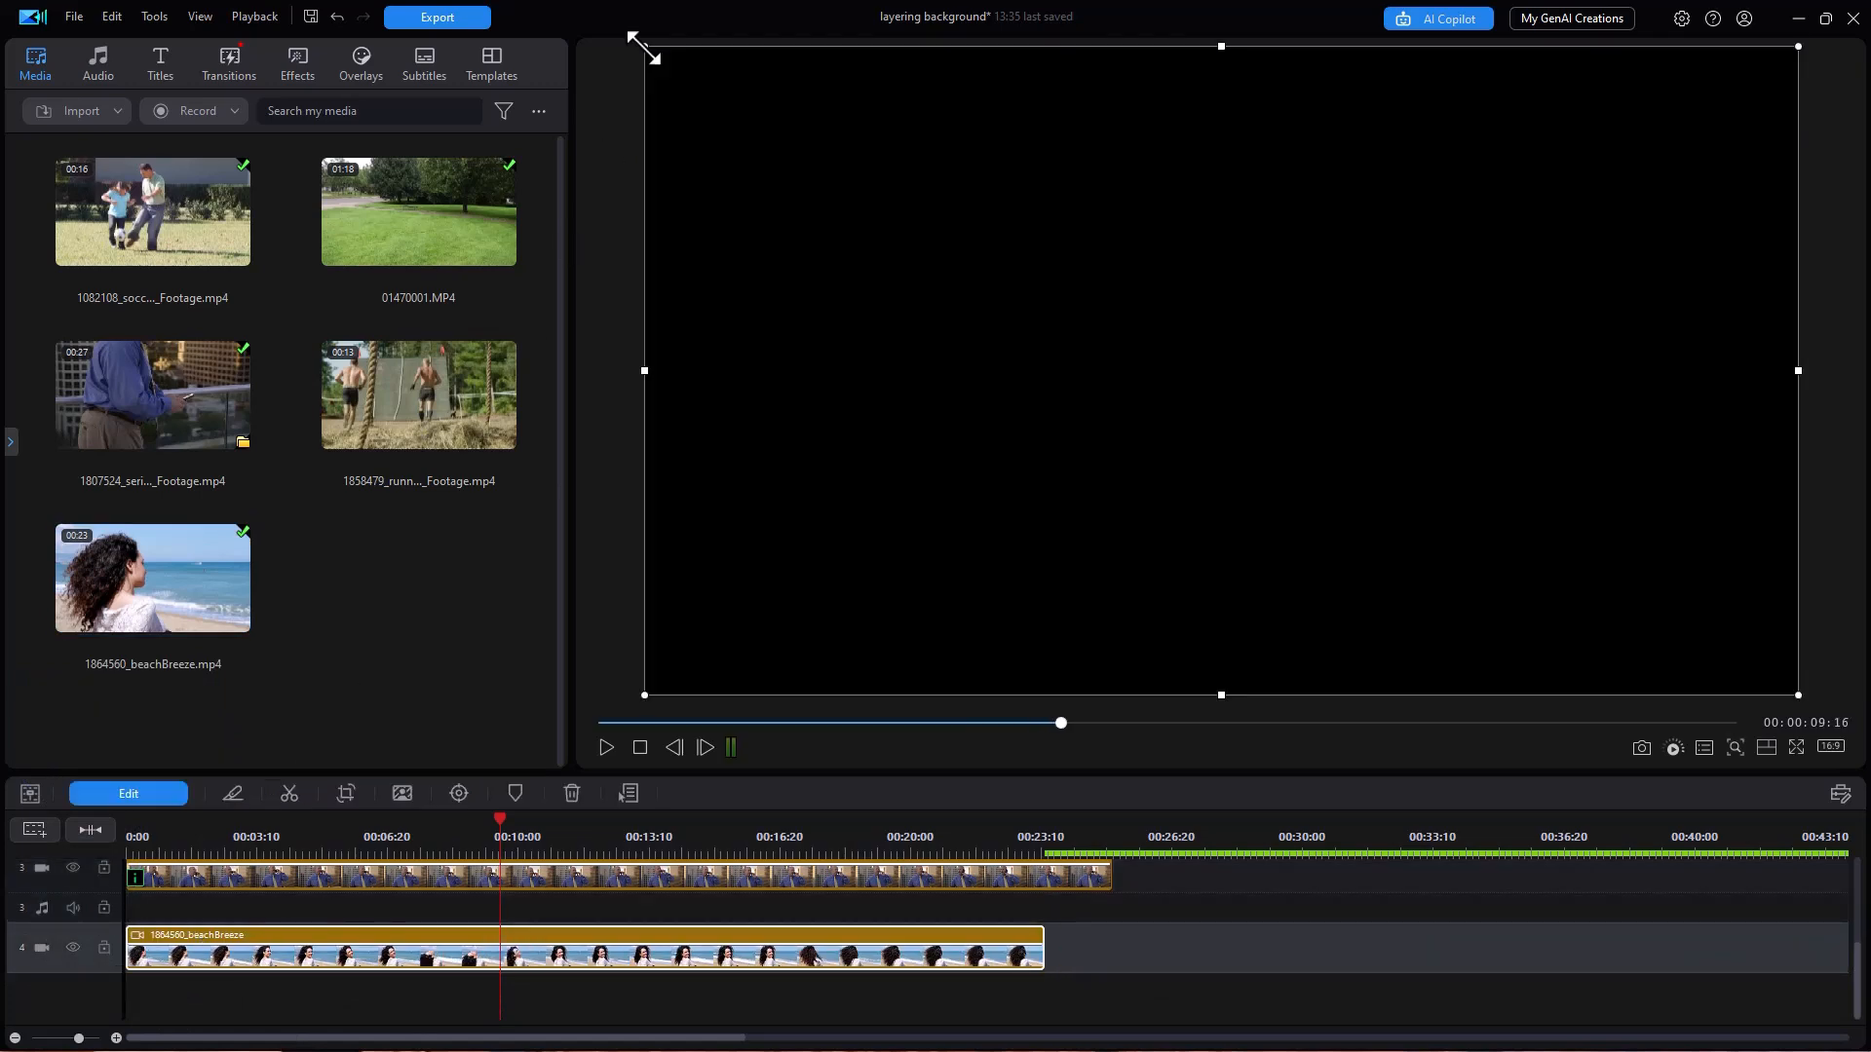
# Shrink the beach woman clip to about a quarter size and place it lower-left of centre
pyautogui.moveTo(644, 48); pyautogui.dragTo(1328, 429)
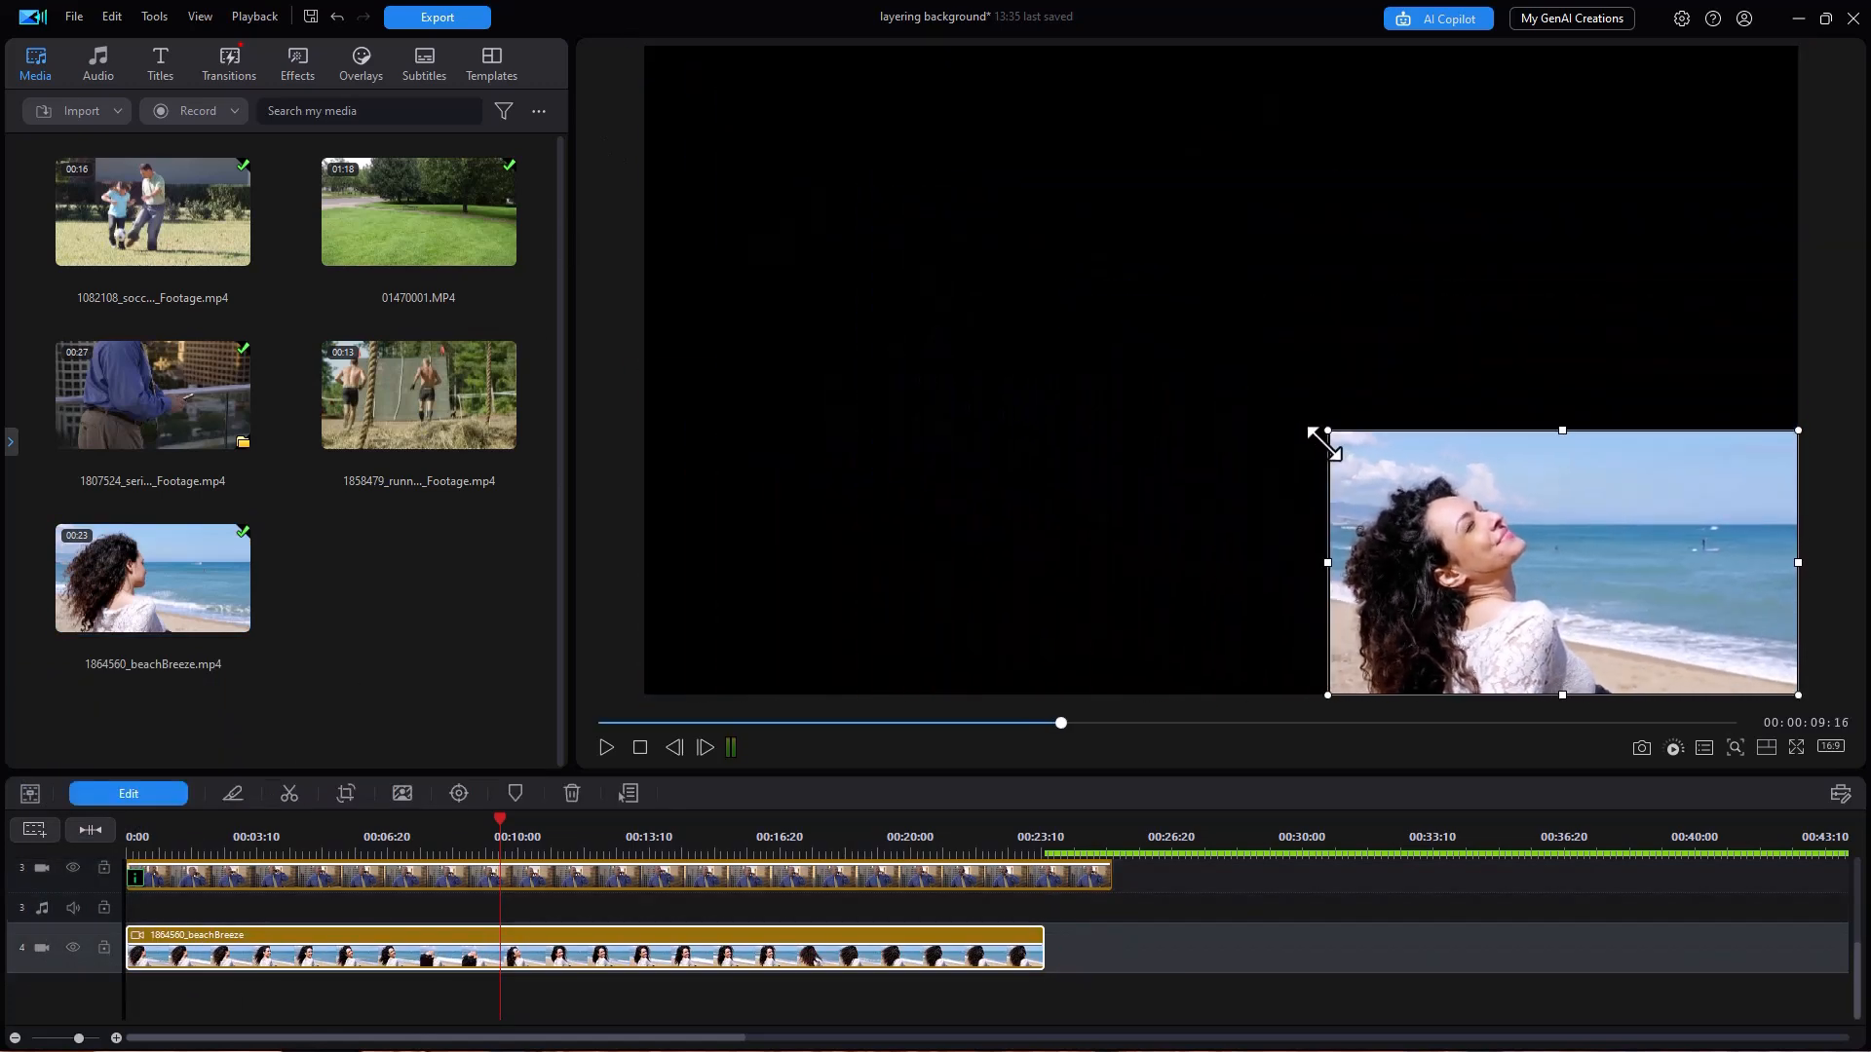
pyautogui.moveTo(1563, 562); pyautogui.dragTo(1074, 564)
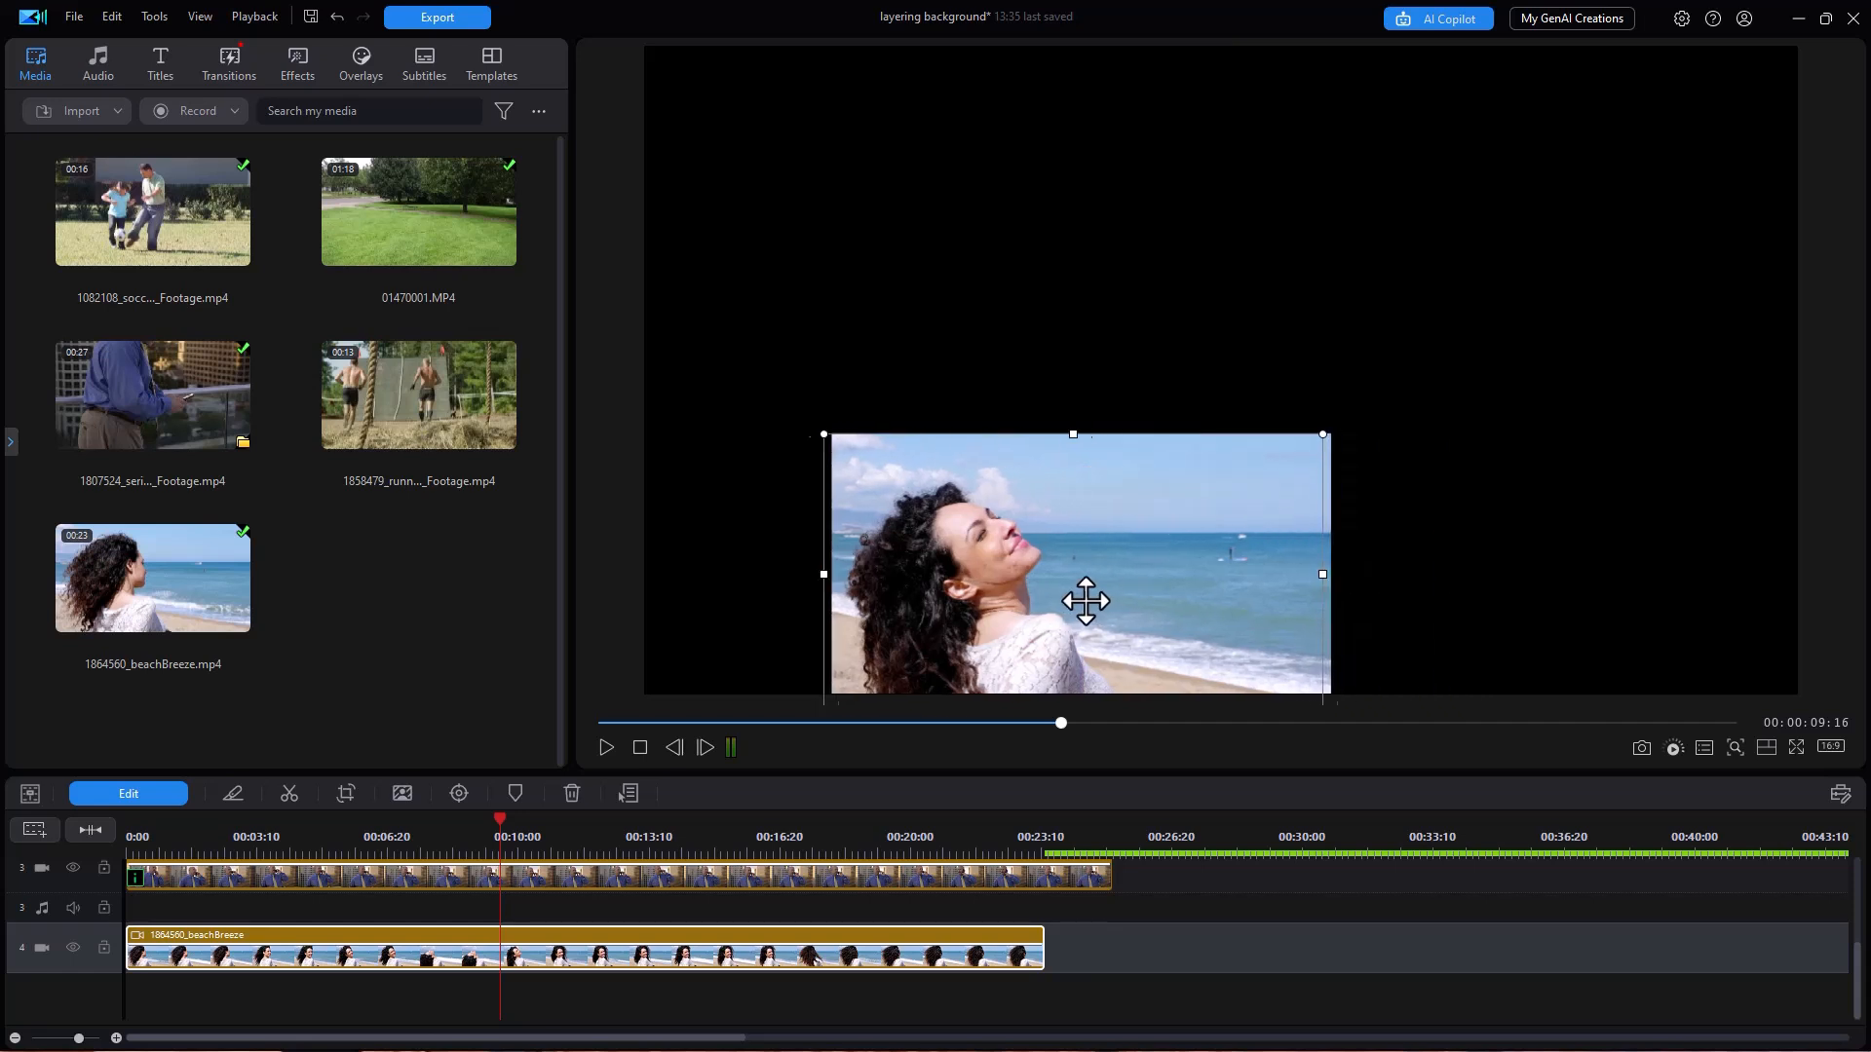
pyautogui.moveTo(1085, 600); pyautogui.dragTo(972, 558)
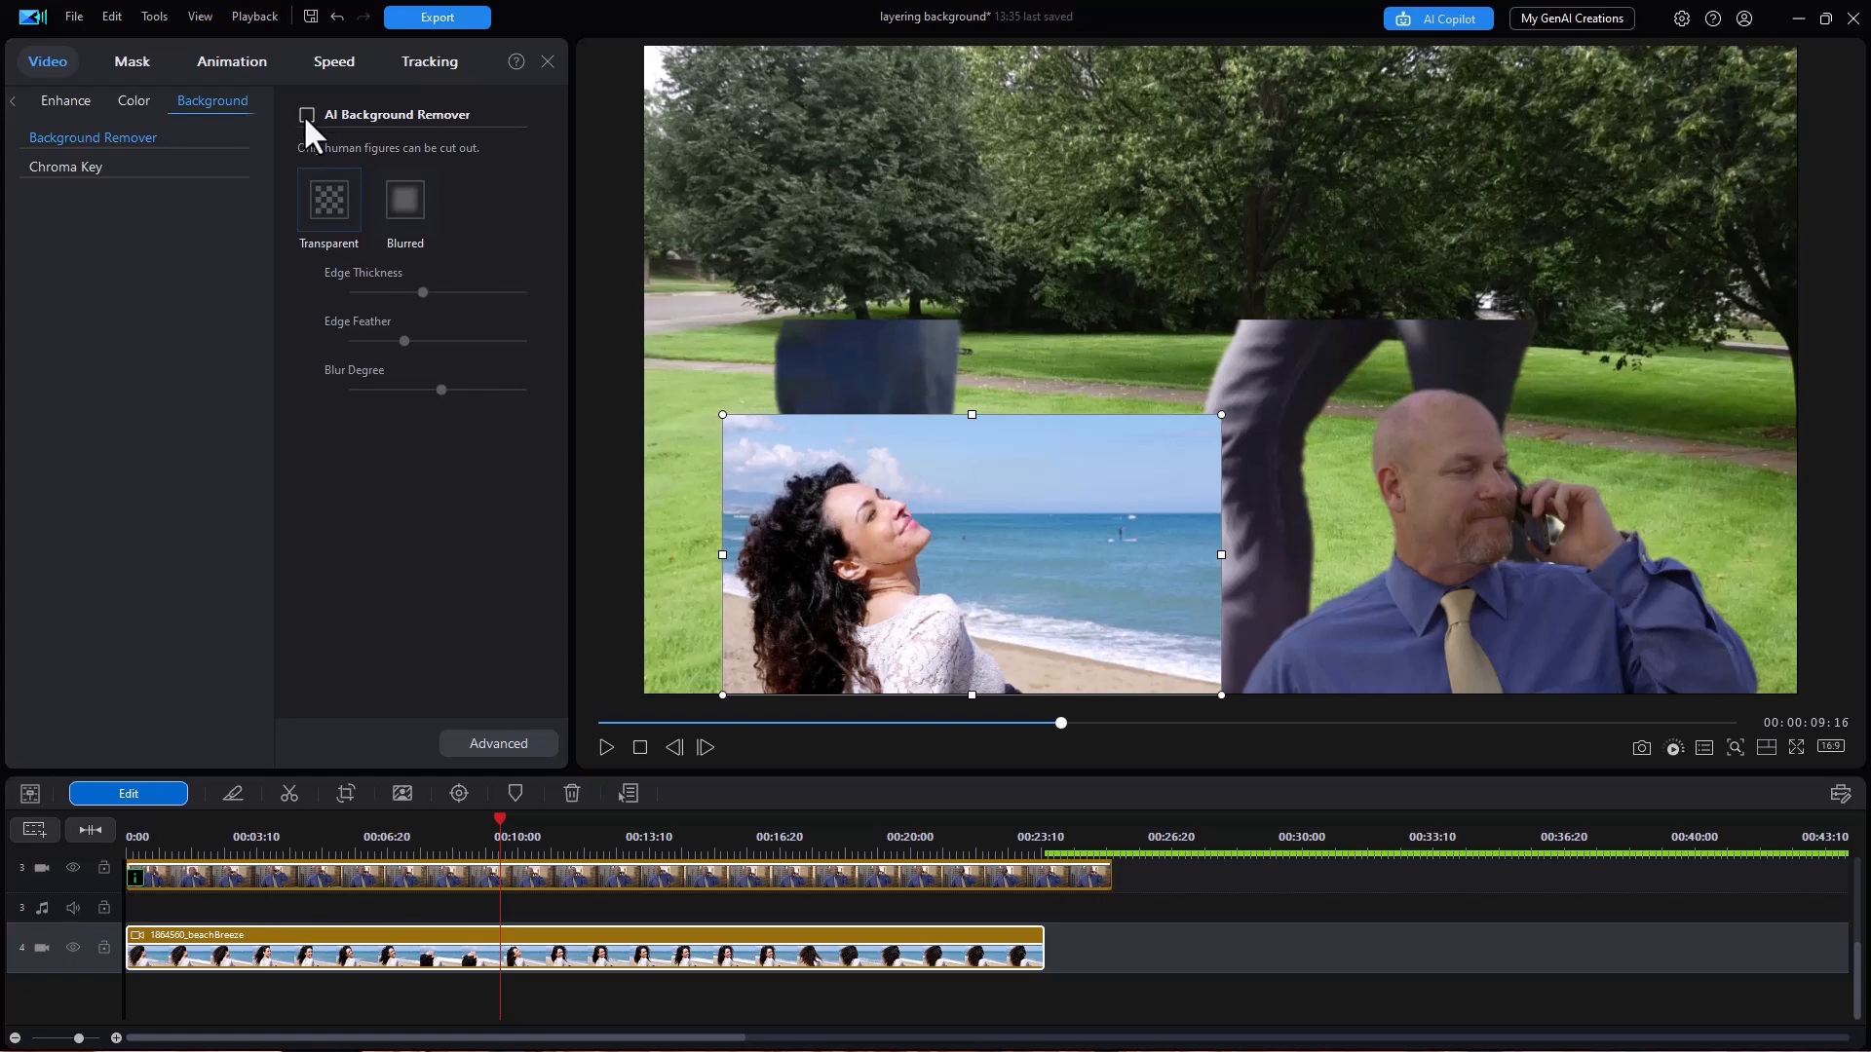
# Turn on background removal for the beach woman and shift her toward the left edge
pyautogui.click(305, 115)
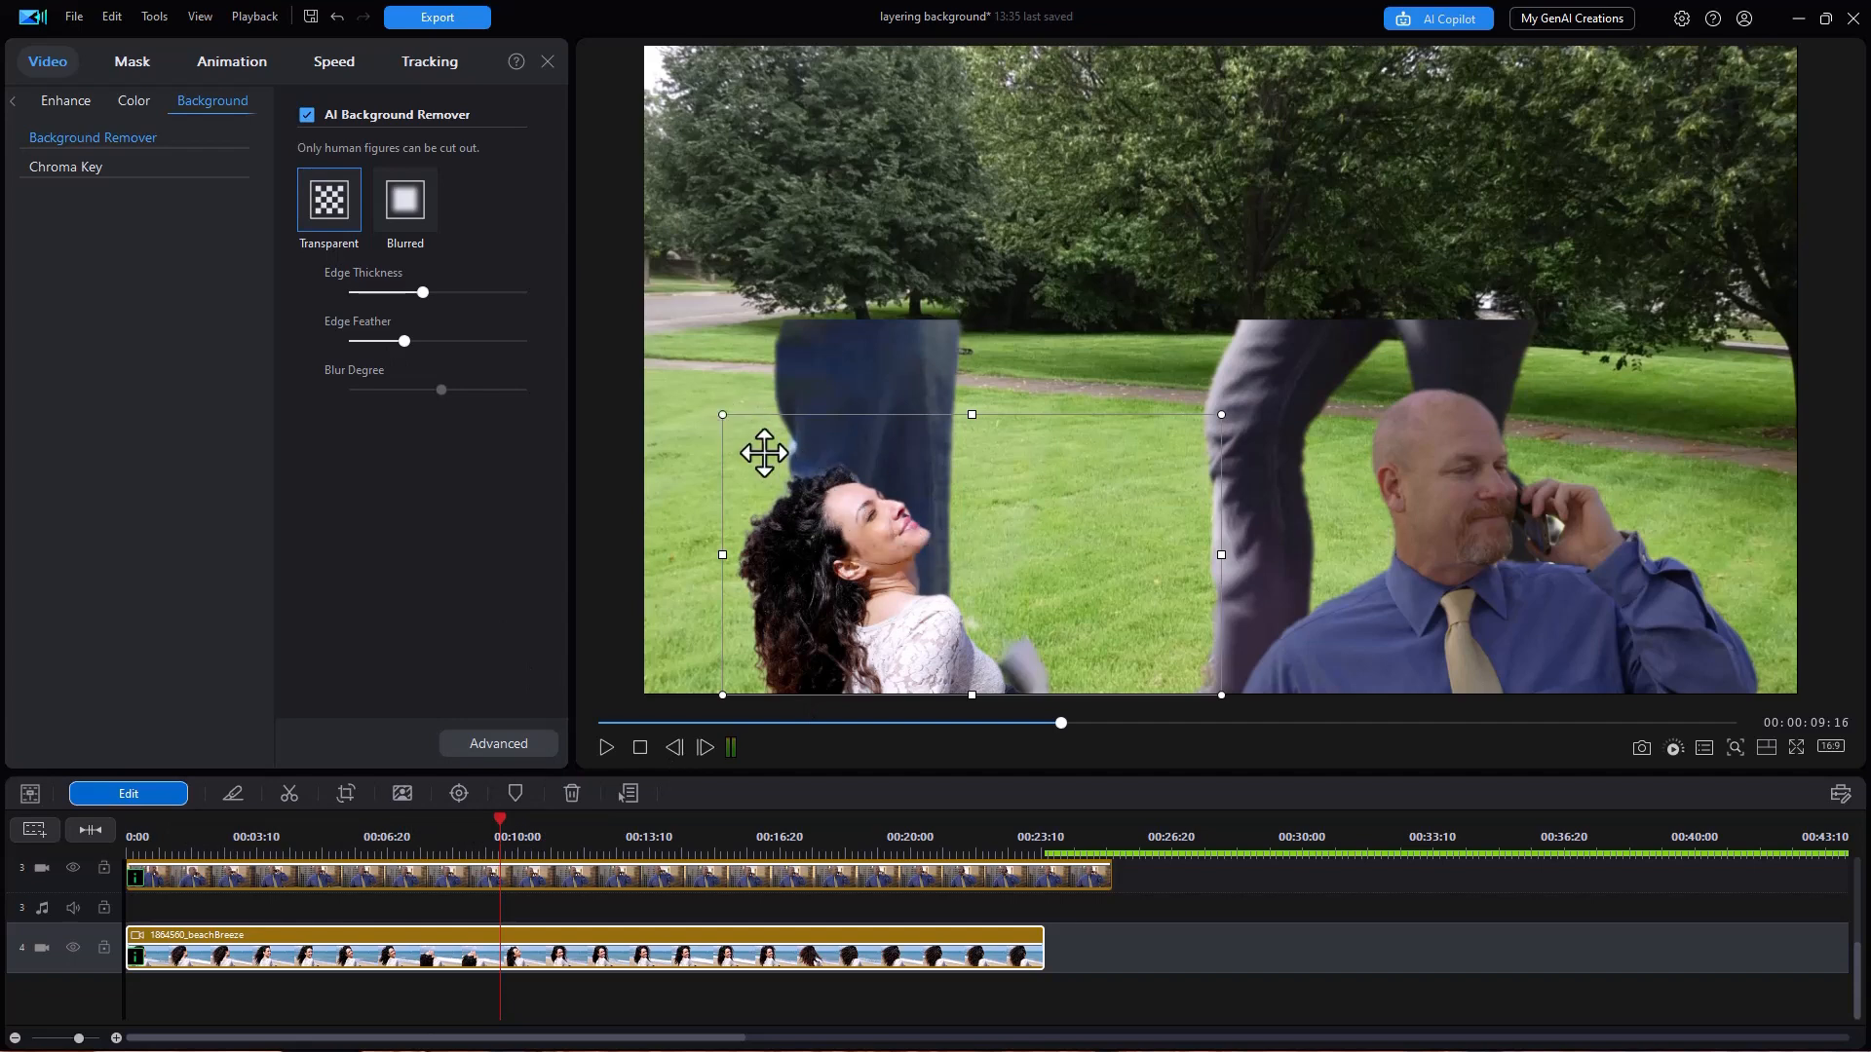
pyautogui.moveTo(721, 414); pyautogui.dragTo(644, 371)
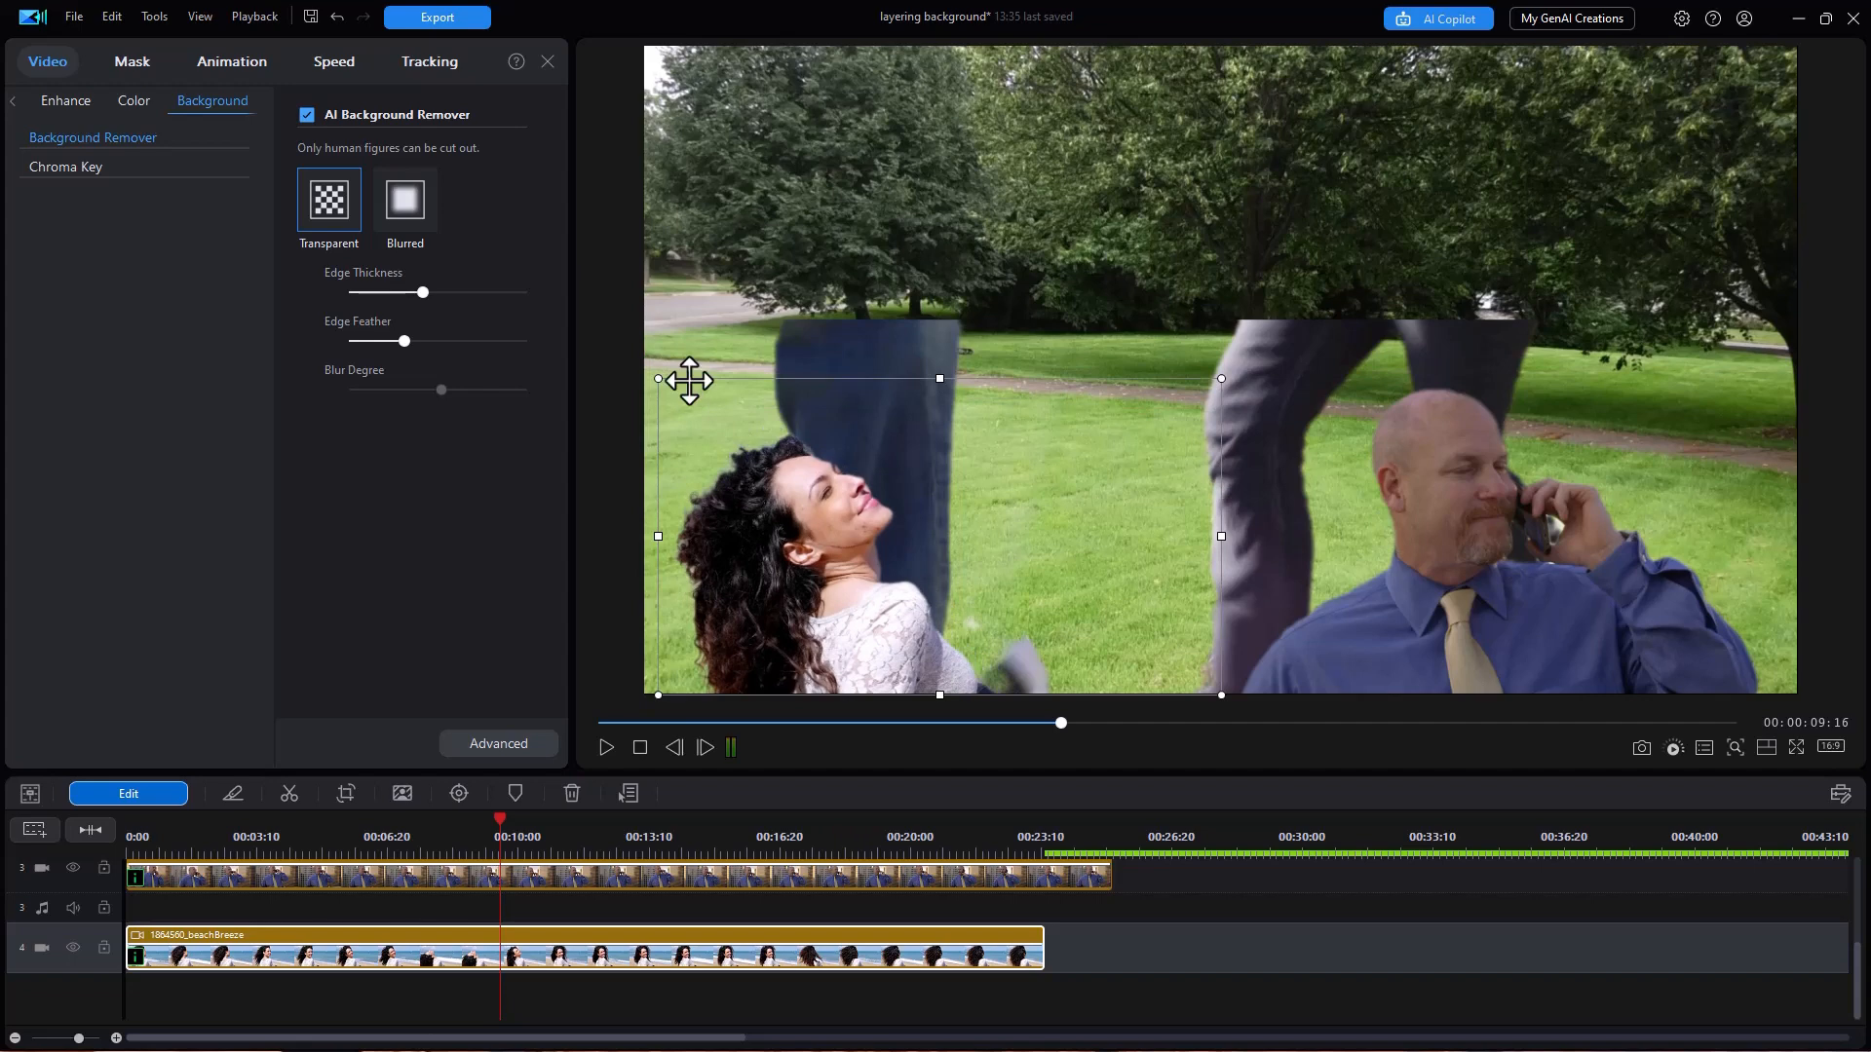
pyautogui.moveTo(632, 943)
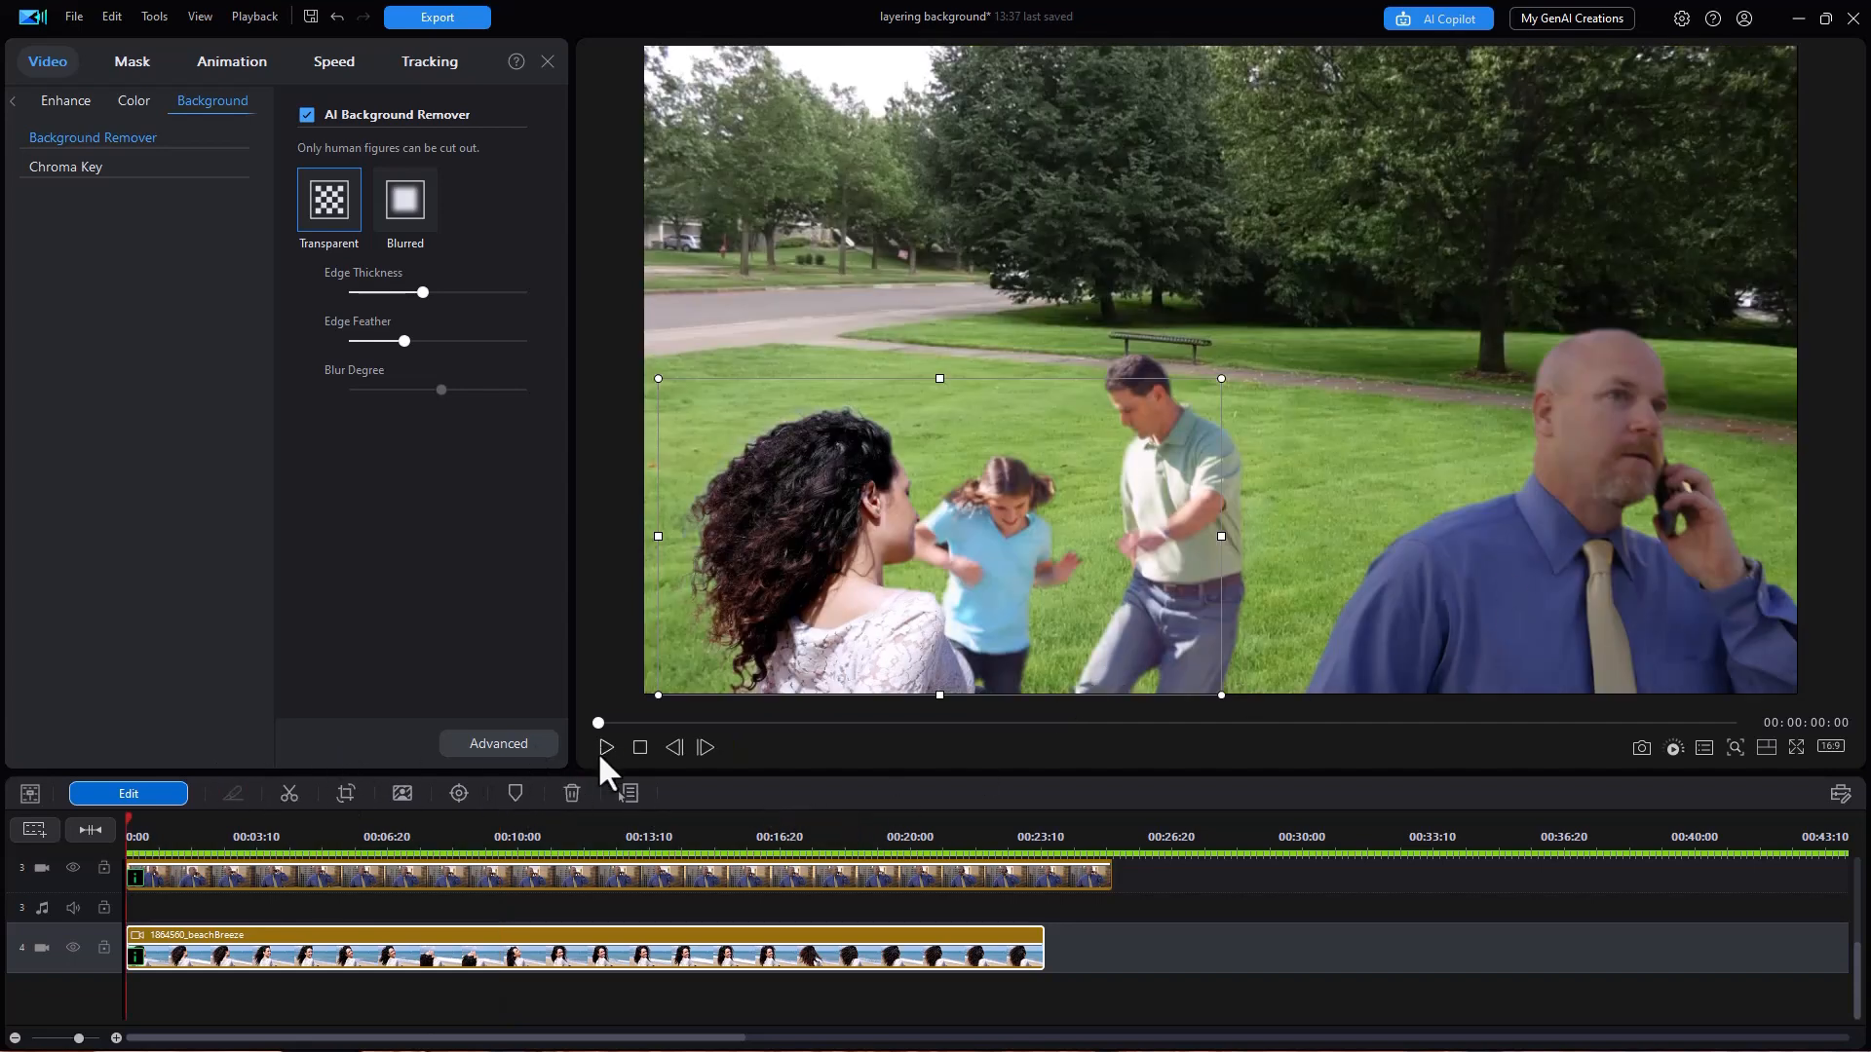
pyautogui.click(605, 748)
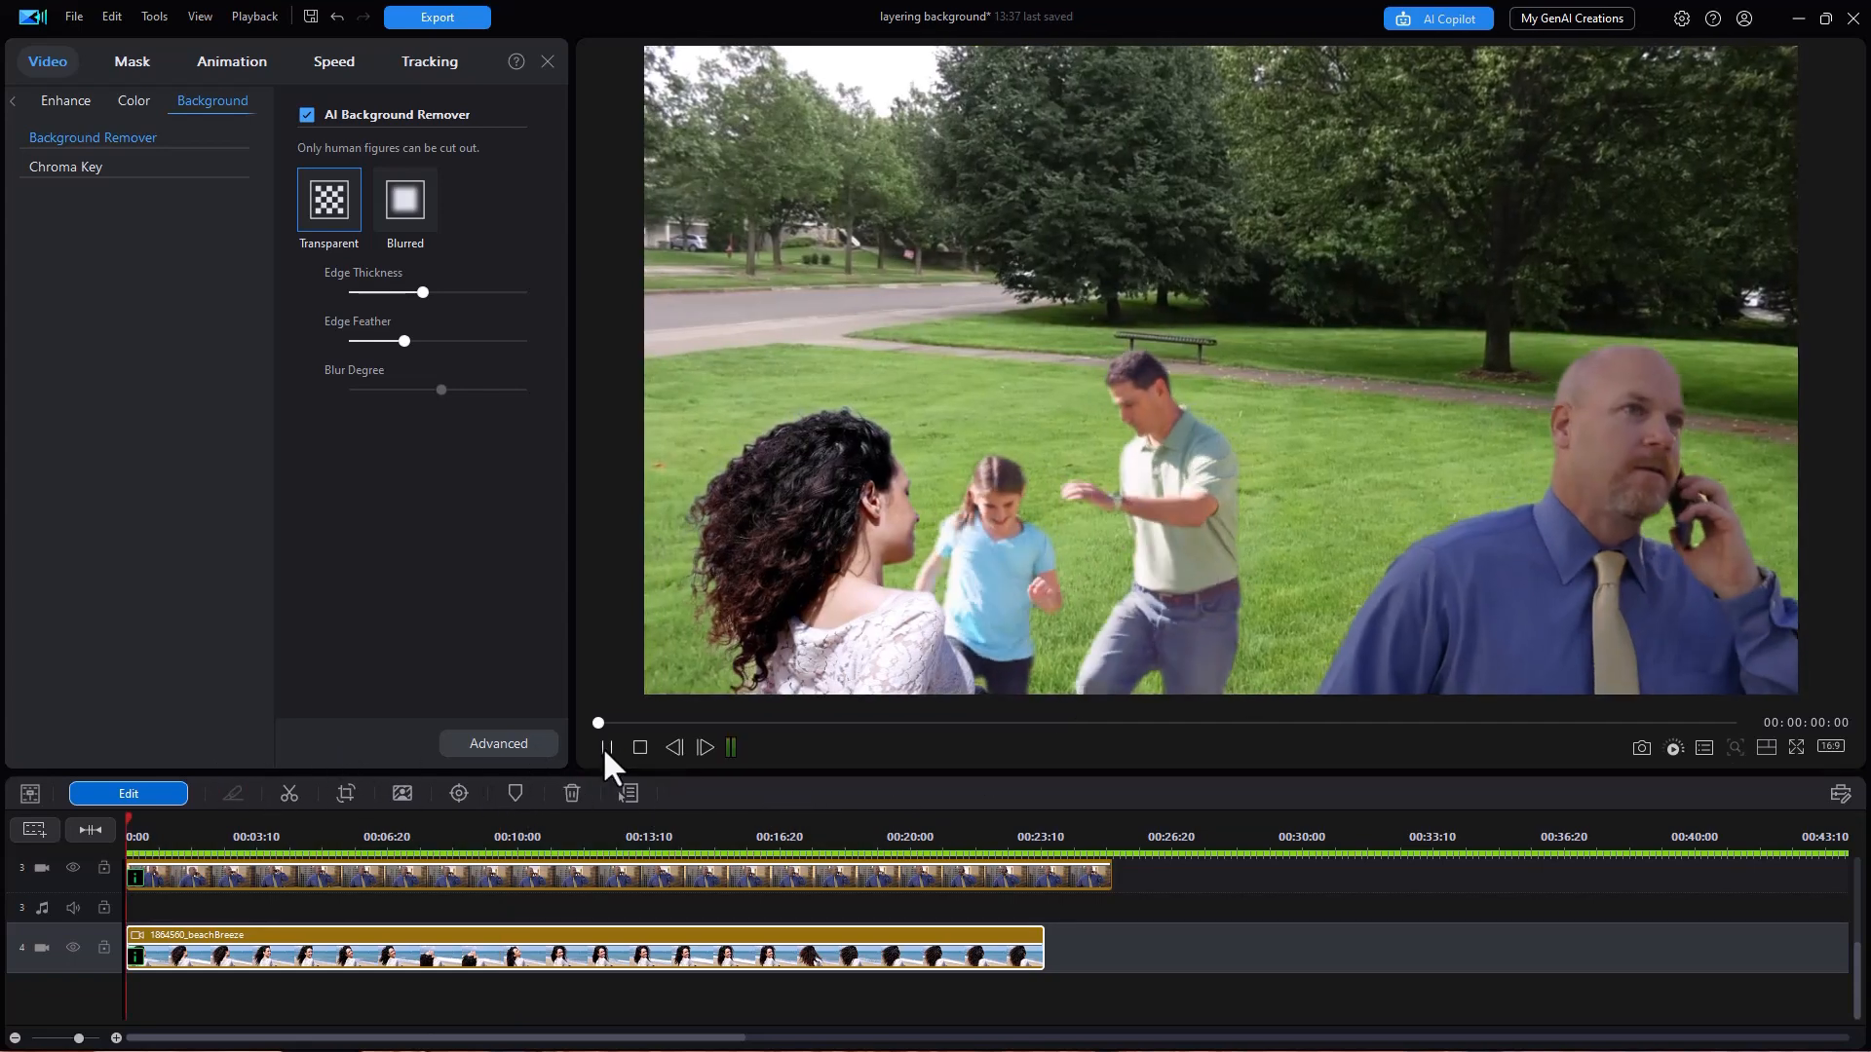
pyautogui.click(607, 747)
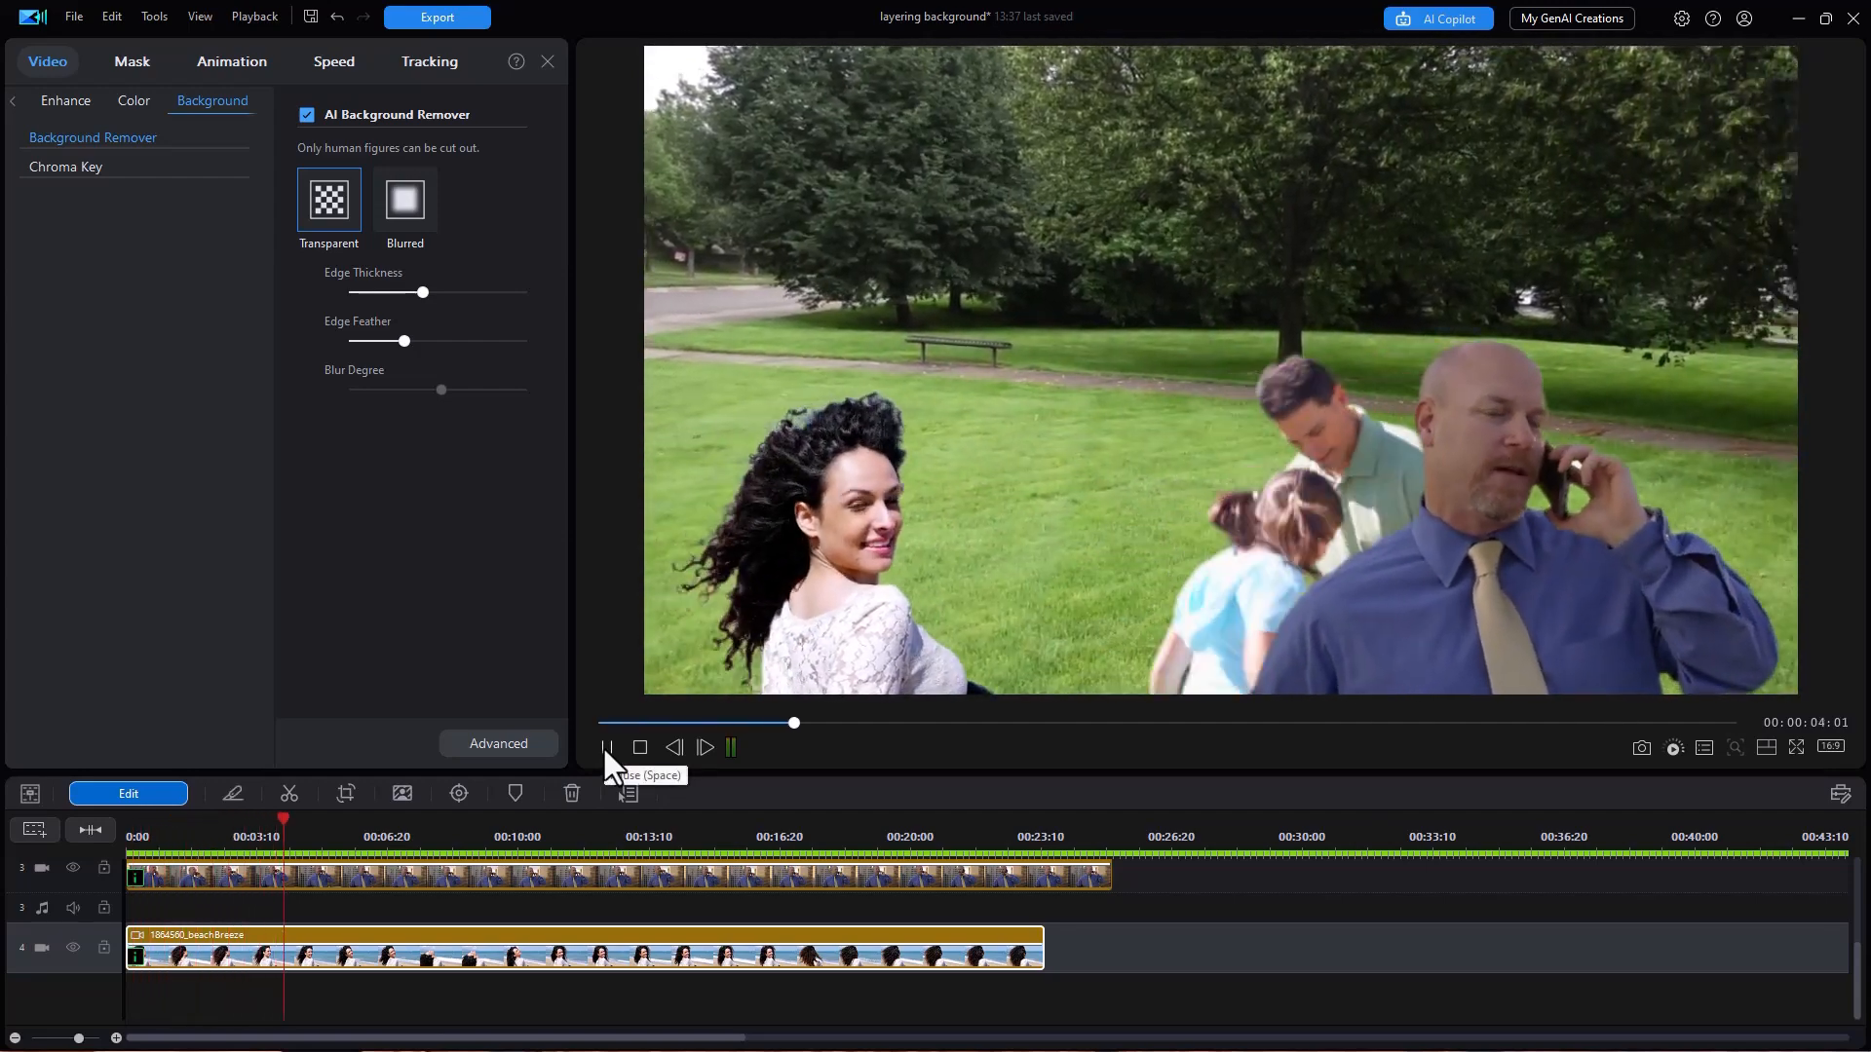
pyautogui.click(606, 748)
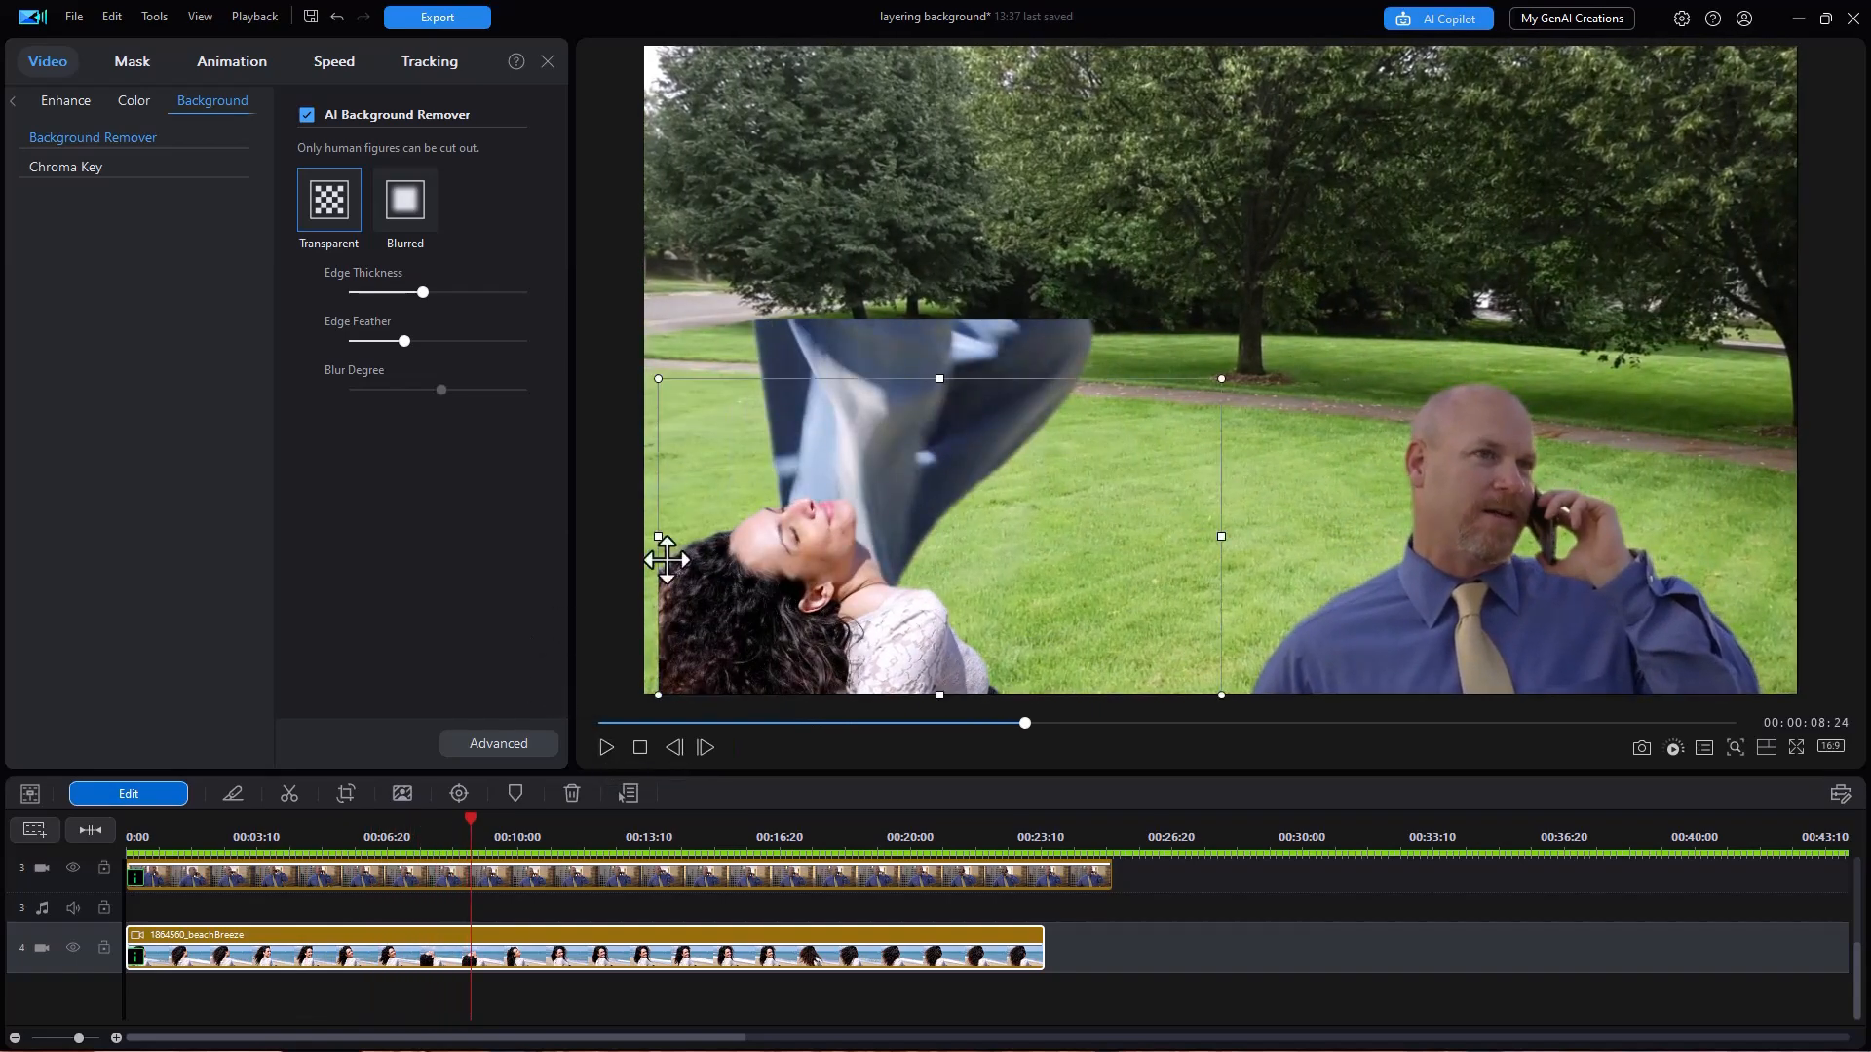
pyautogui.moveTo(1048, 602)
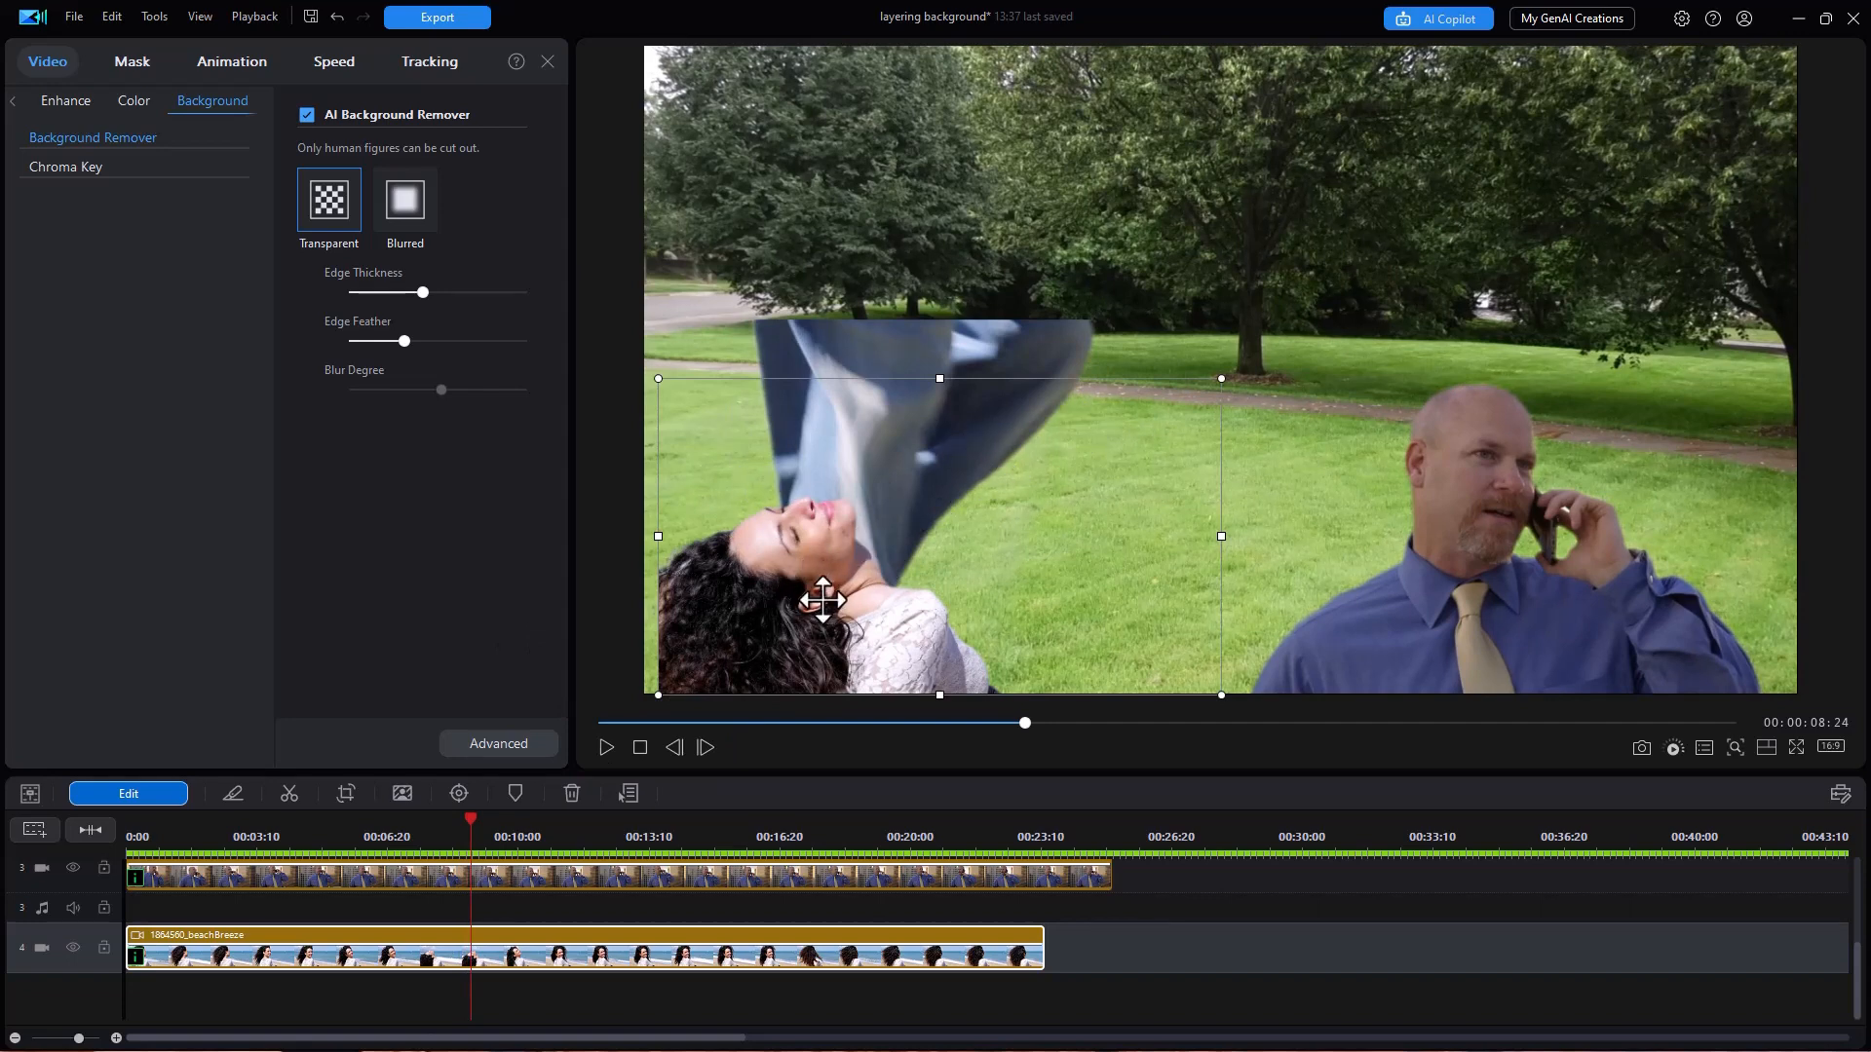
# Snap the beach woman cutout flush to the frame's left edge guide
pyautogui.moveTo(823, 600); pyautogui.dragTo(908, 573)
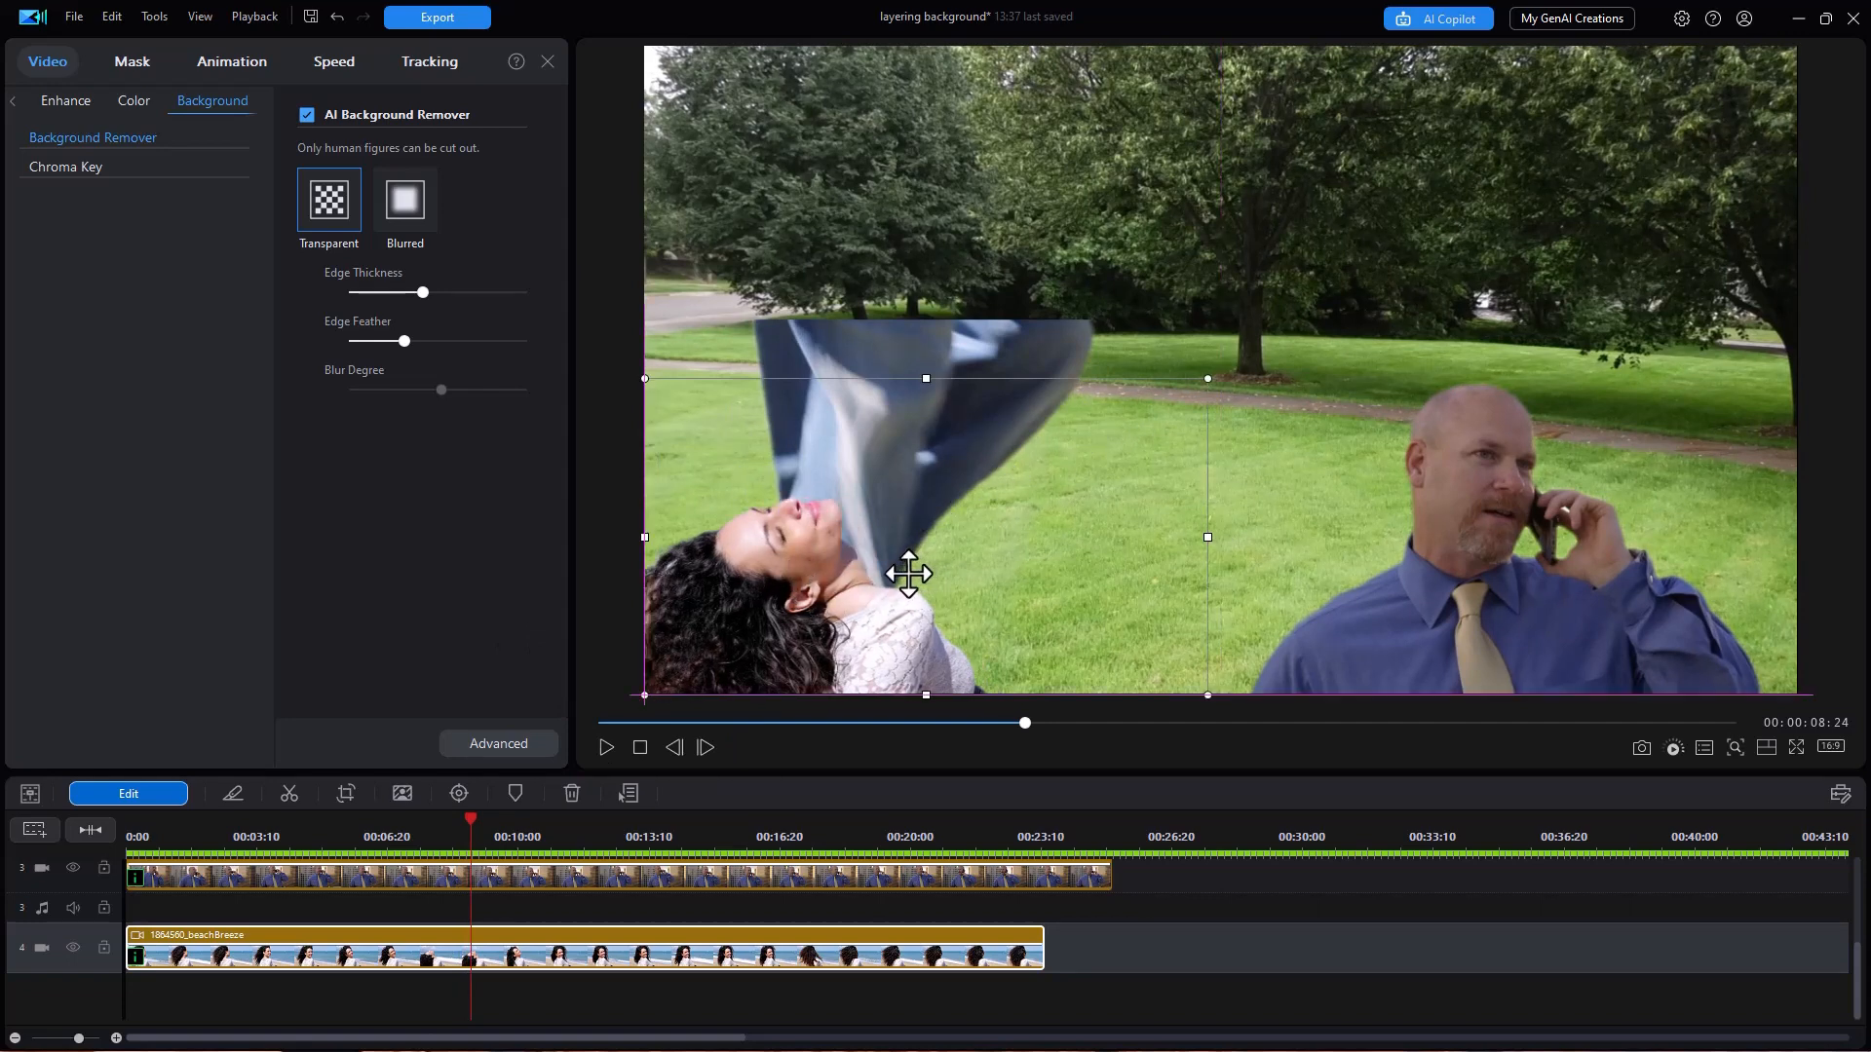
pyautogui.click(605, 747)
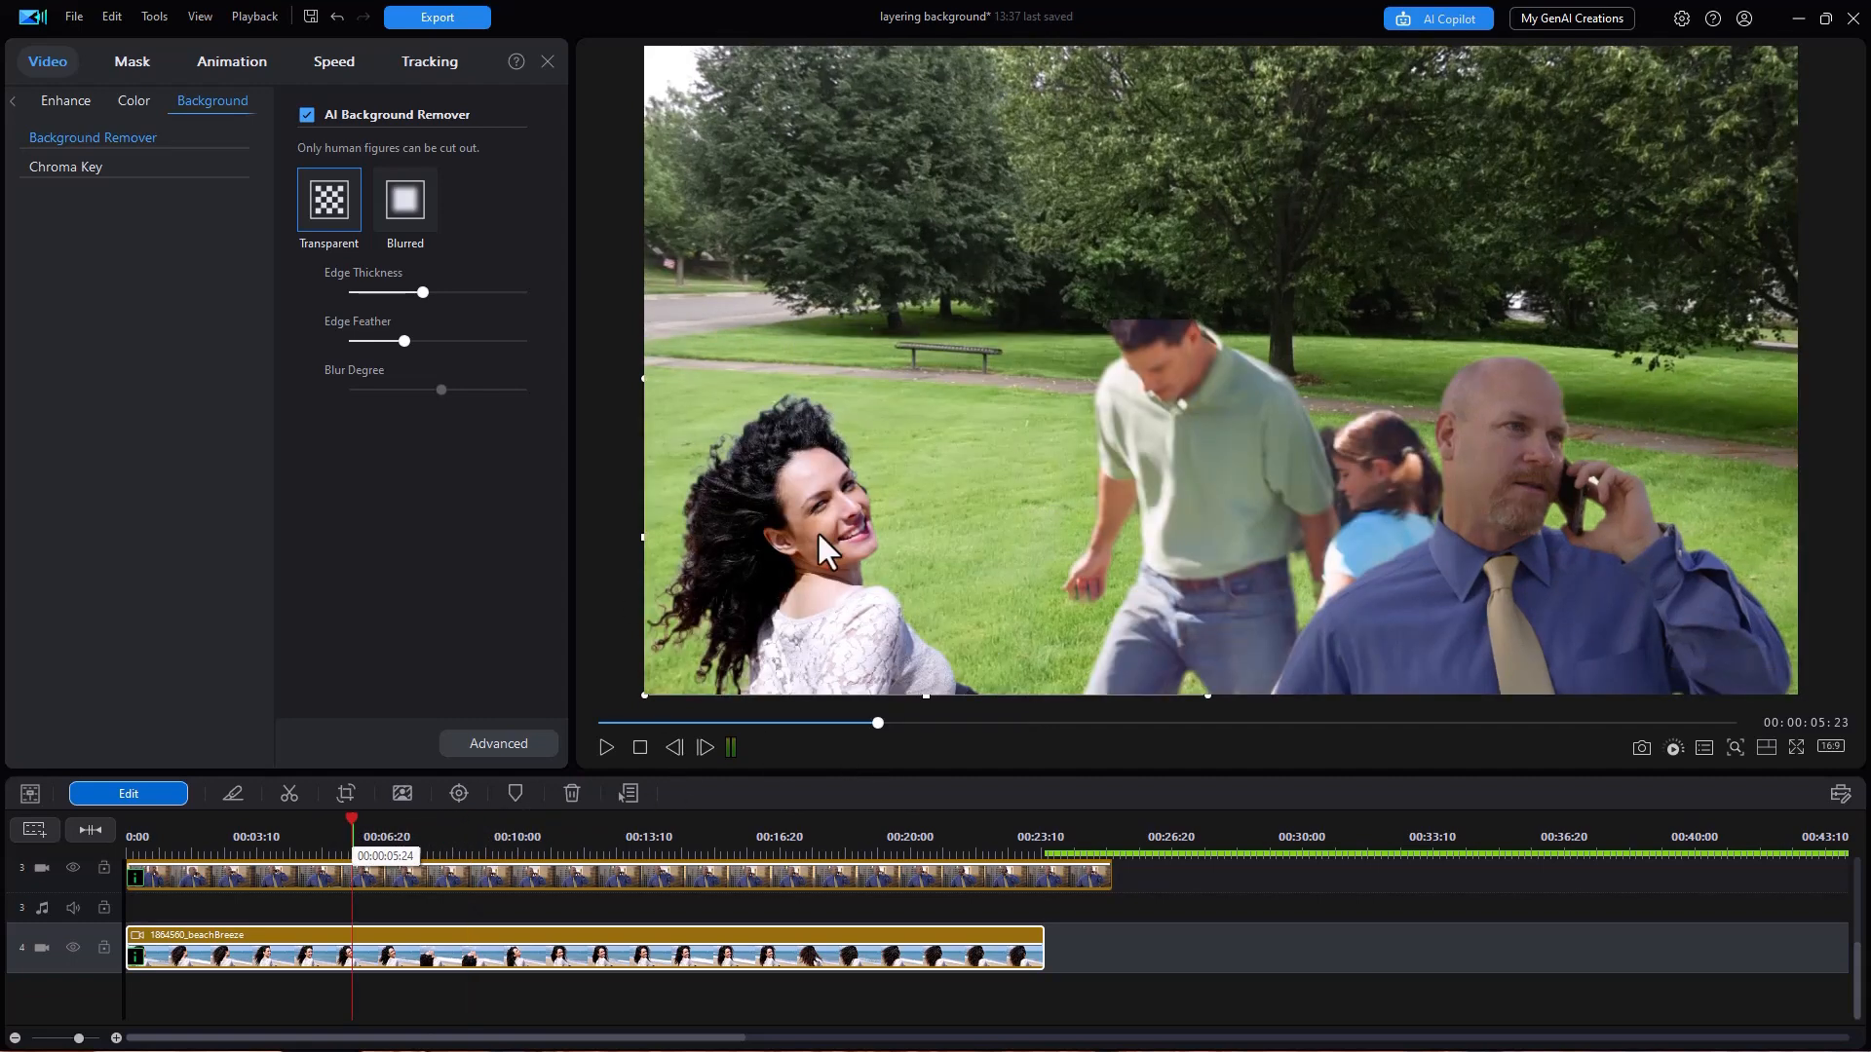
pyautogui.moveTo(1029, 474)
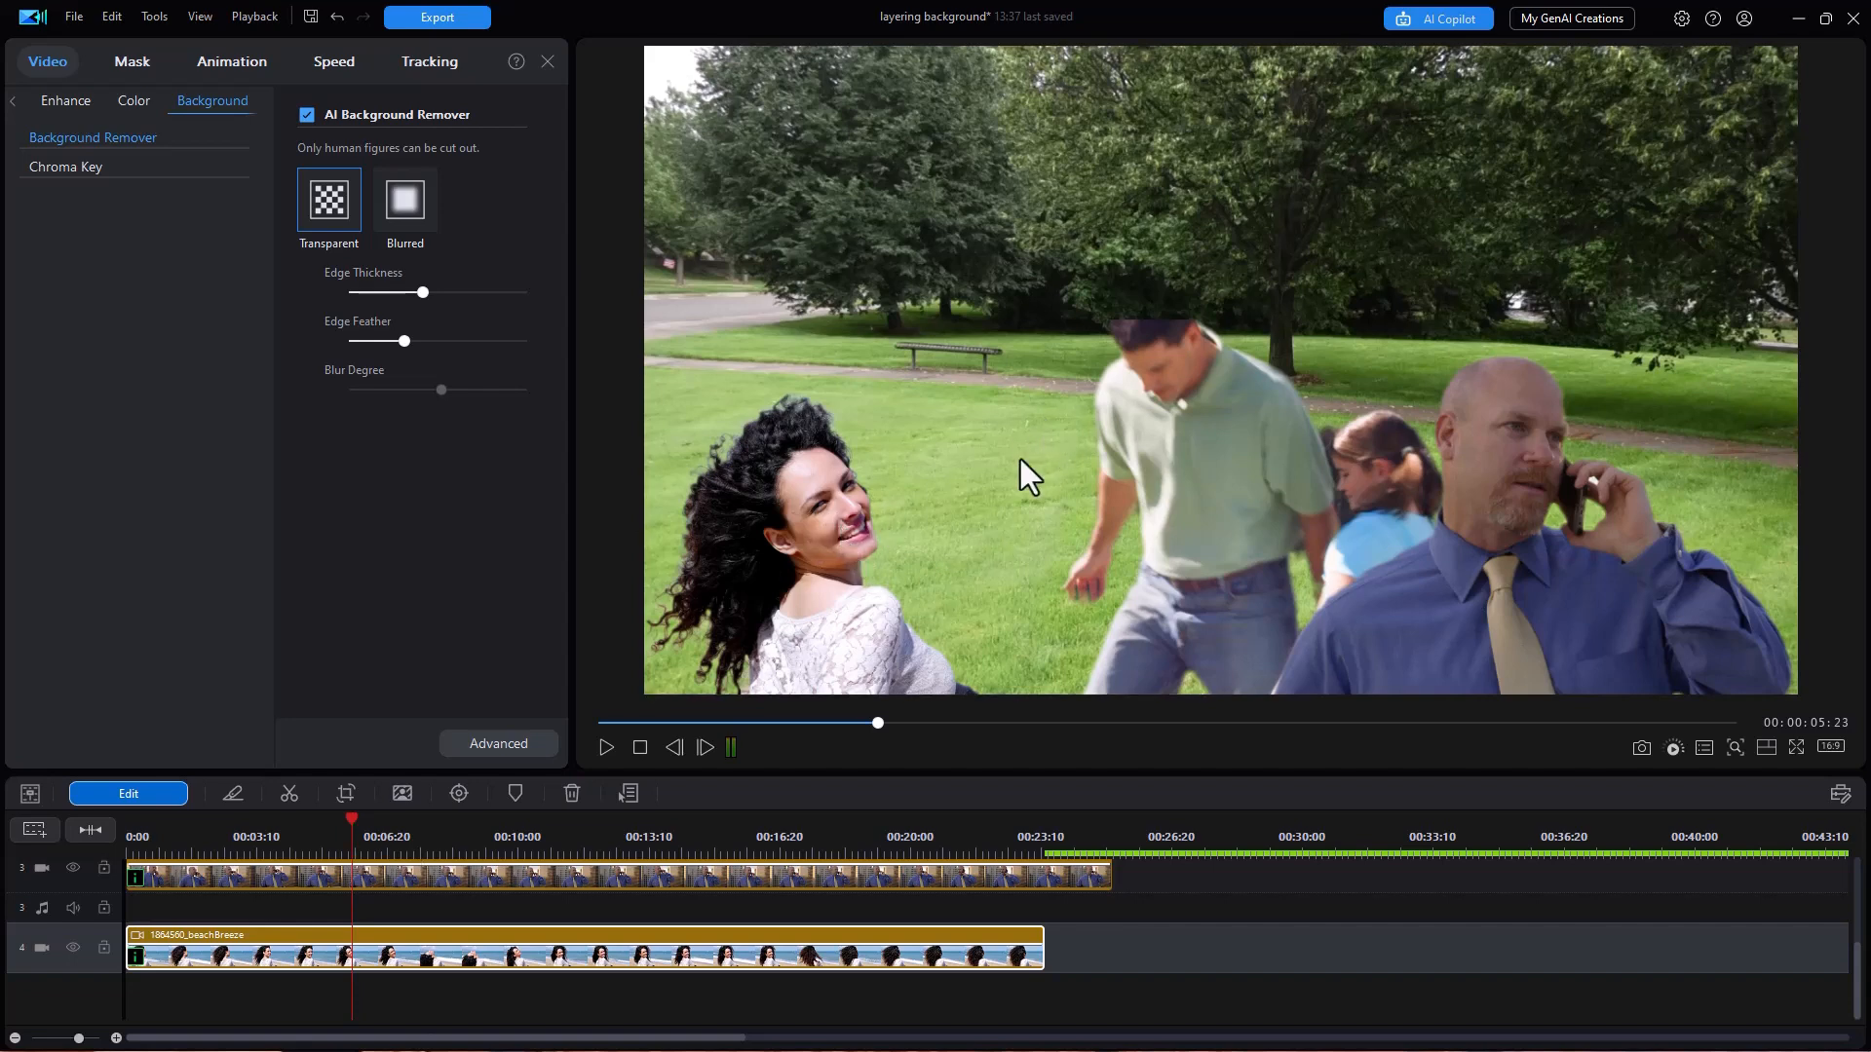
pyautogui.click(1030, 475)
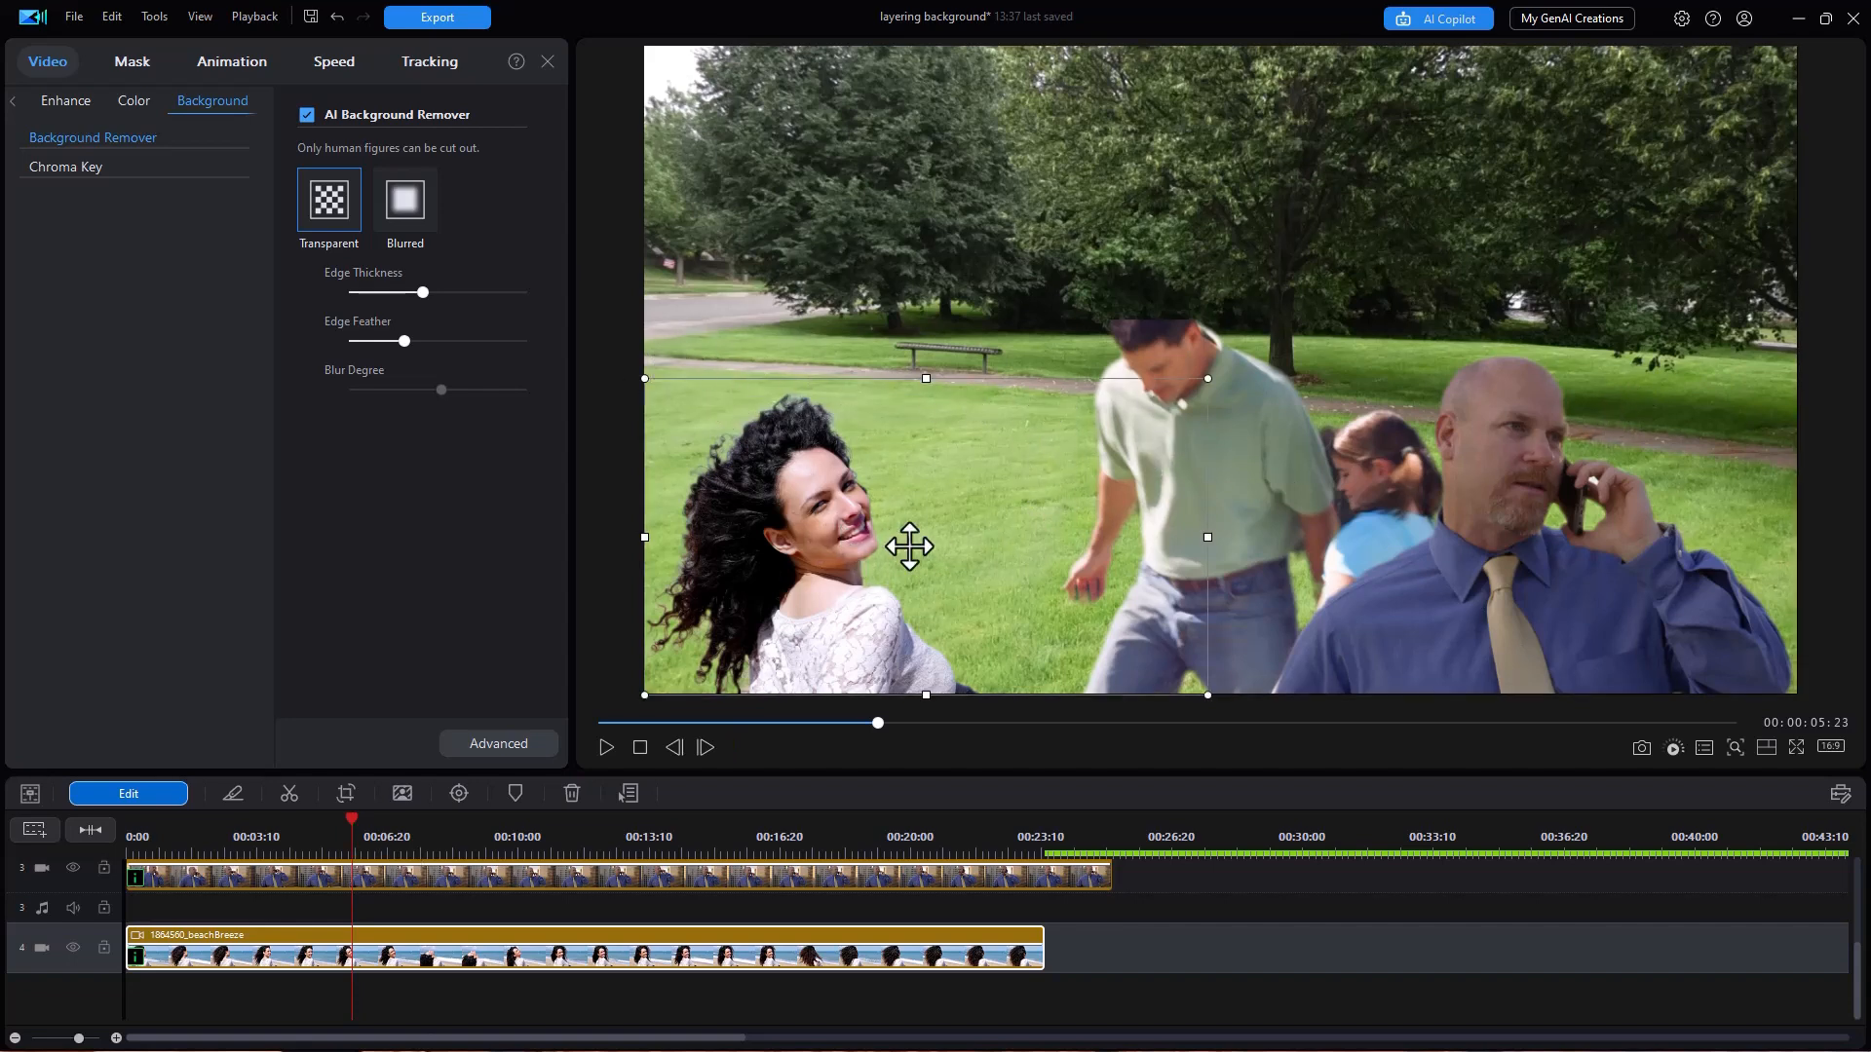
pyautogui.moveTo(871, 509)
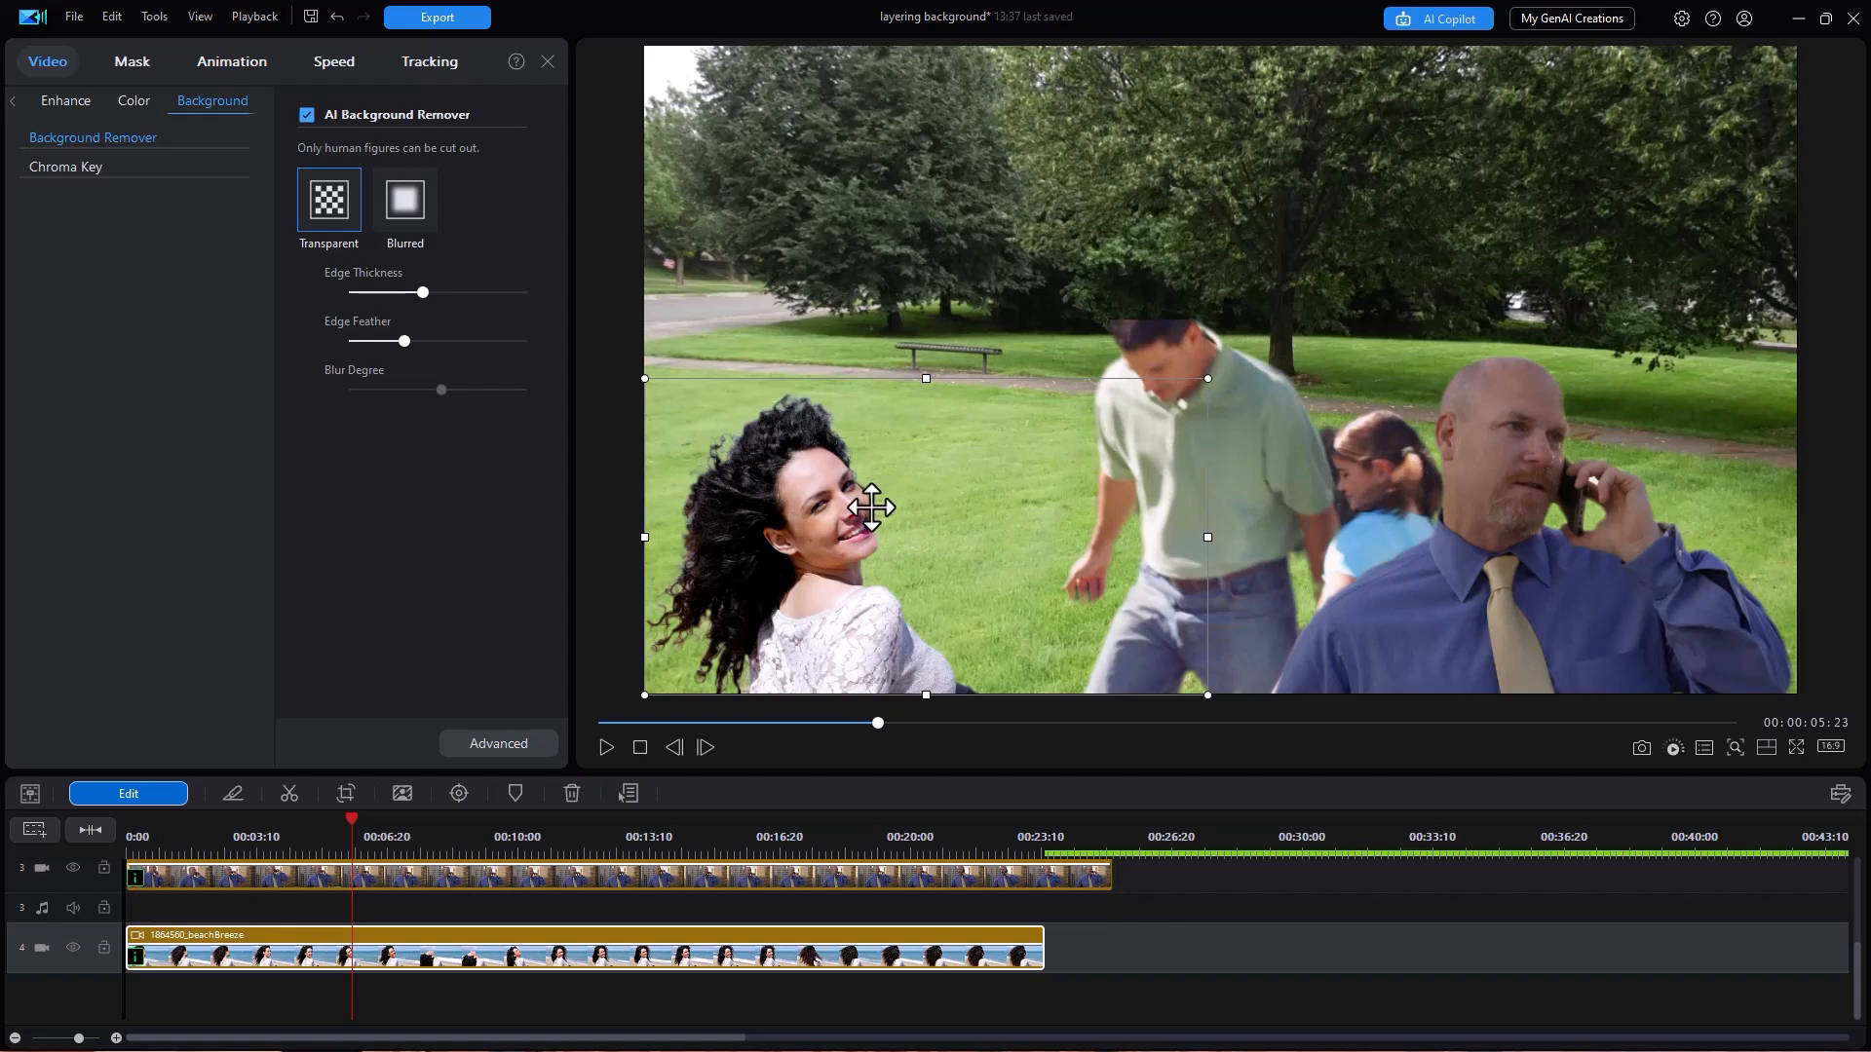
pyautogui.moveTo(889, 516)
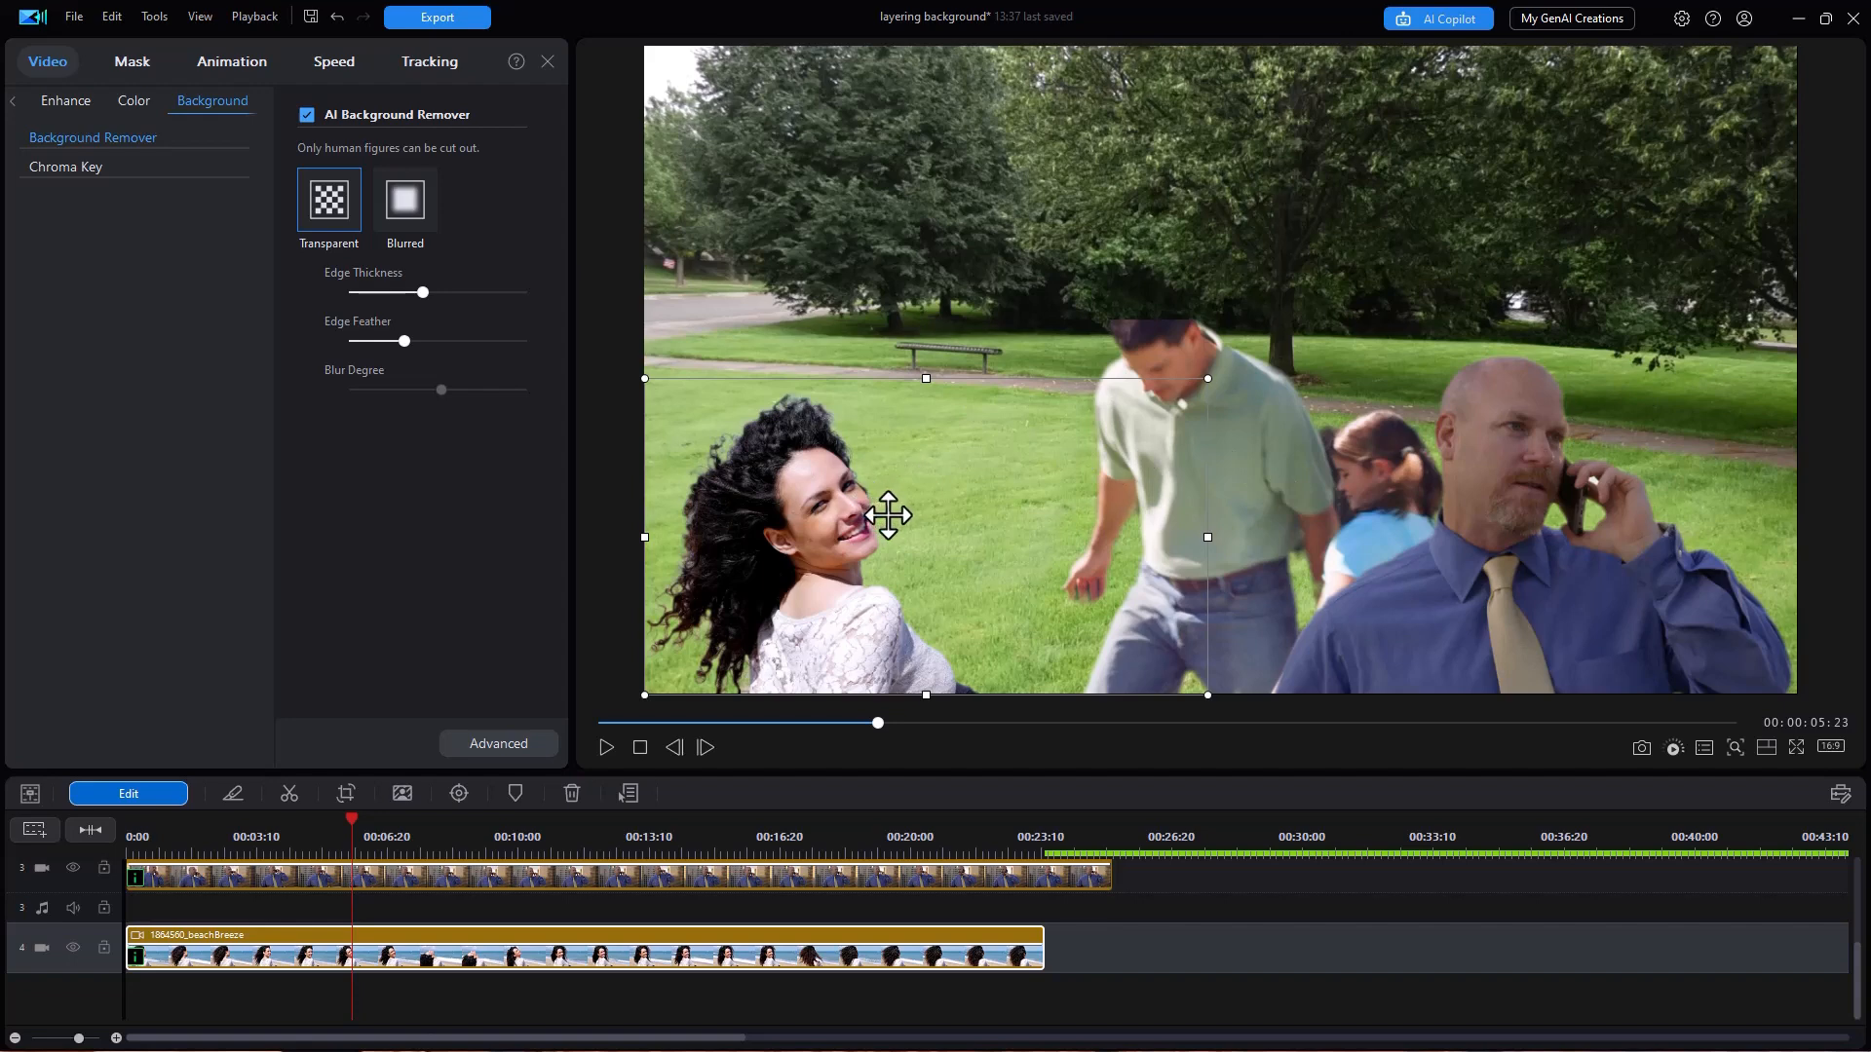
pyautogui.moveTo(893, 517)
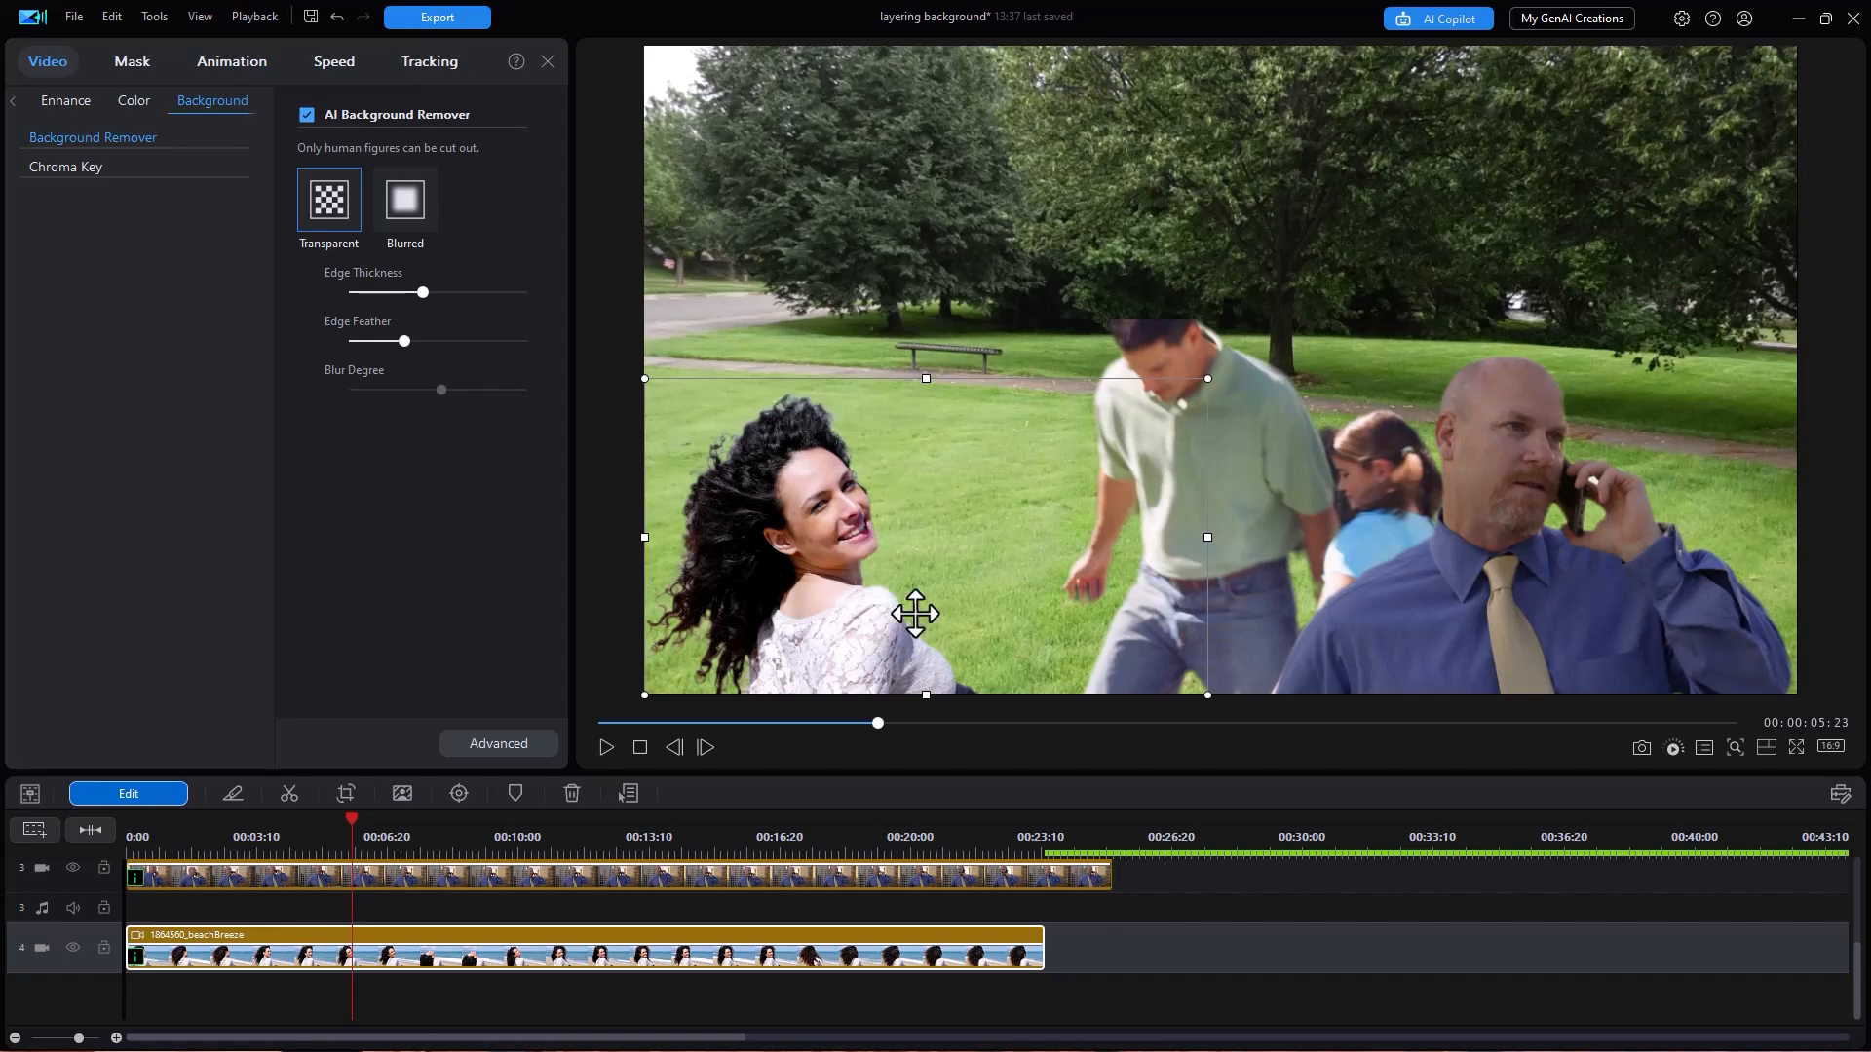
pyautogui.moveTo(1357, 629)
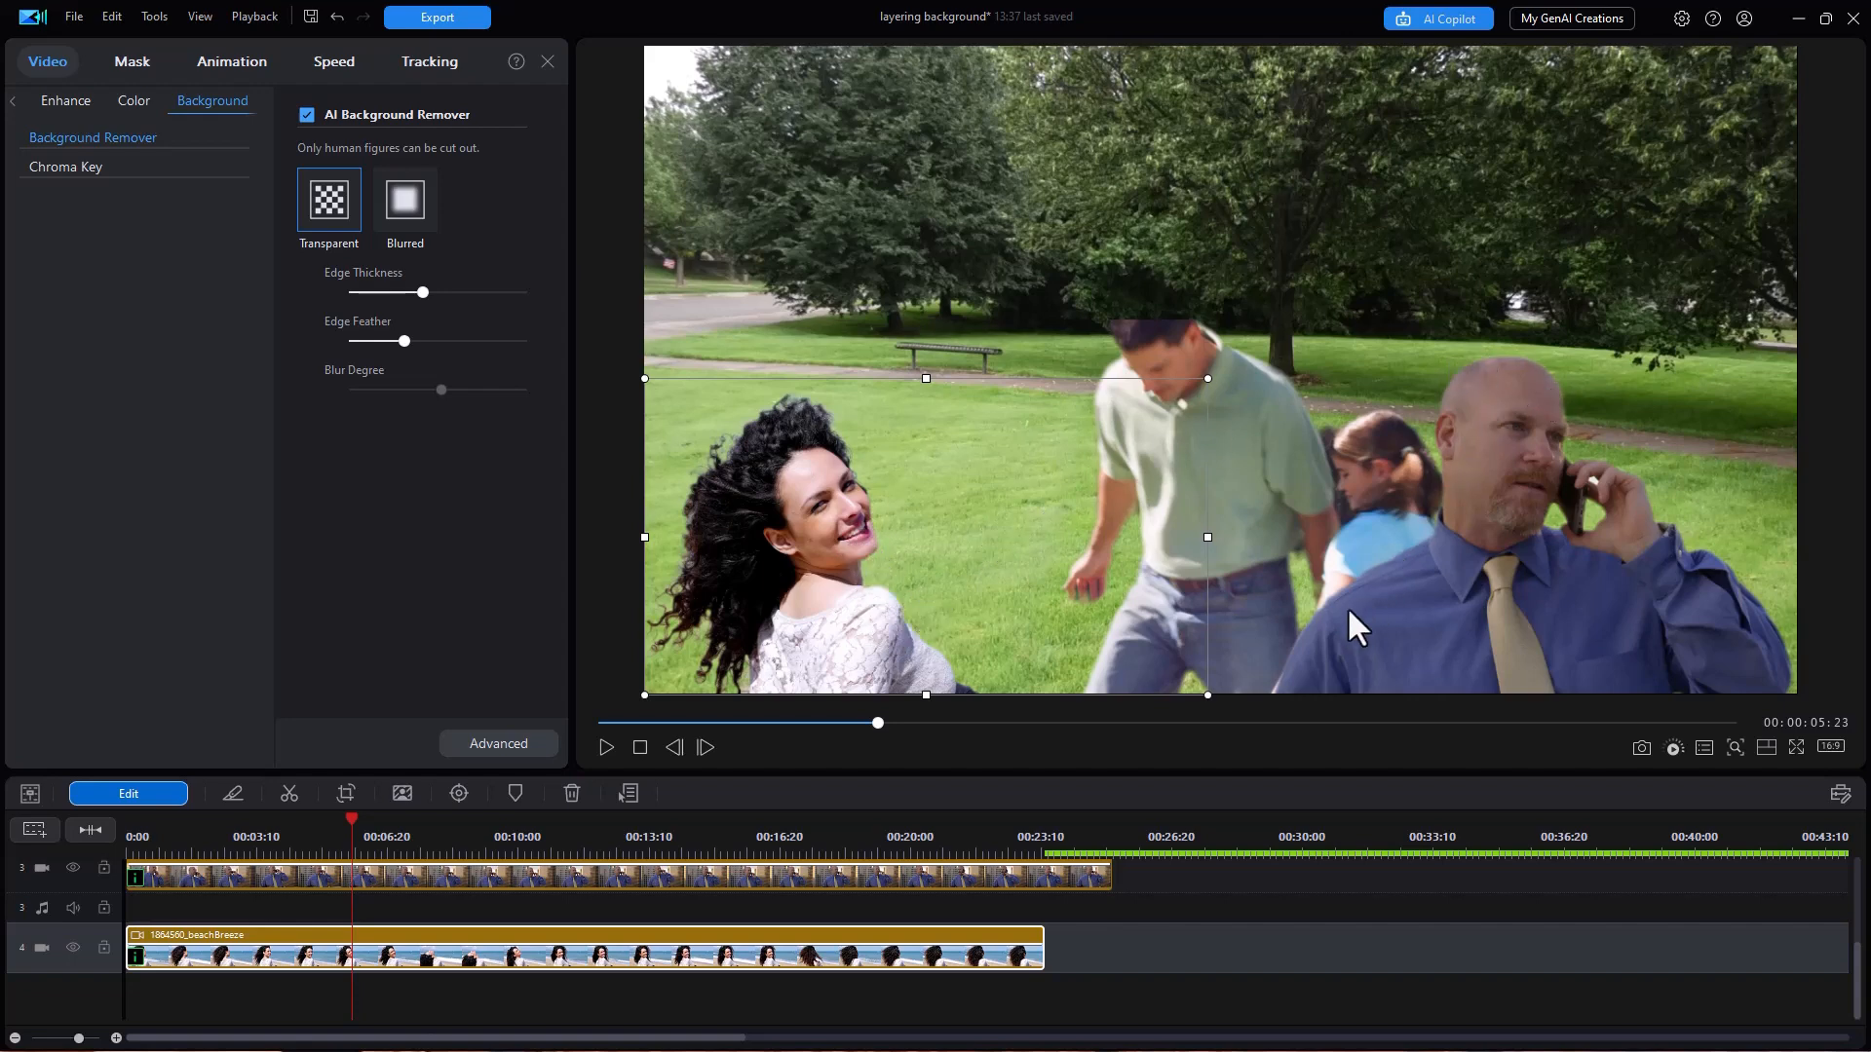
pyautogui.moveTo(1480, 535)
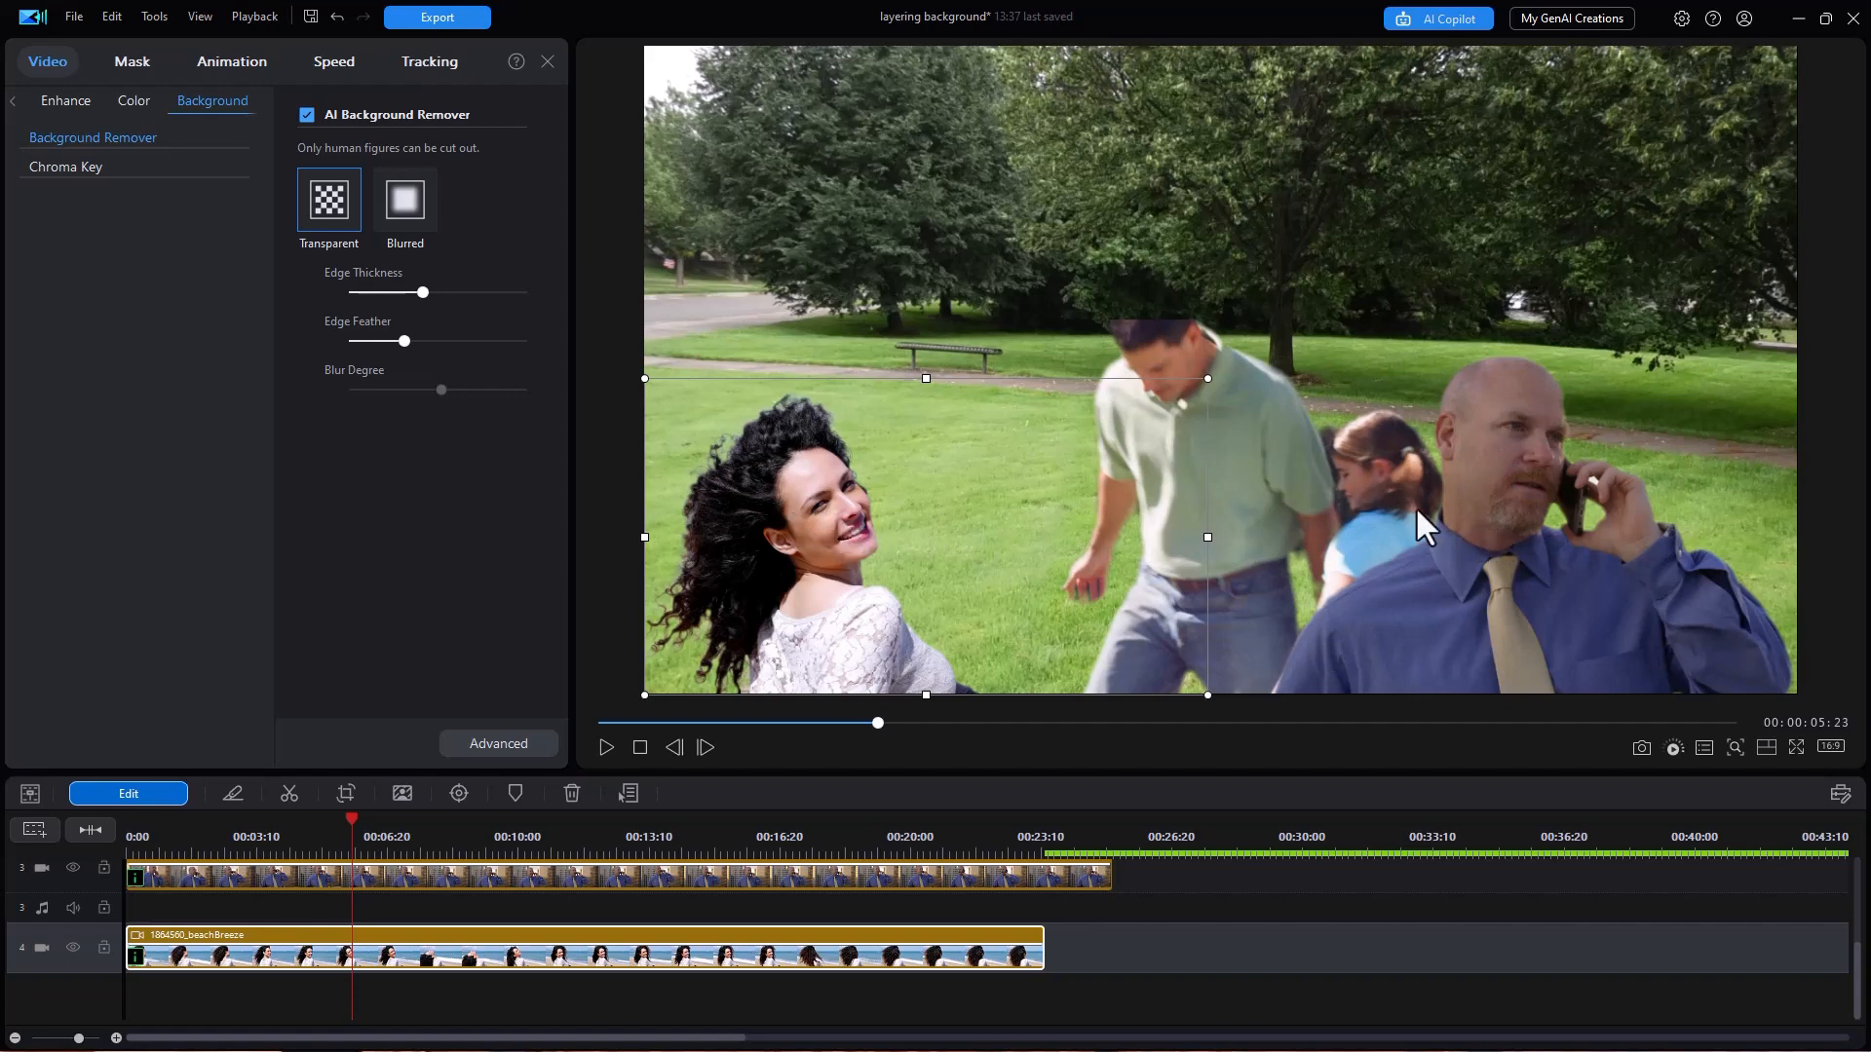
pyautogui.moveTo(1157, 482)
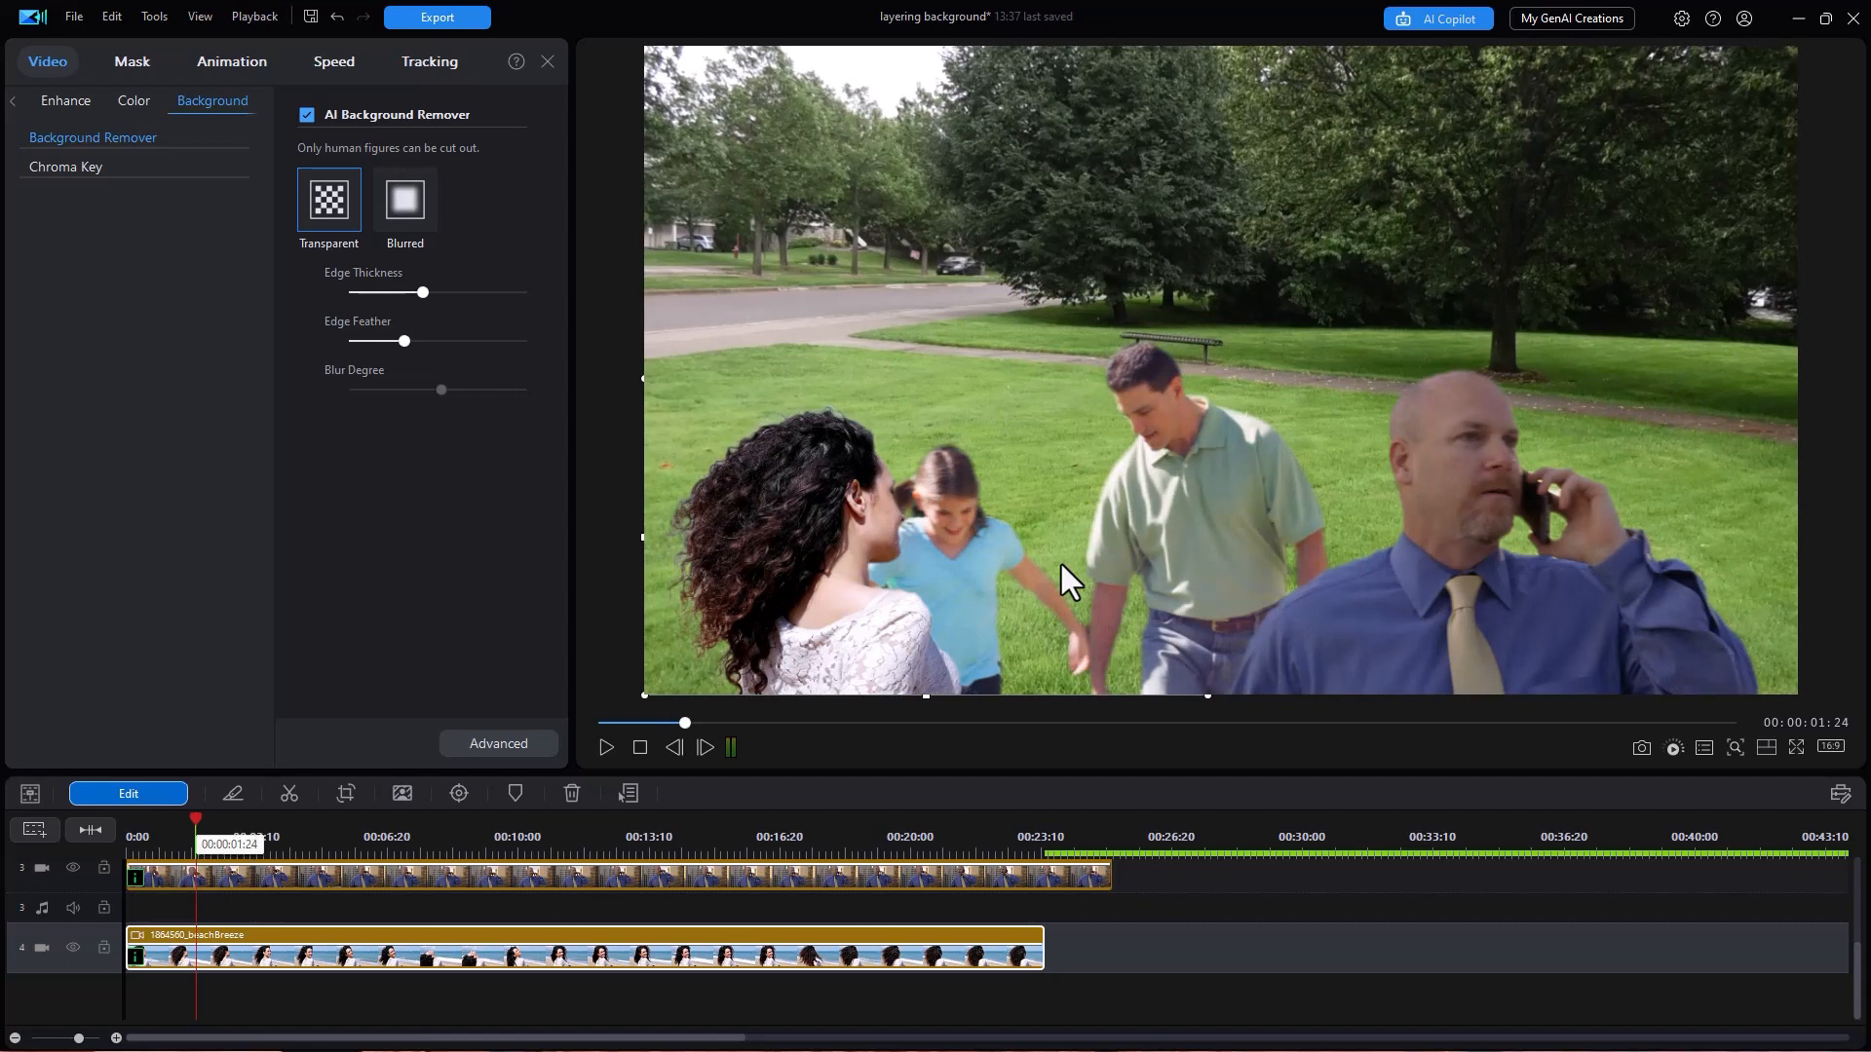
pyautogui.click(729, 748)
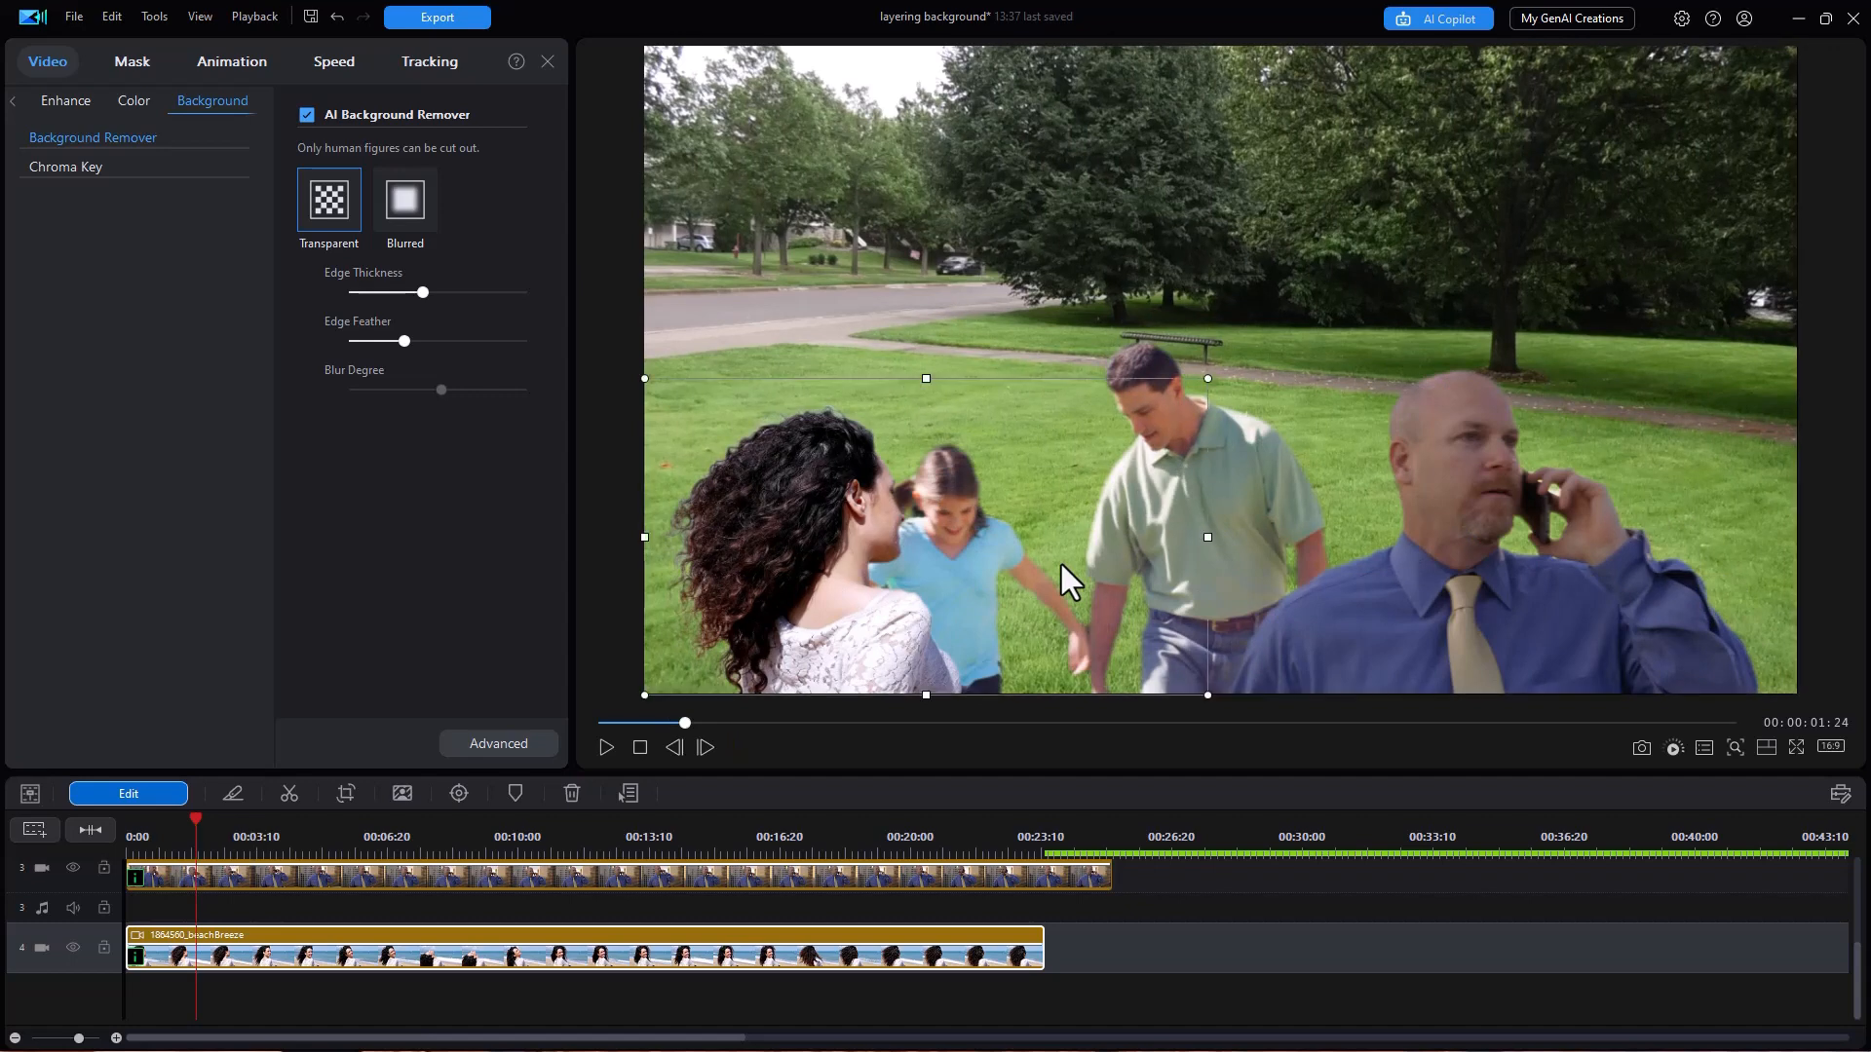